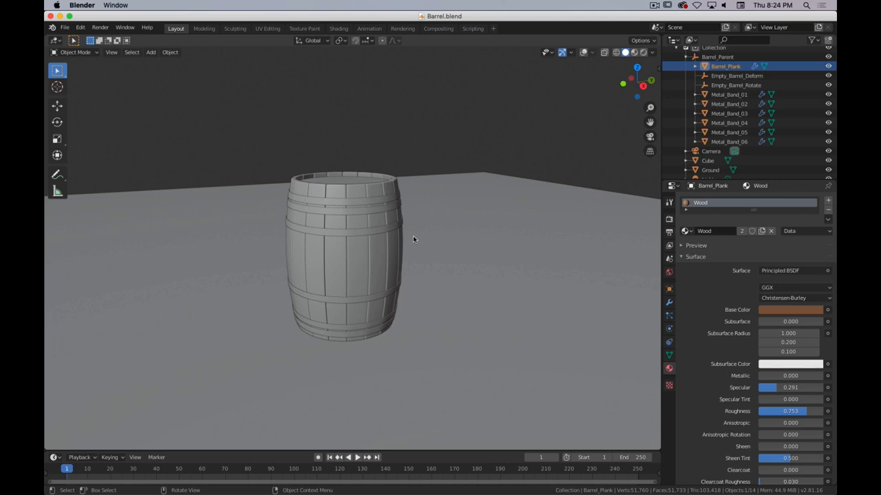
pyautogui.moveTo(358, 248)
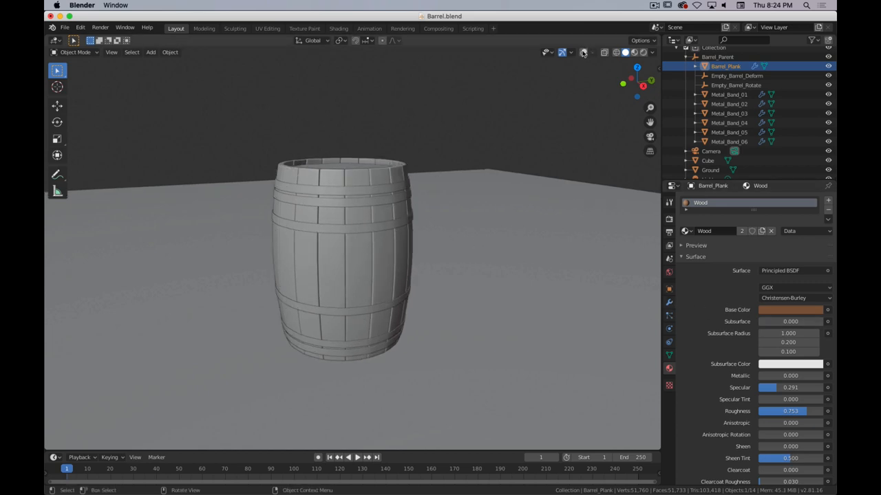
# Review the finished barrel planks, their modifier stack and mesh in Edit Mode.
pyautogui.press('z')
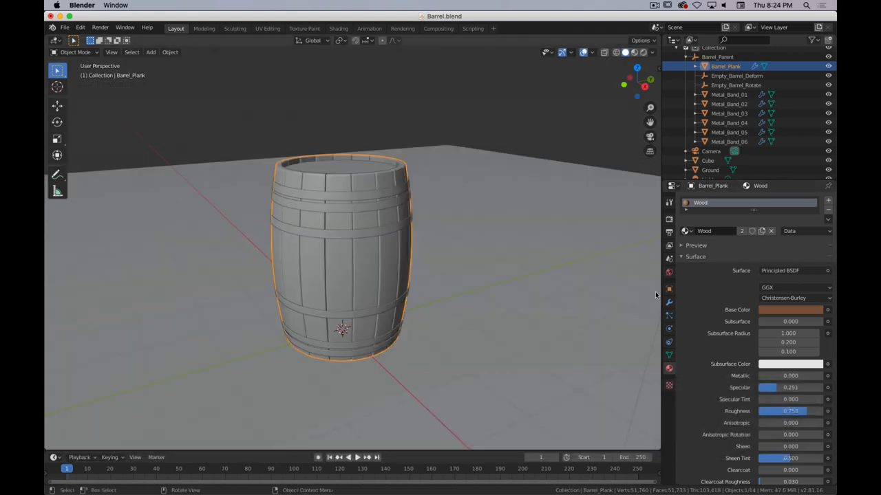
pyautogui.click(668, 301)
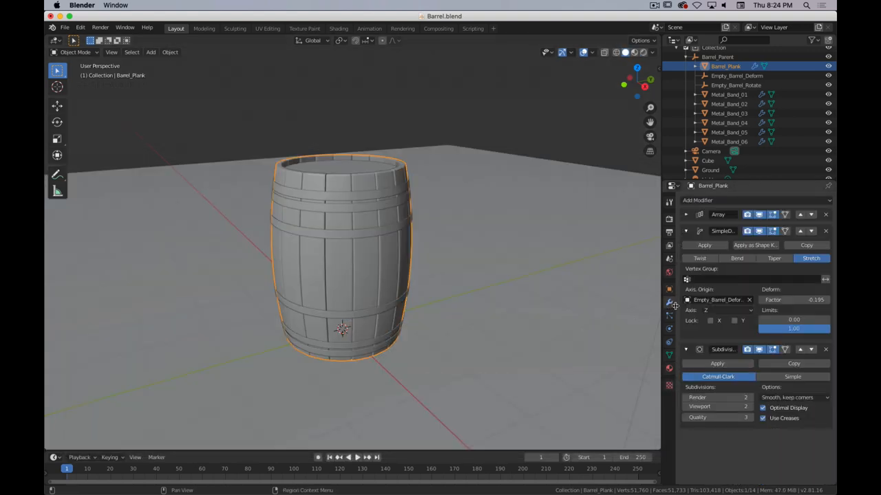
pyautogui.moveTo(667, 231)
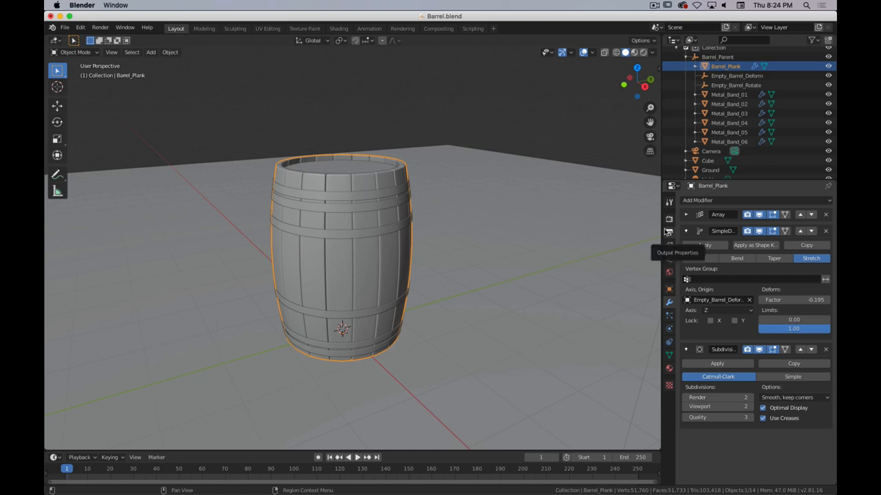
pyautogui.press('Tab')
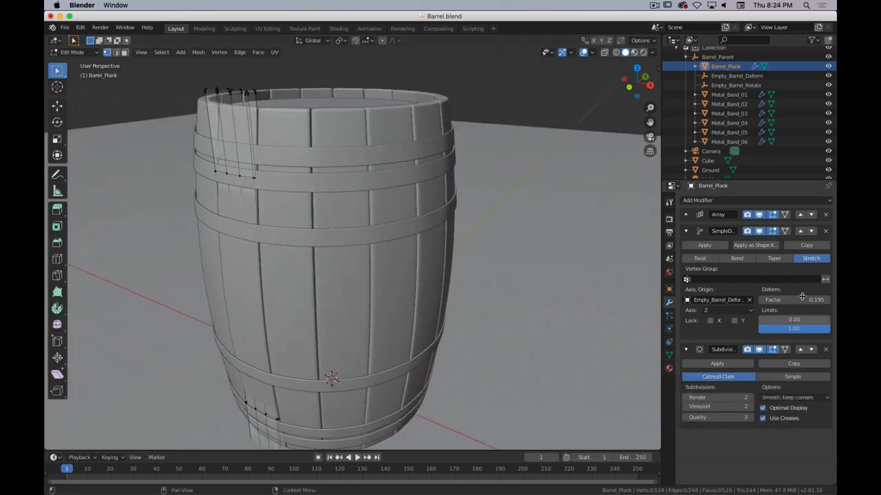
pyautogui.click(759, 231)
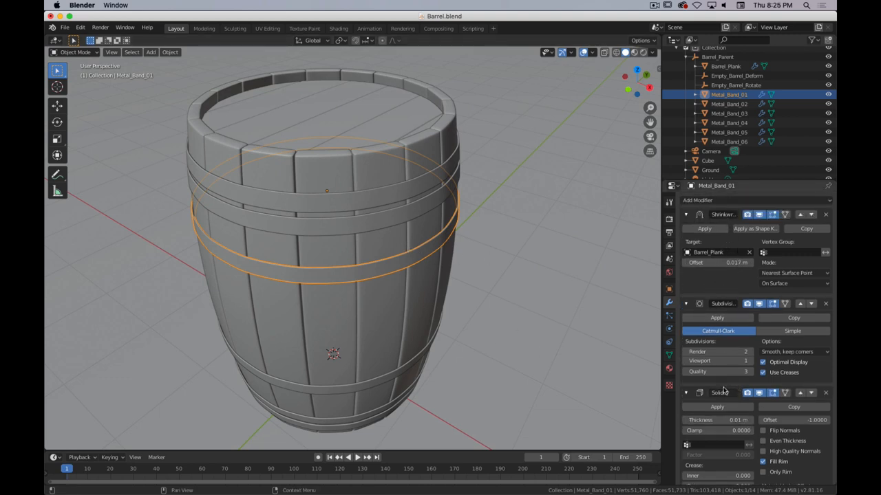
# Inspect the Cube object, then start a new General scene discarding unsaved changes.
pyautogui.click(707, 160)
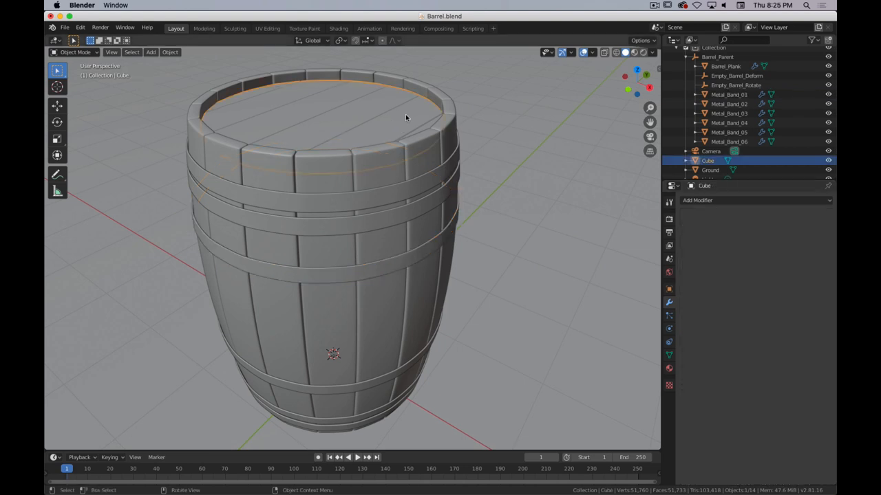
pyautogui.moveTo(376, 132)
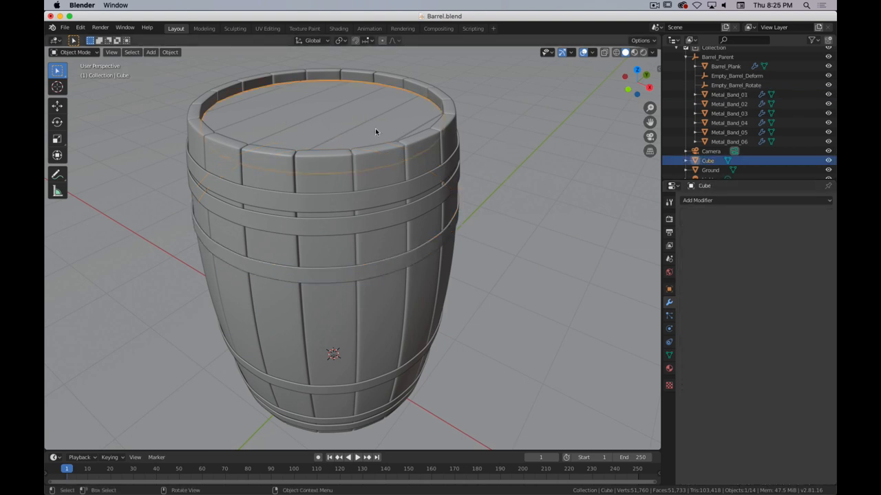
pyautogui.press('Tab')
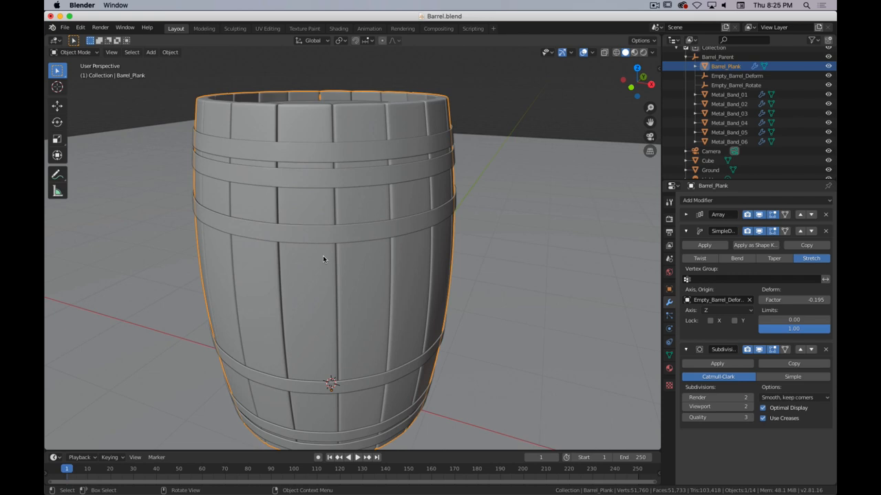
pyautogui.moveTo(378, 227)
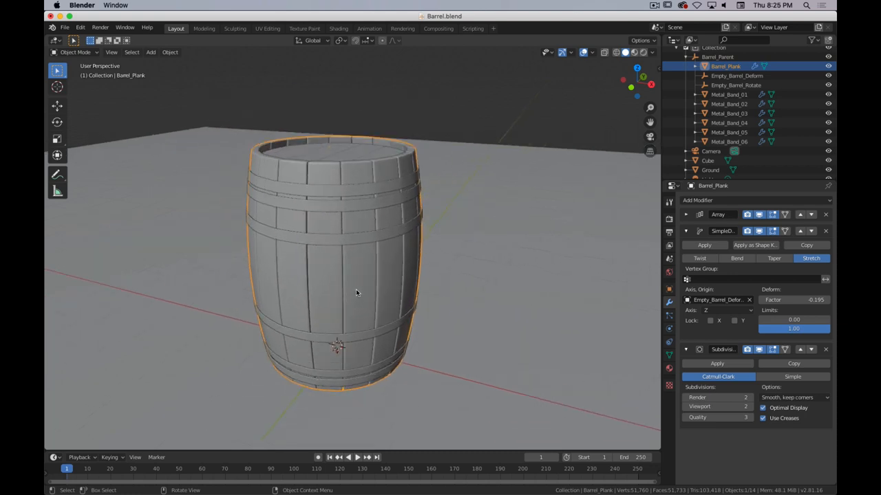
pyautogui.click(65, 27)
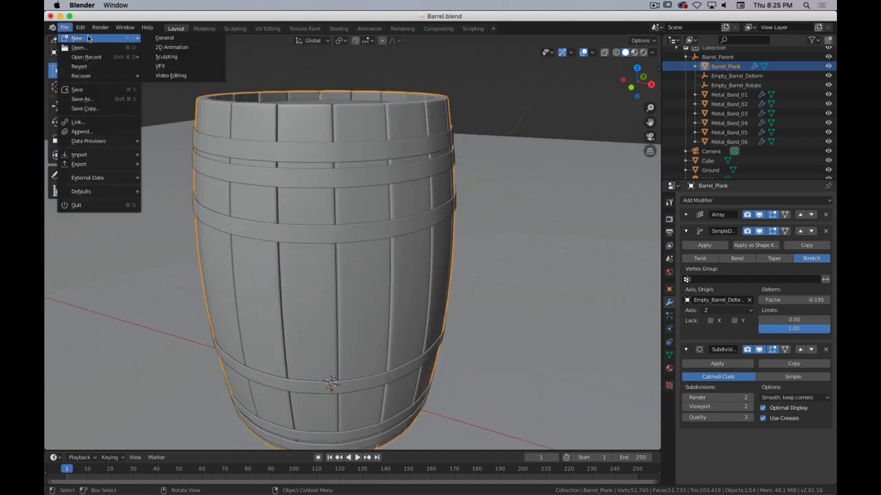
pyautogui.click(77, 38)
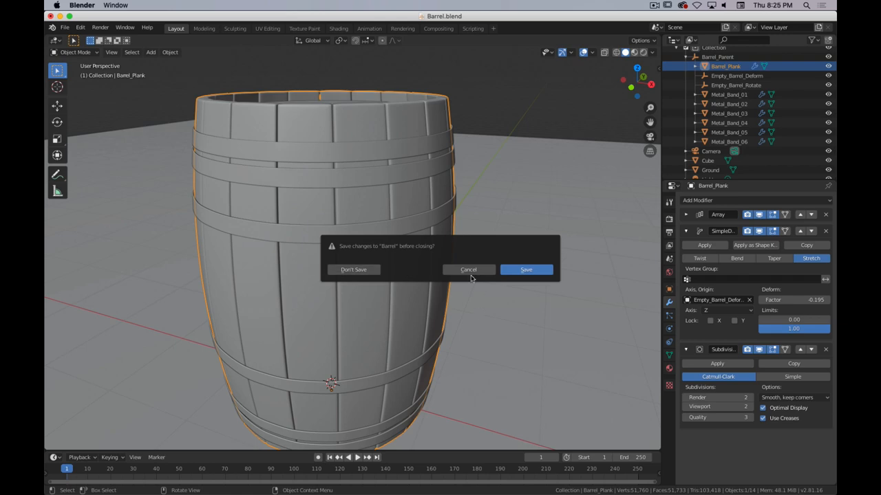
pyautogui.click(354, 268)
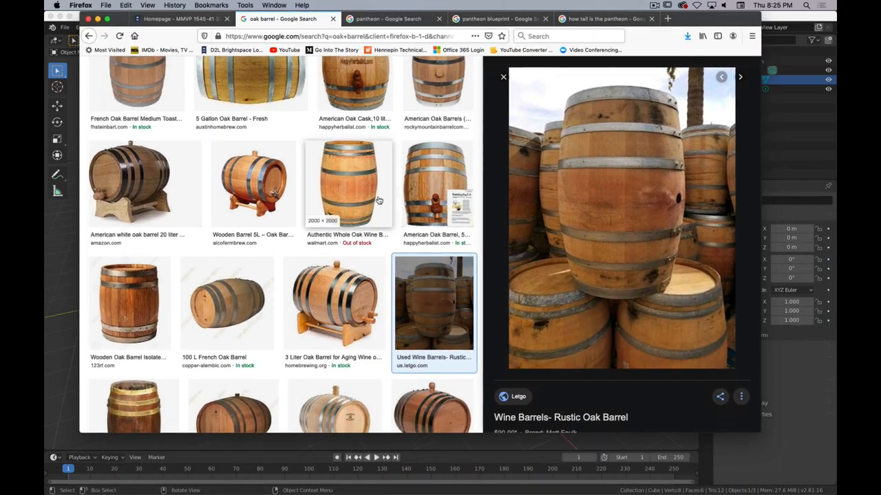
# Scroll through the Google Images results for oak barrel reference photos.
pyautogui.scroll(-3)
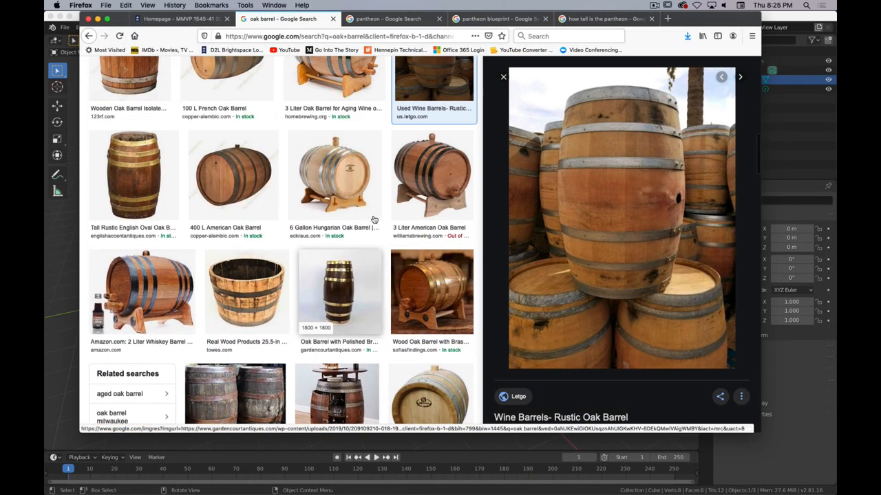
pyautogui.scroll(-3)
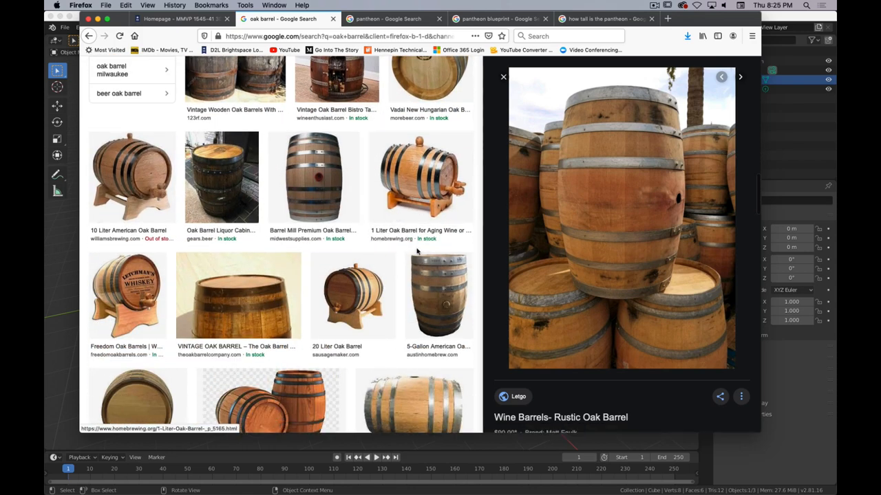
pyautogui.scroll(-3)
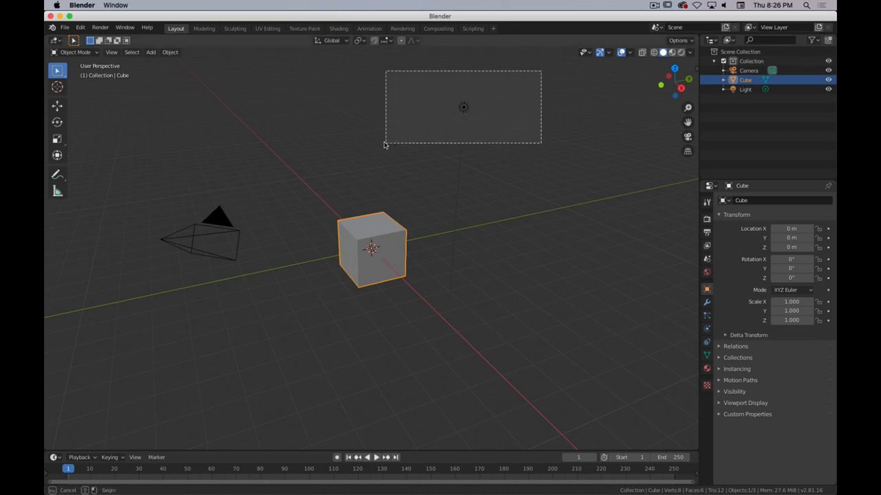
# Delete the light and camera, then rename the remaining cube to Barrel_Plank.
pyautogui.press('x')
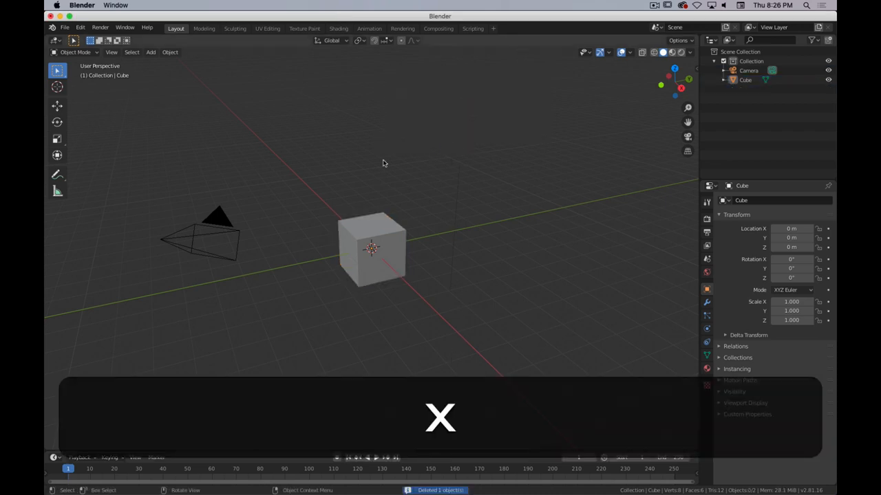
pyautogui.press('x')
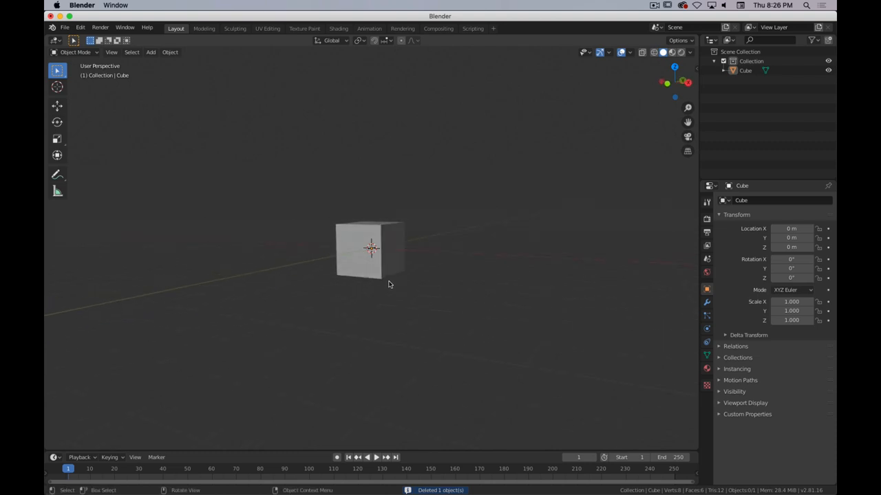
pyautogui.click(372, 248)
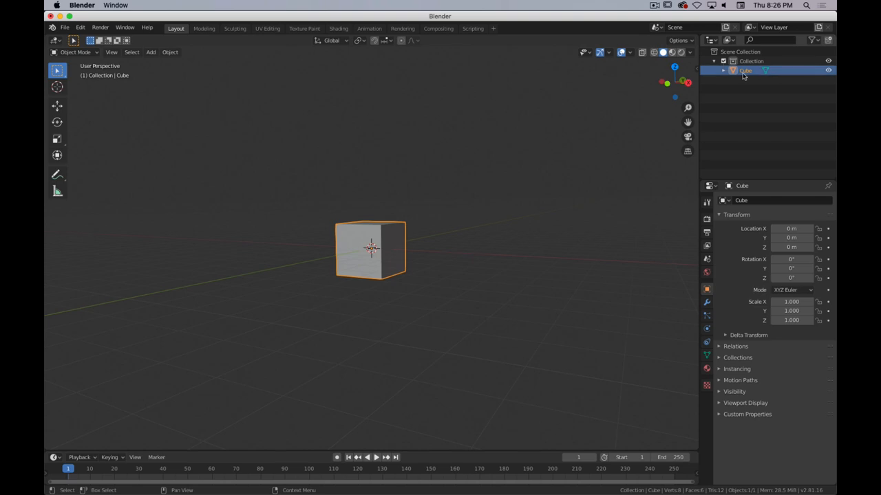
pyautogui.doubleClick(746, 70)
pyautogui.write('Barrel_Plank')
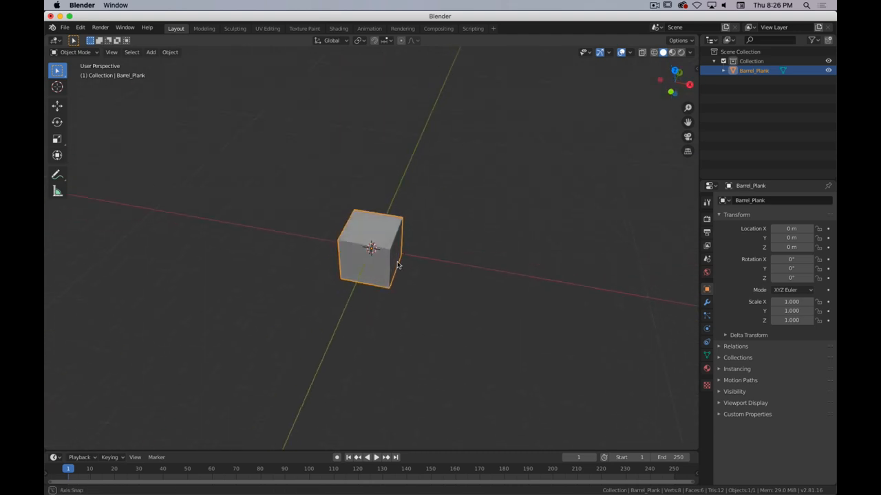
pyautogui.moveTo(399, 264); pyautogui.dragTo(374, 250)
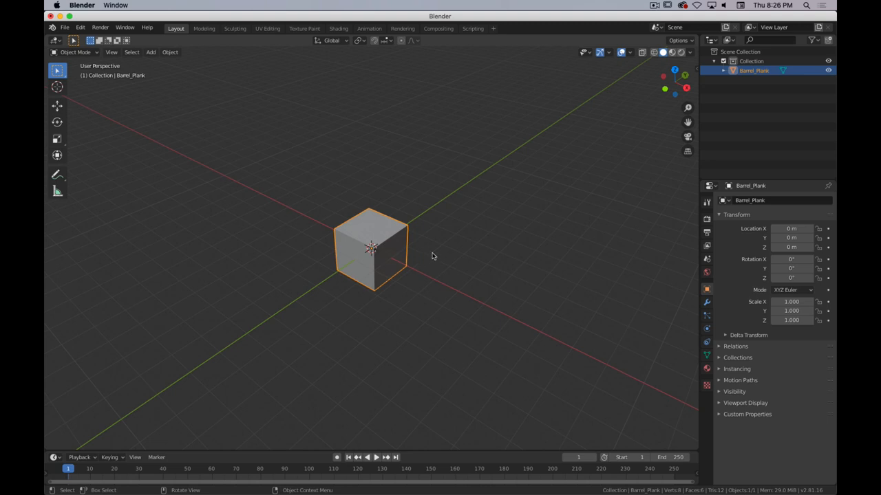
# In Edit Mode front view, move the cube's mesh up along Z so its base sits at the origin.
pyautogui.press('Tab')
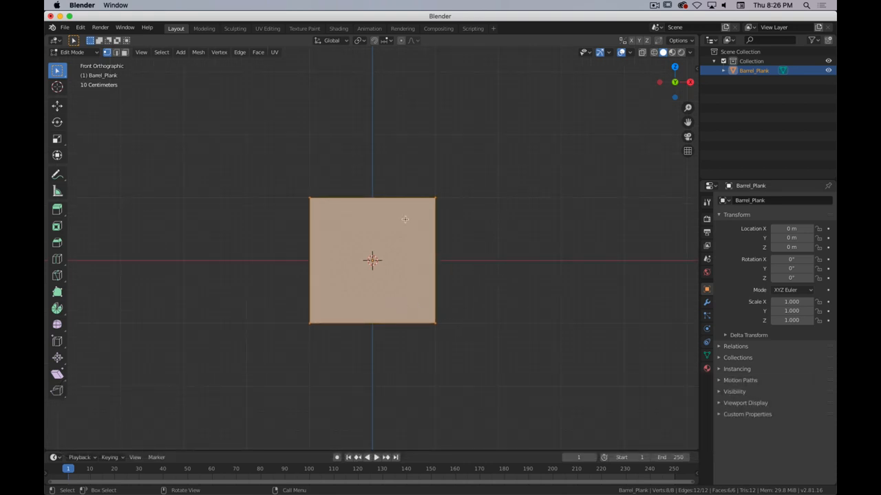
pyautogui.moveTo(526, 260)
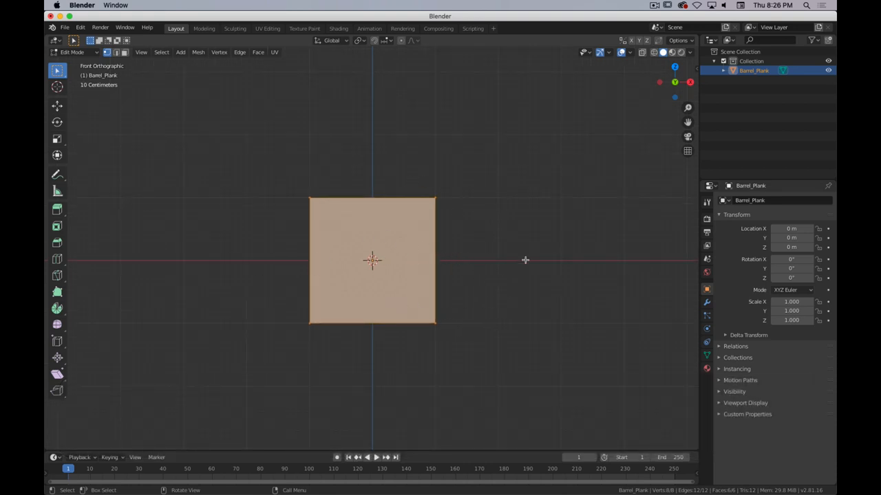
pyautogui.press('g')
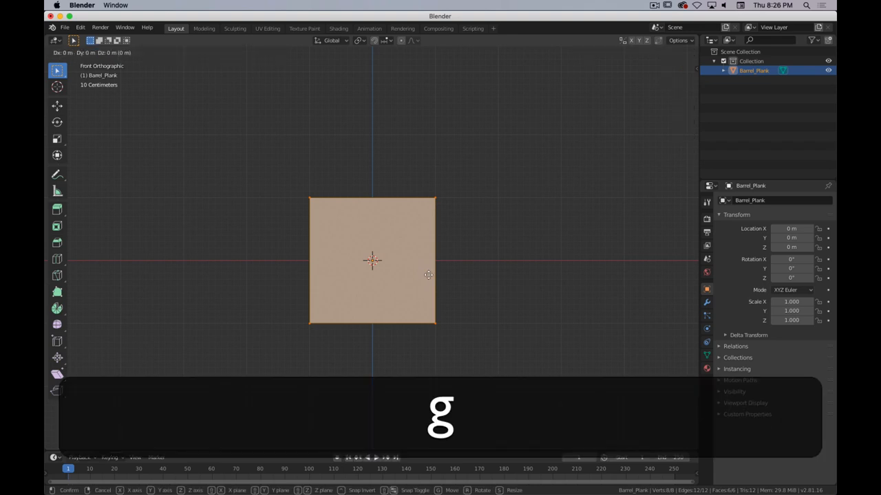
pyautogui.press('z')
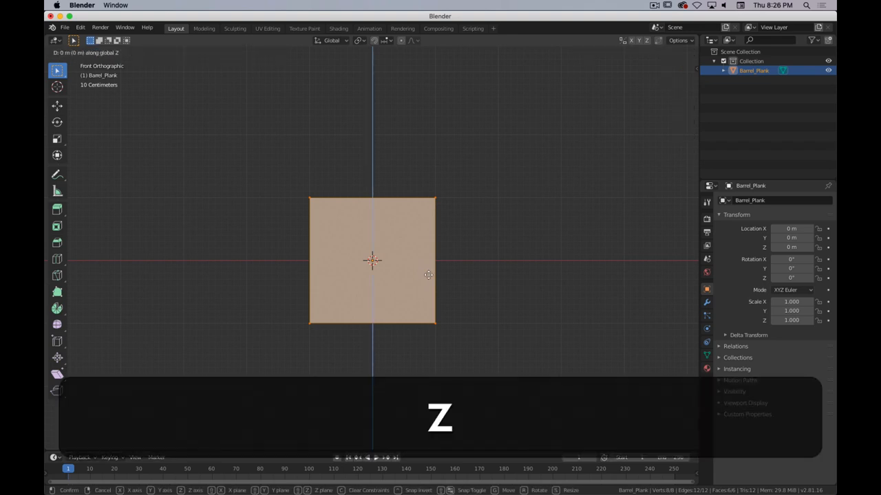
pyautogui.moveTo(428, 275)
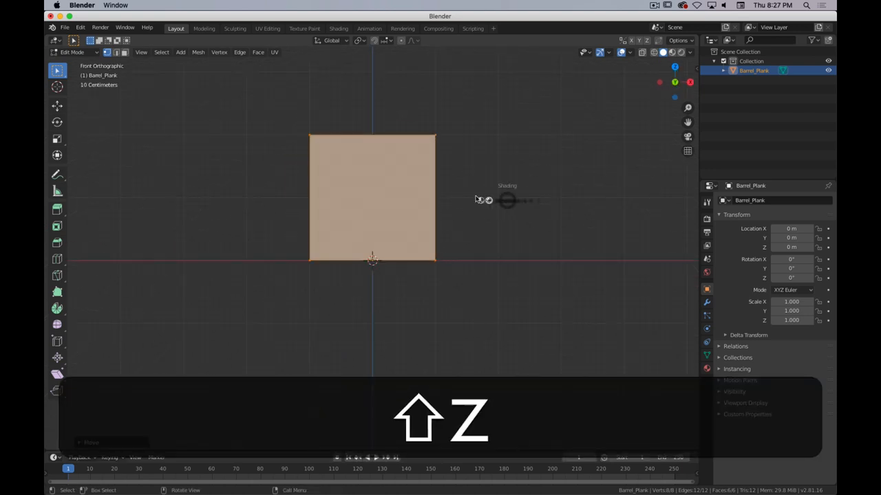
# With see-through mesh and snapping set, move the top edge to square the face into a rectangle.
pyautogui.press('shift+z')
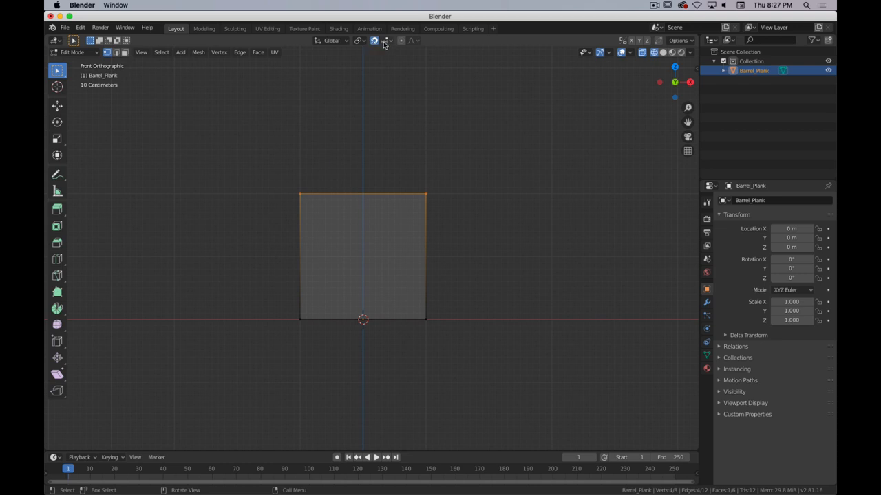
pyautogui.click(386, 40)
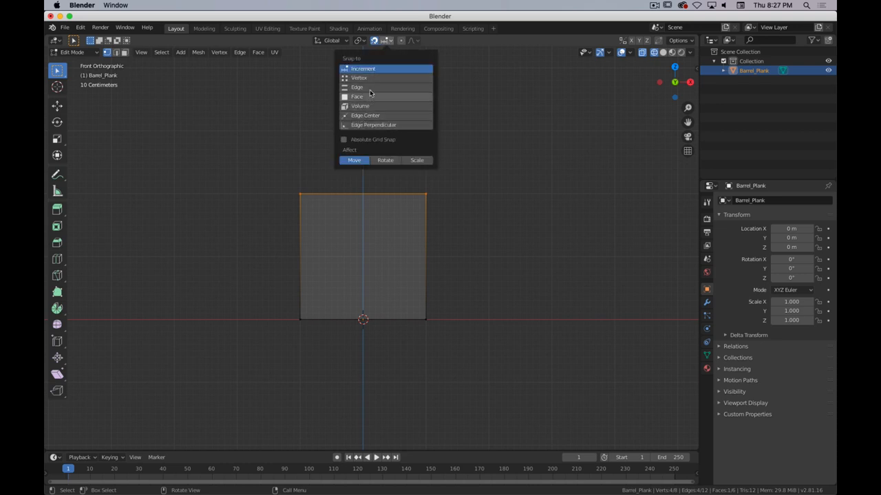
pyautogui.moveTo(364, 69)
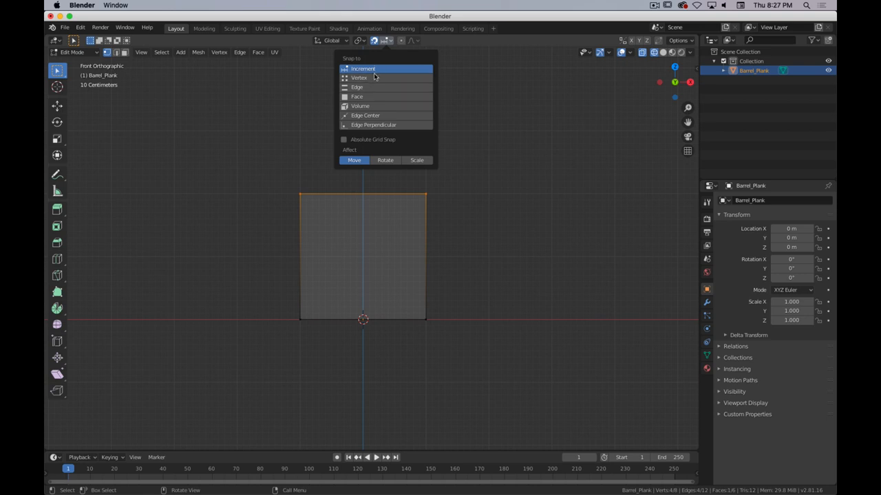
pyautogui.moveTo(371, 72)
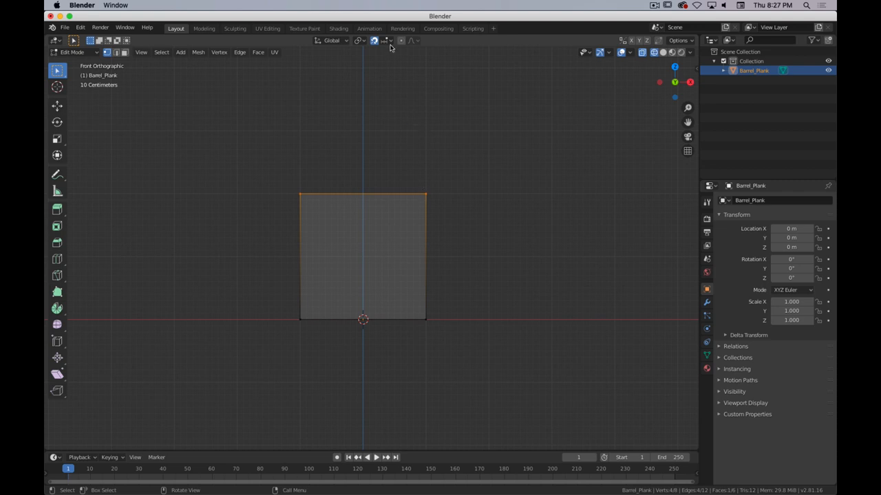
pyautogui.press('g')
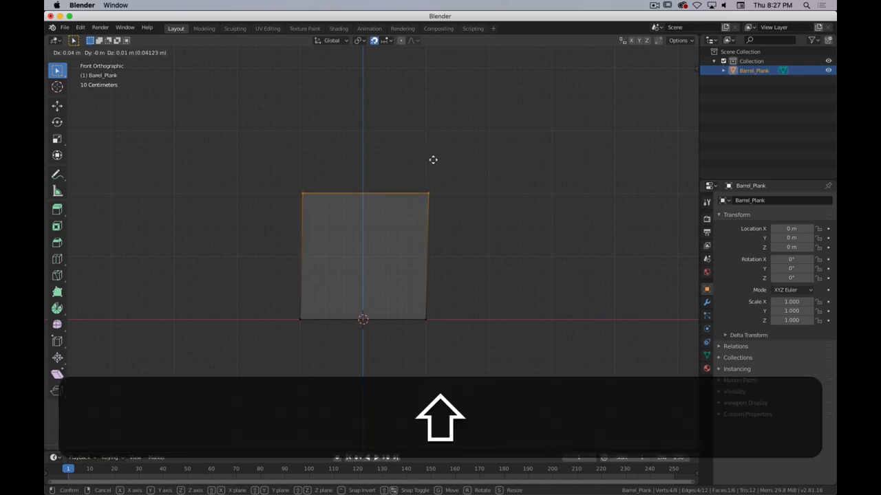
pyautogui.moveTo(438, 165)
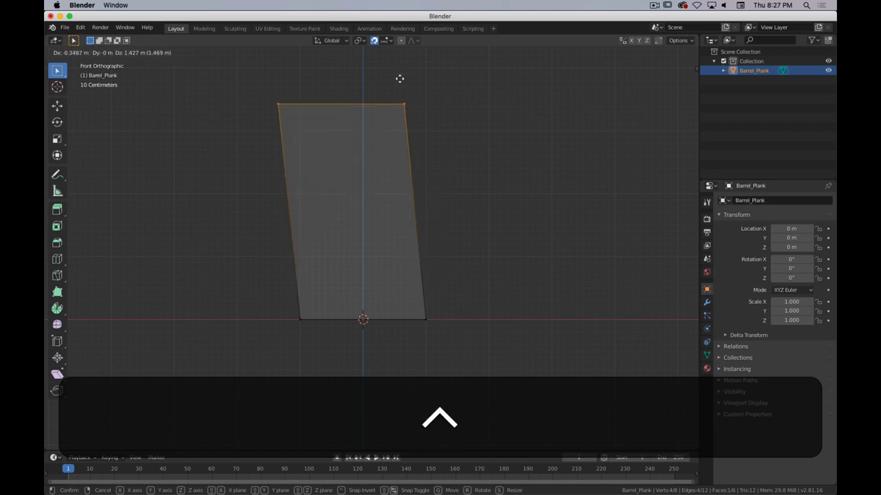
pyautogui.moveTo(426, 134)
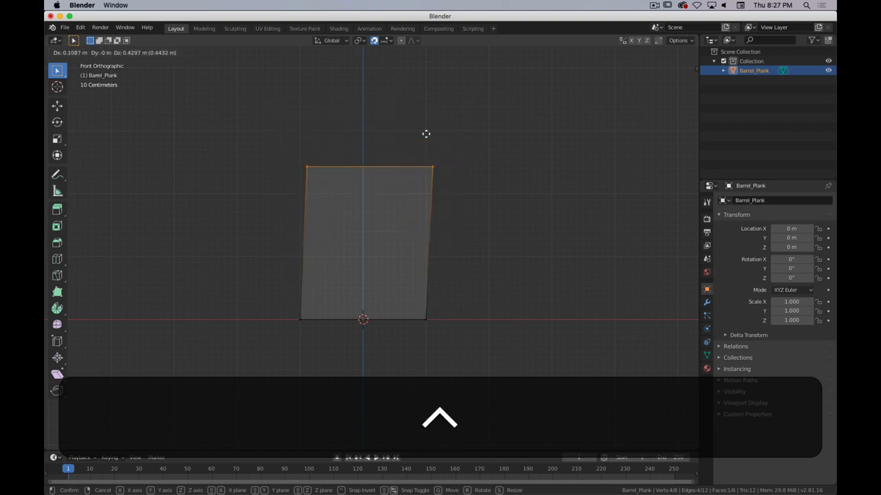
pyautogui.moveTo(424, 116)
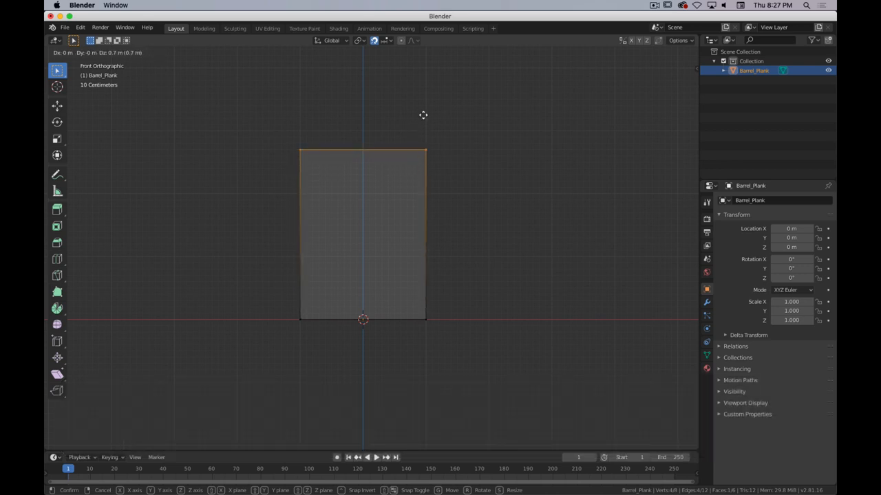
pyautogui.moveTo(424, 100)
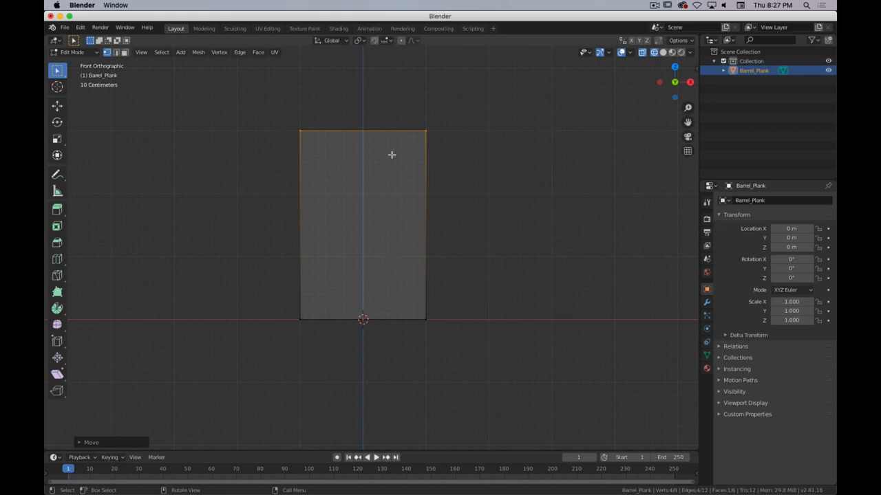
pyautogui.moveTo(471, 184)
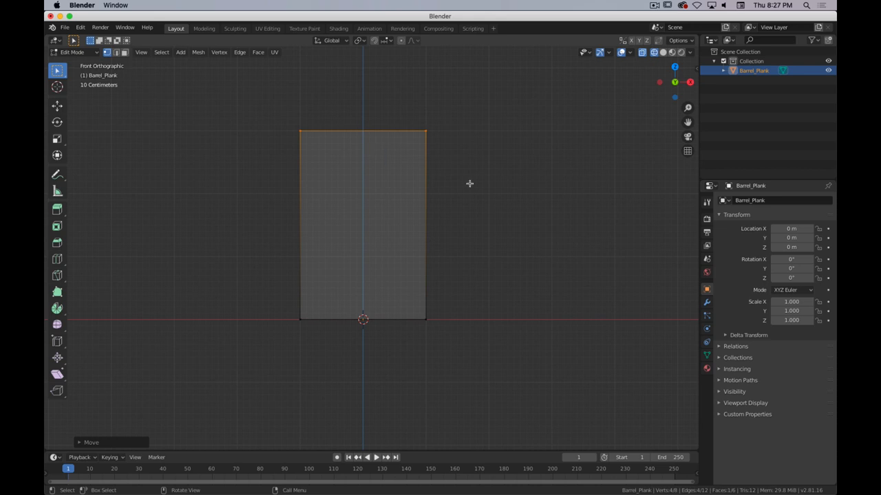
pyautogui.moveTo(460, 113)
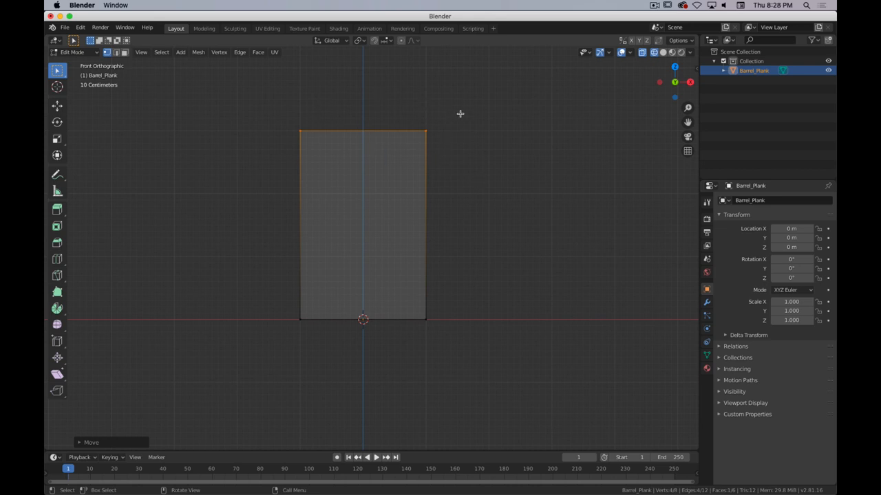
pyautogui.moveTo(412, 123)
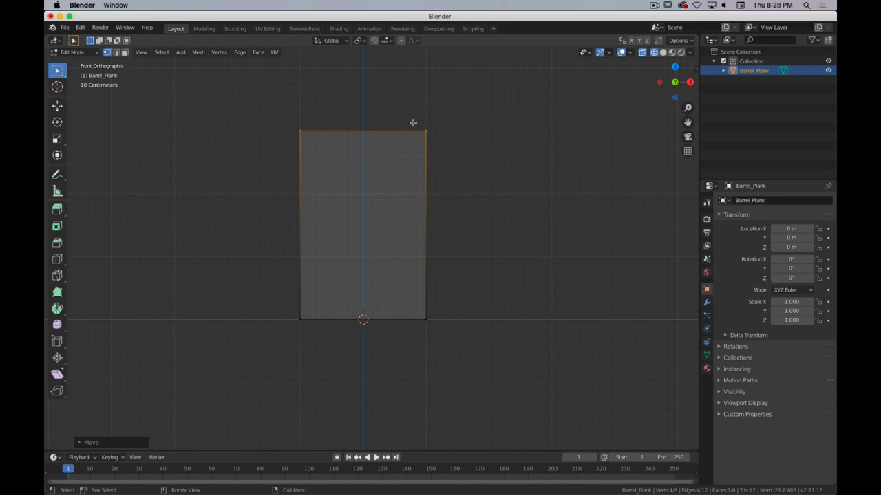
pyautogui.moveTo(494, 100)
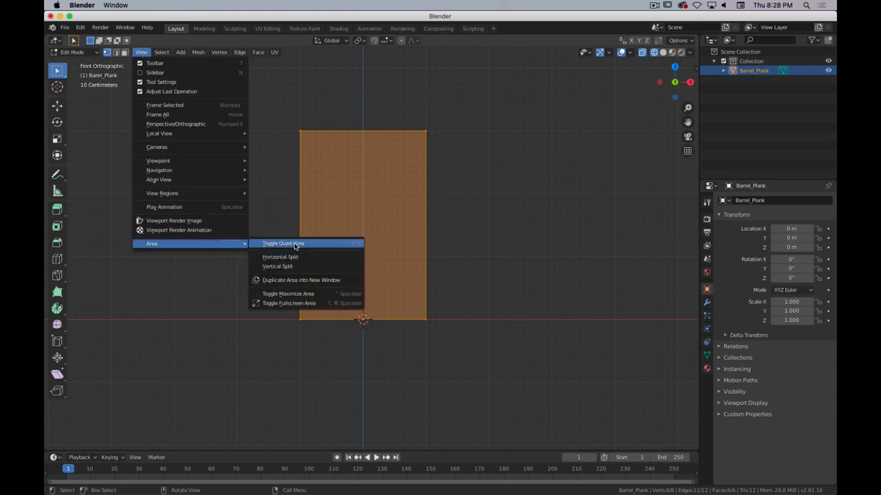
# Split the viewport into four views with one orbited to perspective.
pyautogui.click(282, 242)
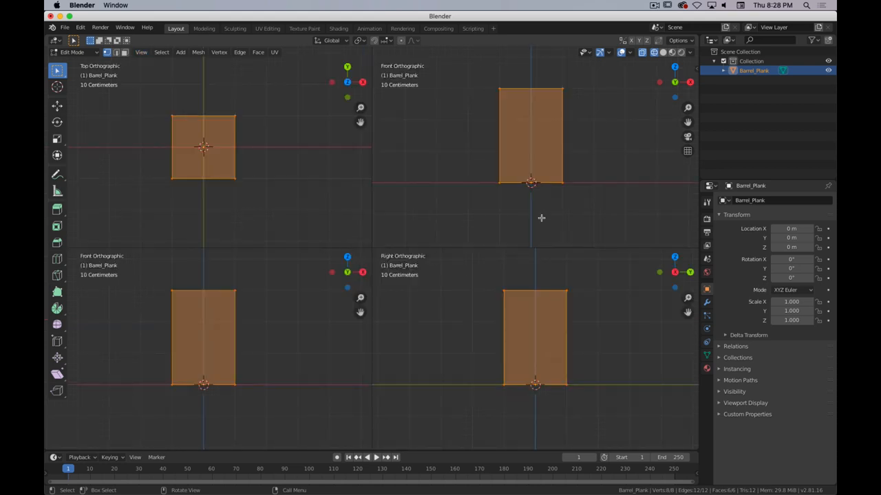
pyautogui.moveTo(530, 138); pyautogui.dragTo(536, 179)
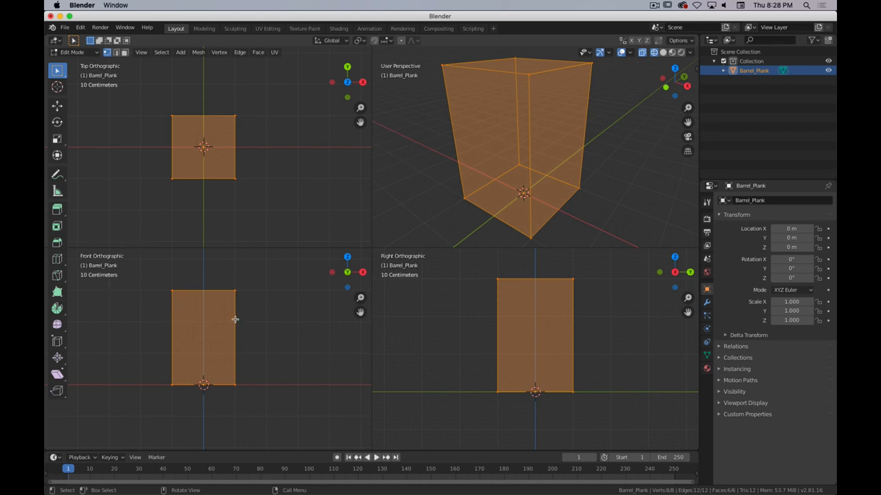
pyautogui.moveTo(259, 381)
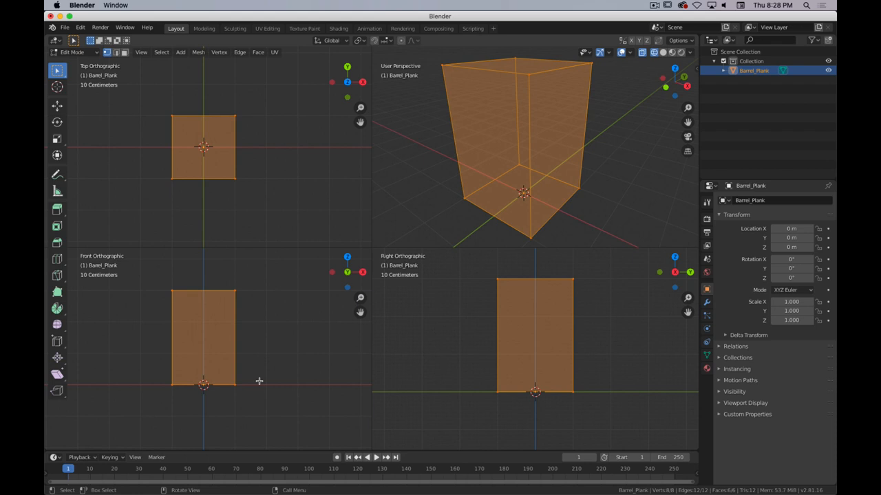
pyautogui.moveTo(292, 361)
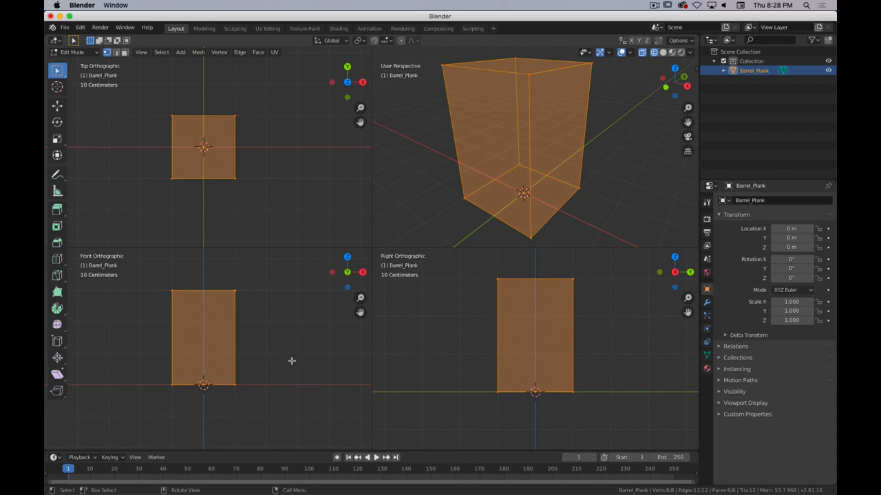
# Scale the block down in width and depth to form a thin, tall plank.
pyautogui.press('s')
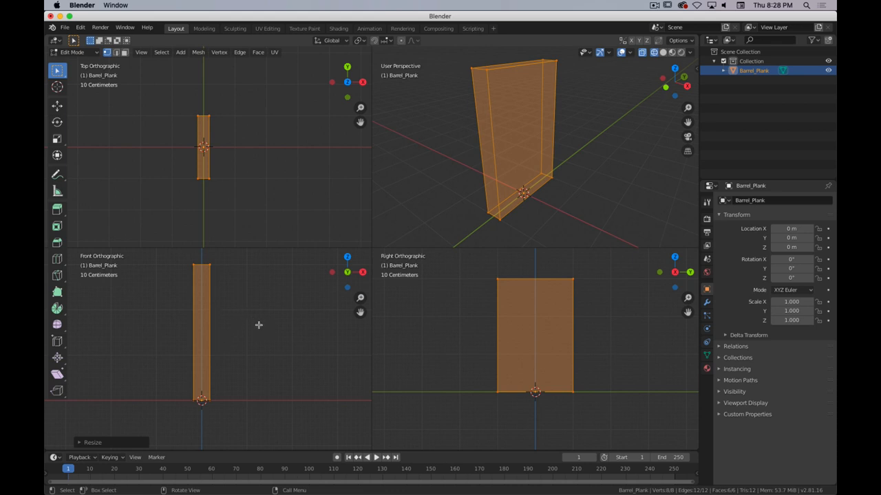
pyautogui.moveTo(311, 286)
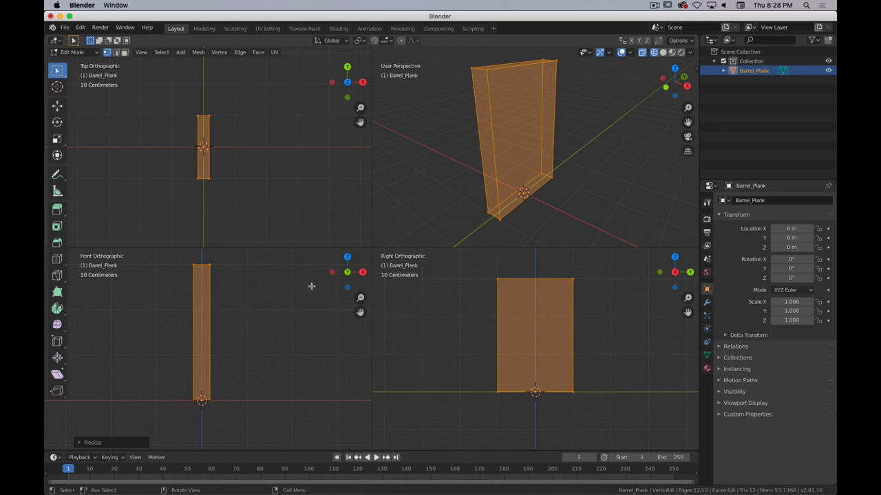
pyautogui.press('cmd+.')
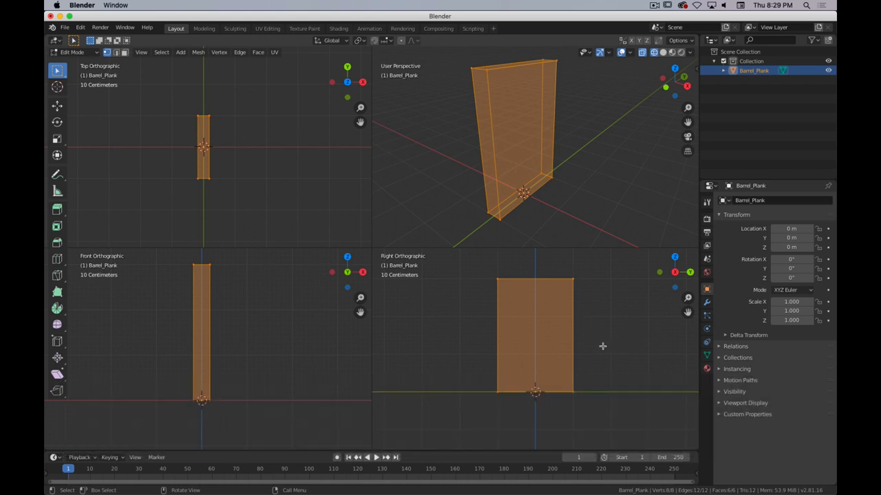
pyautogui.press('s')
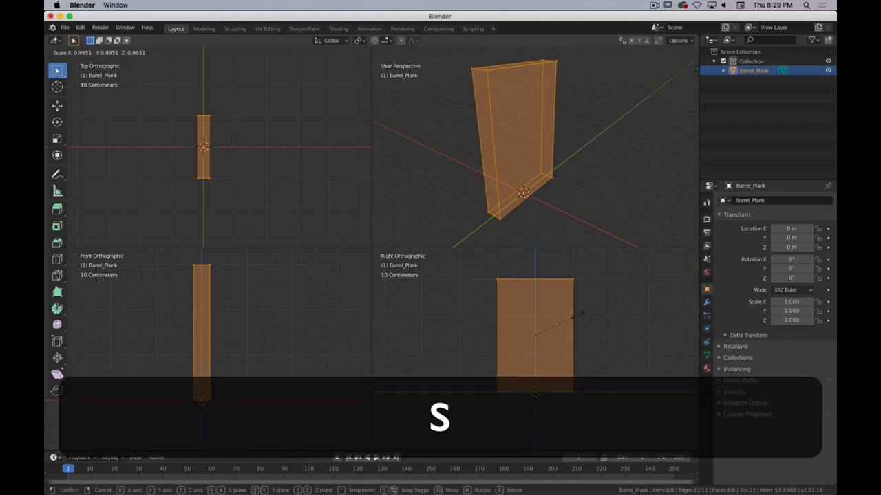
pyautogui.press('y')
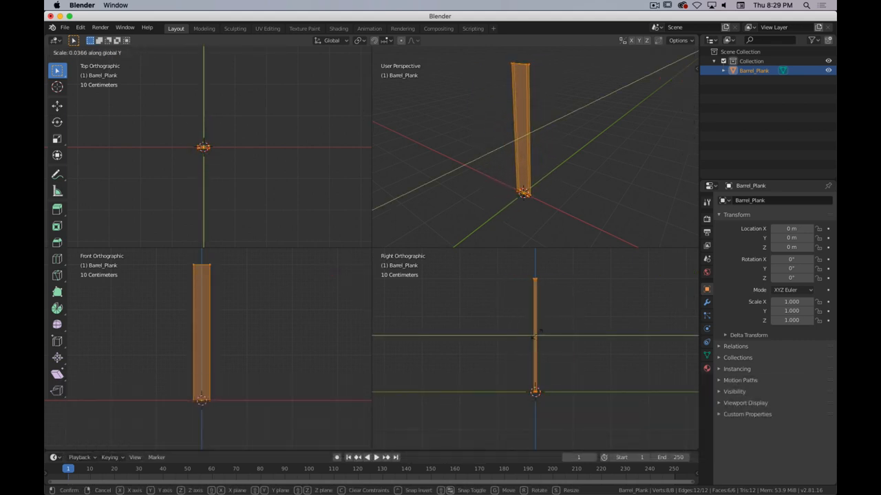
pyautogui.press('Tab')
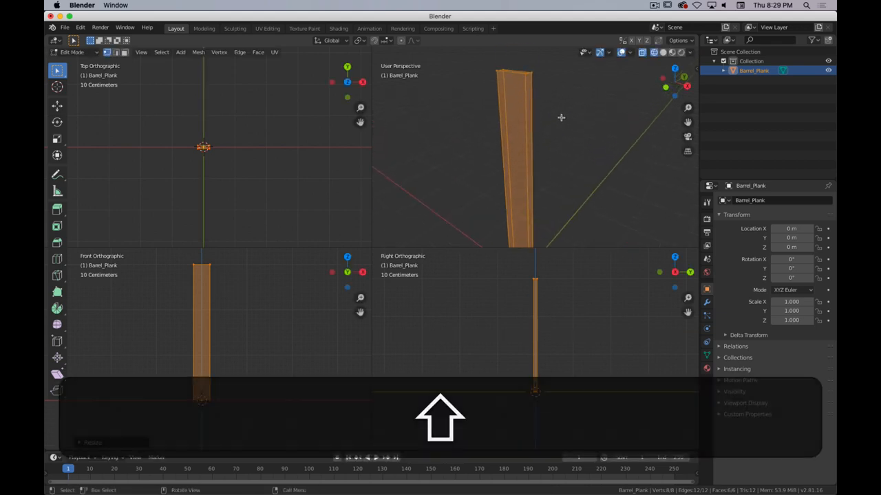
pyautogui.press('z')
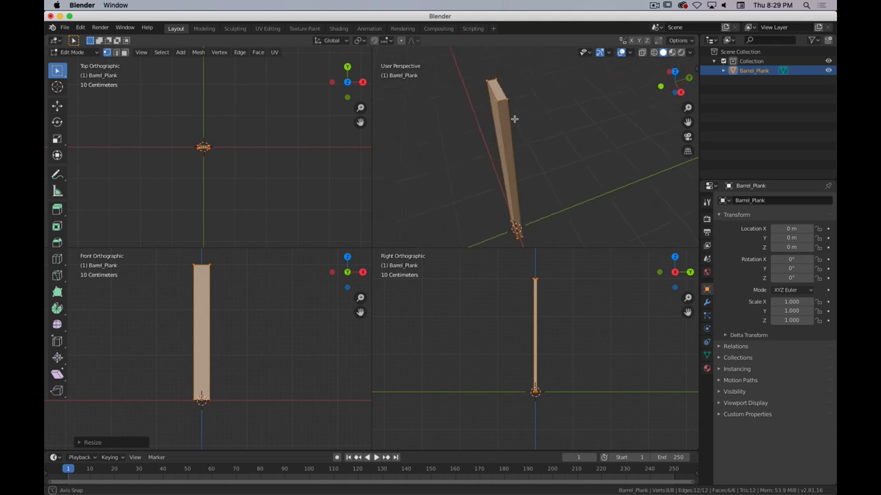
pyautogui.press('s')
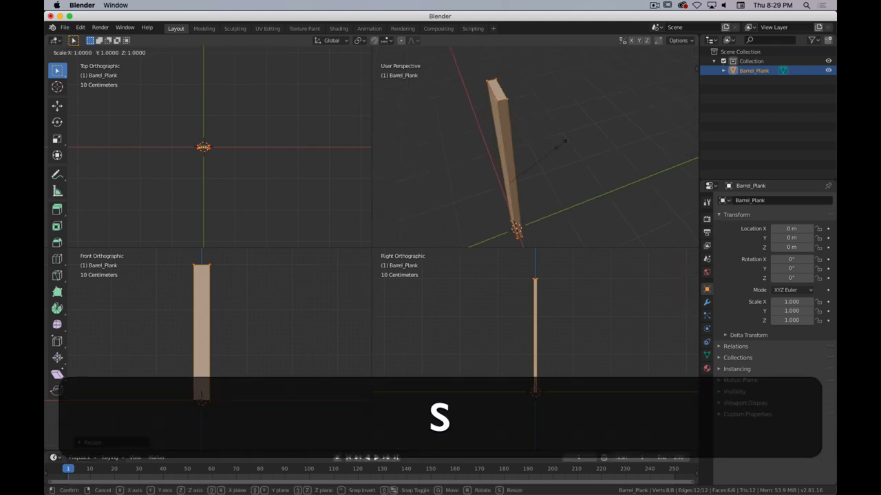
pyautogui.press('Tab')
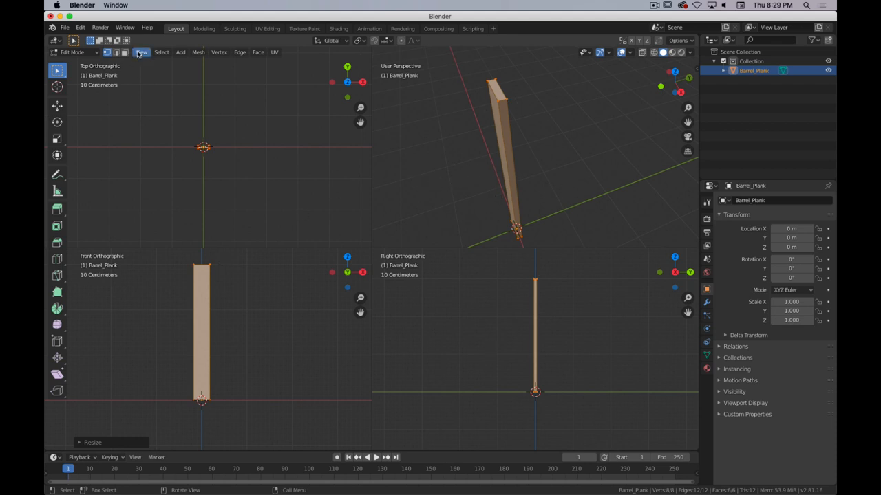
# Toggle Quad View off to return to a single large viewport of the plank.
pyautogui.click(140, 53)
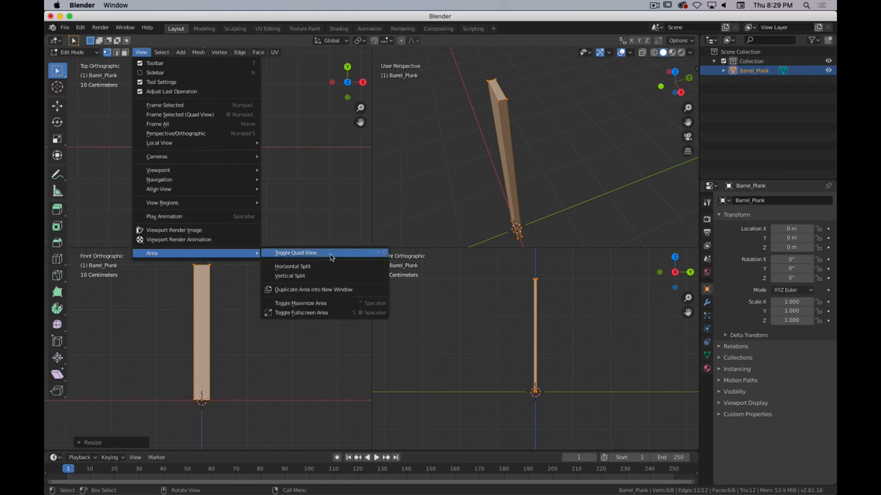
pyautogui.click(294, 253)
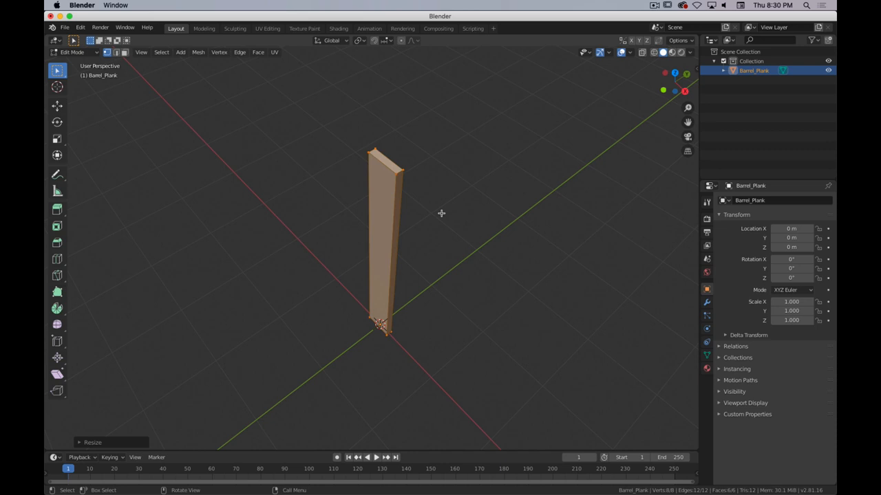
pyautogui.moveTo(413, 195)
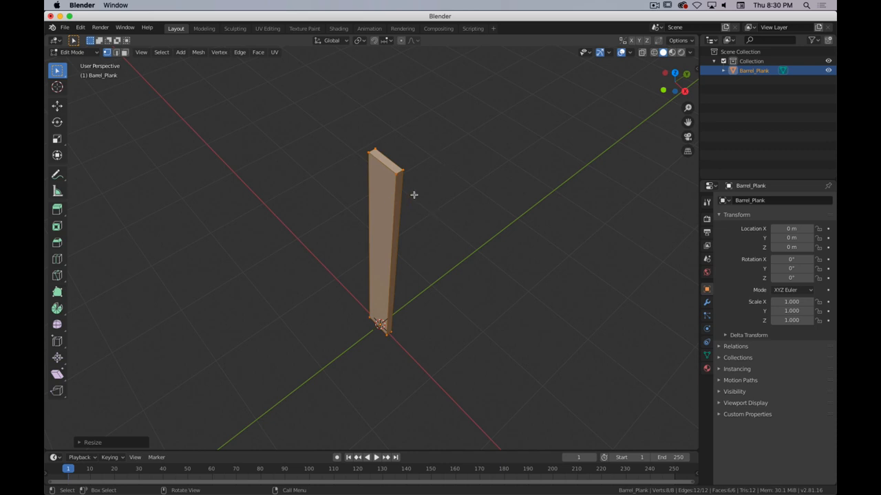
pyautogui.moveTo(291, 248)
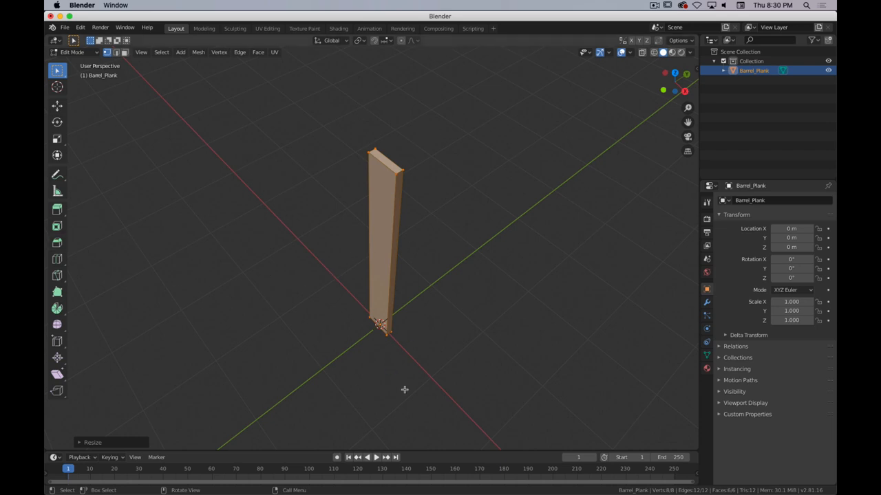
pyautogui.moveTo(362, 221)
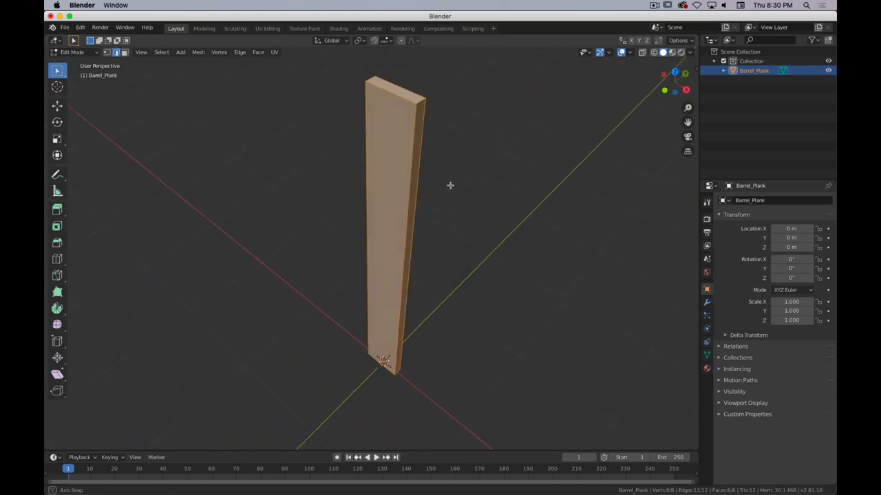
# Bevel the board's edges with a small width and return to Object Mode.
pyautogui.rightClick(393, 206)
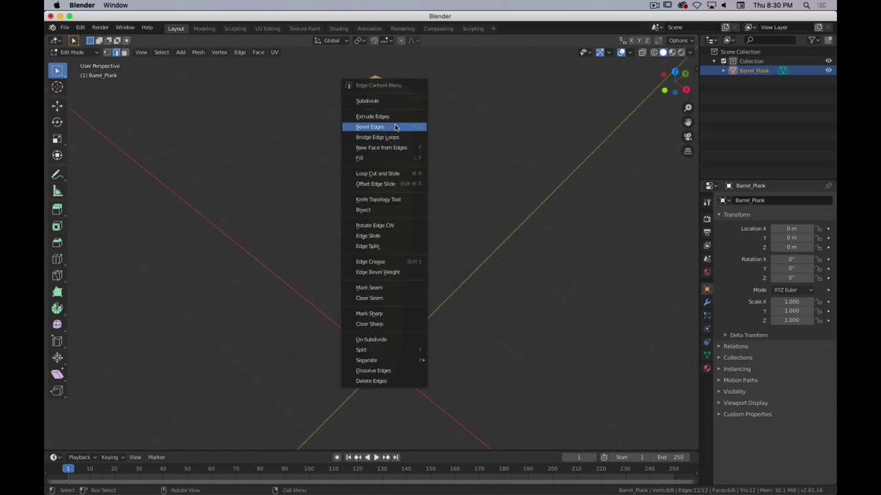
pyautogui.moveTo(396, 127)
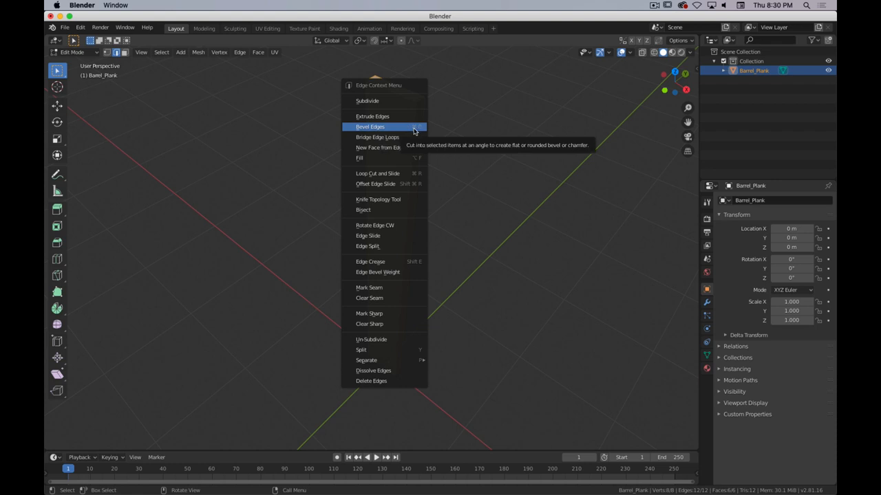
pyautogui.click(370, 127)
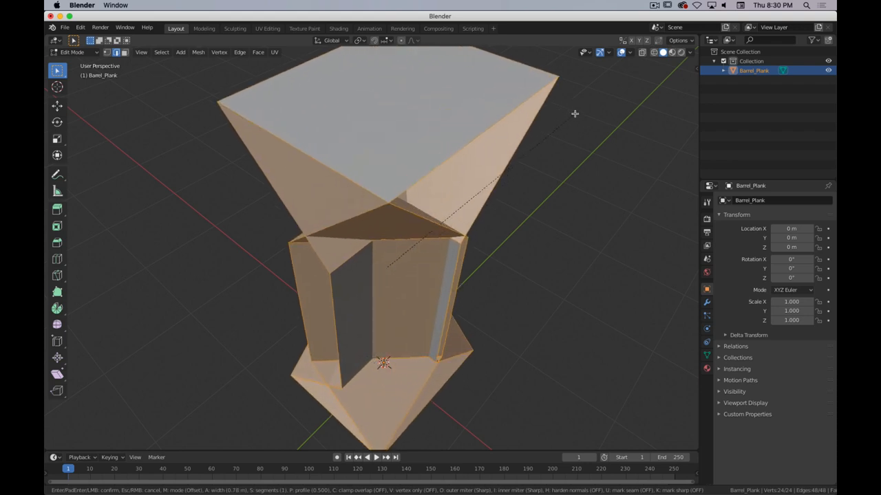
pyautogui.moveTo(593, 212)
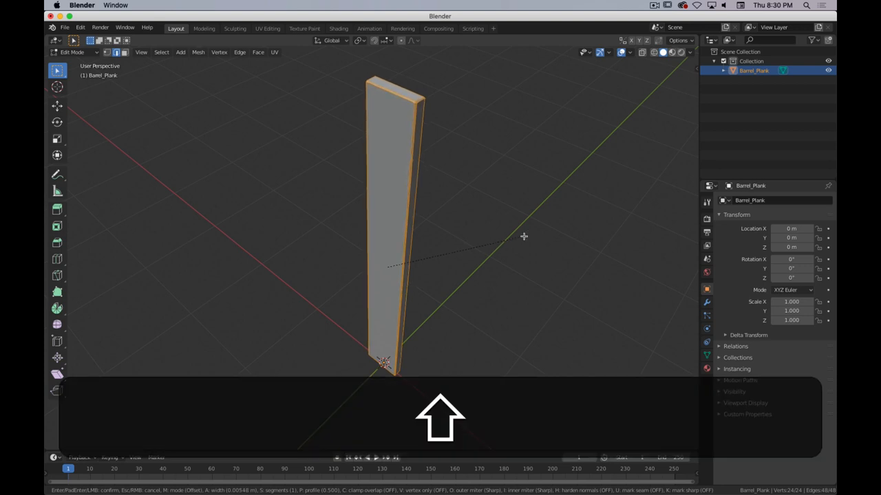
pyautogui.click(488, 199)
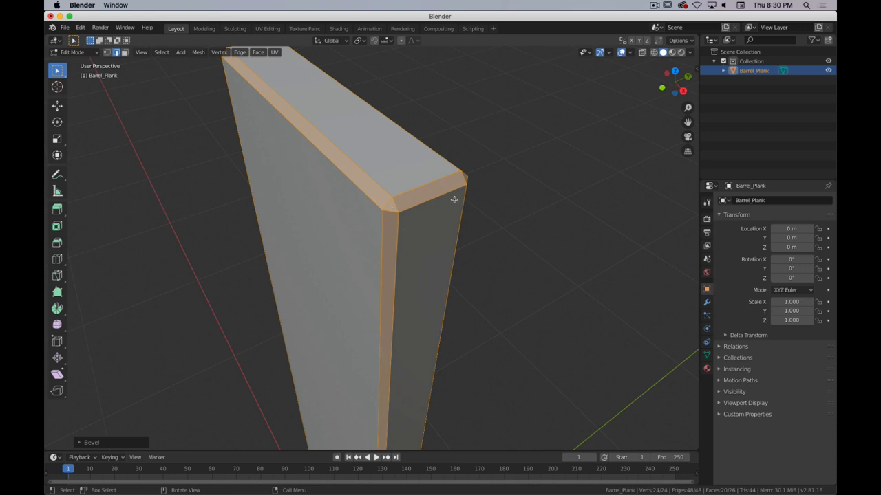
pyautogui.press('Tab')
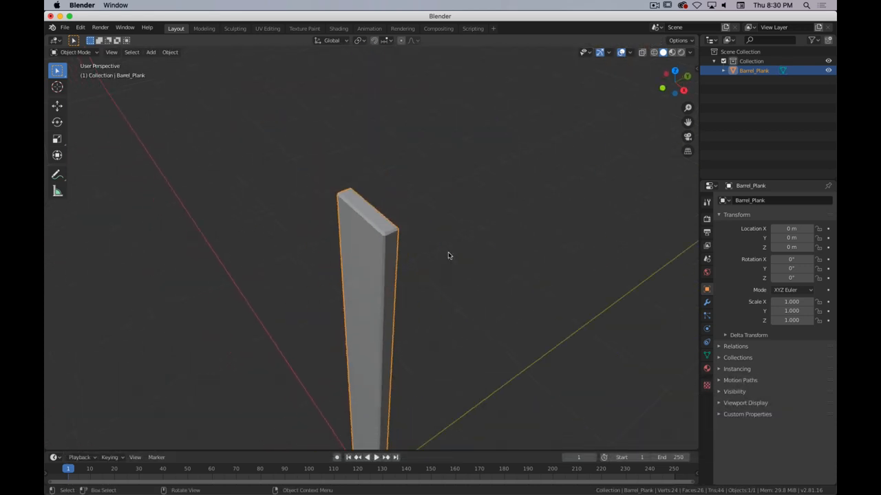
# Add a lengthwise loop cut and slide it along Y to bow the plank like a stave.
pyautogui.press('Tab')
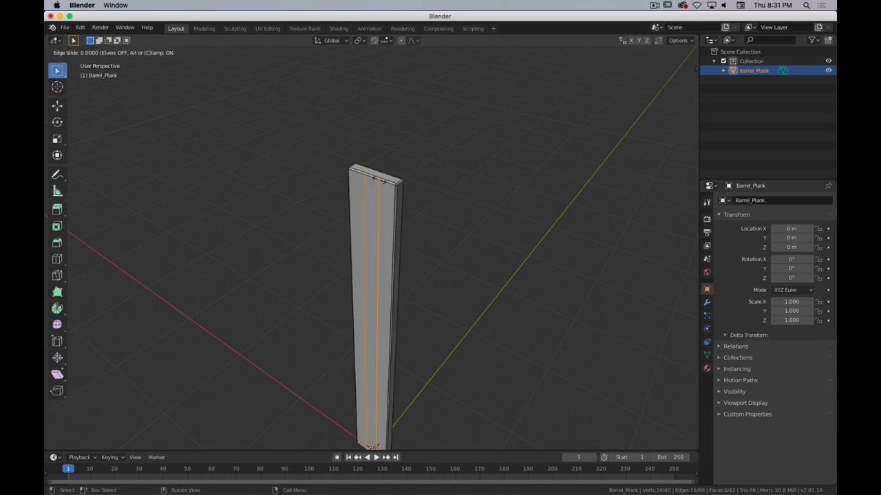
pyautogui.moveTo(331, 234)
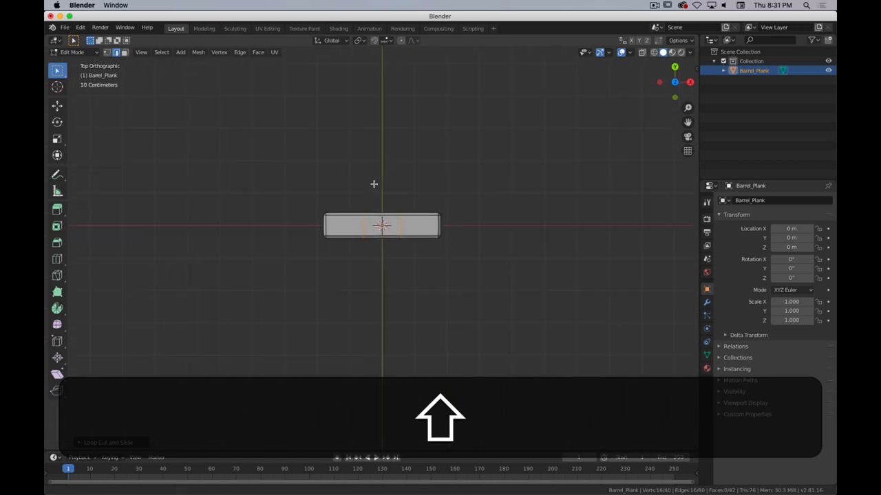
pyautogui.press('y')
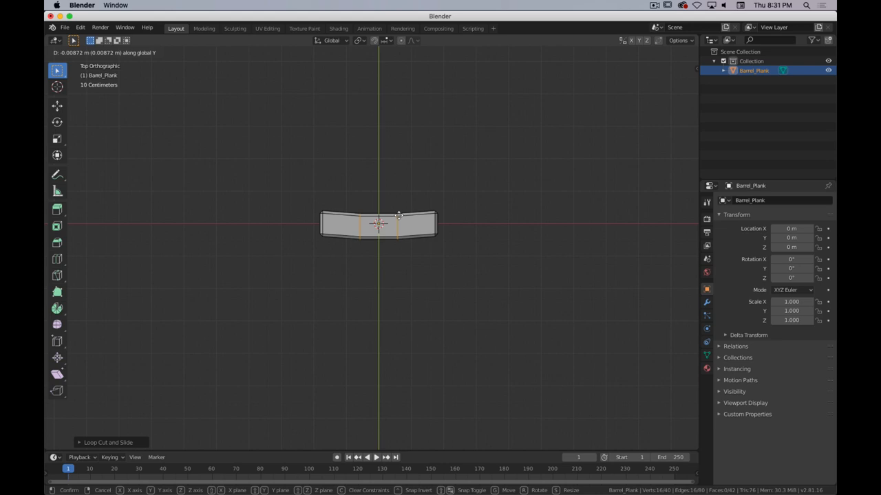
pyautogui.moveTo(378, 227)
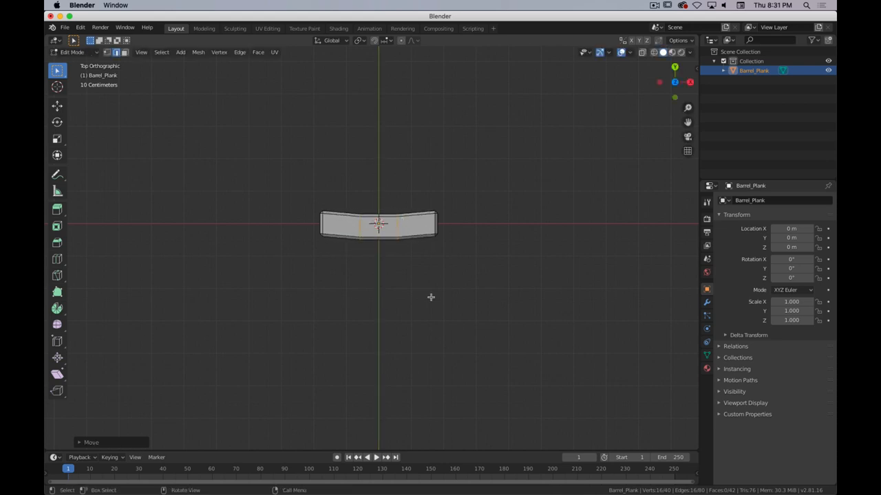
pyautogui.press('Tab')
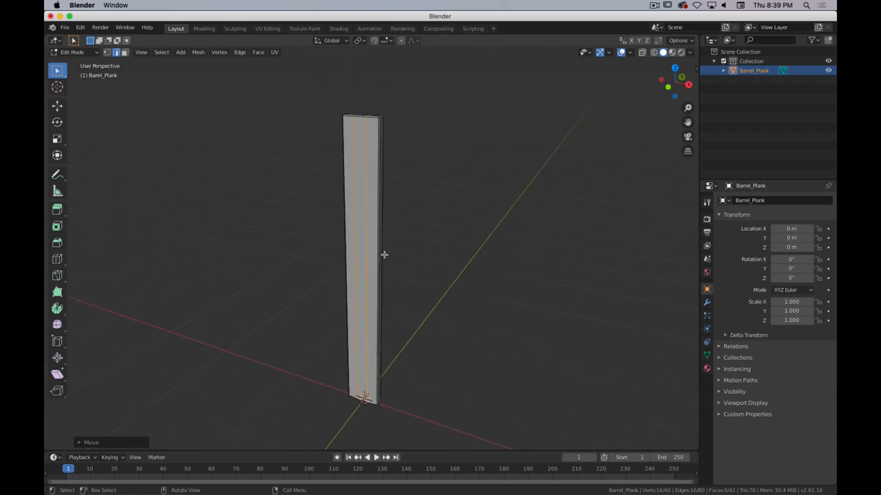
# Set the plank's origin to the 3D cursor at the world centre.
pyautogui.moveTo(384, 255); pyautogui.dragTo(327, 269)
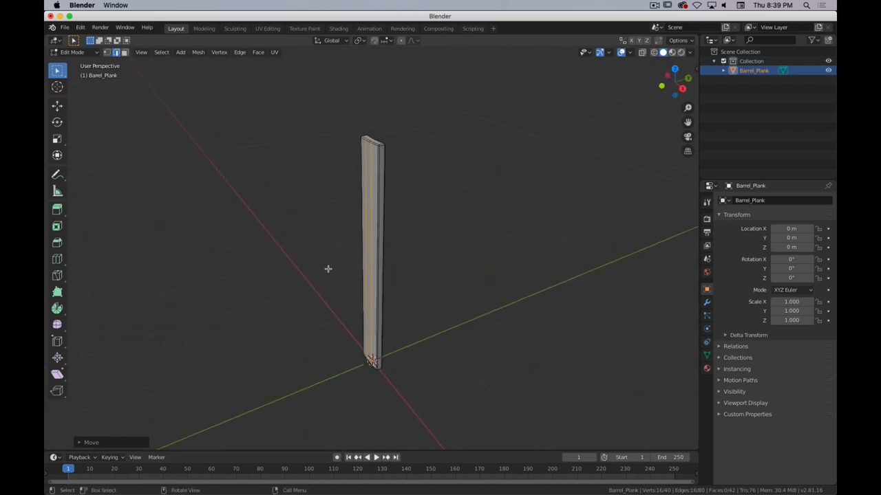
pyautogui.moveTo(310, 310)
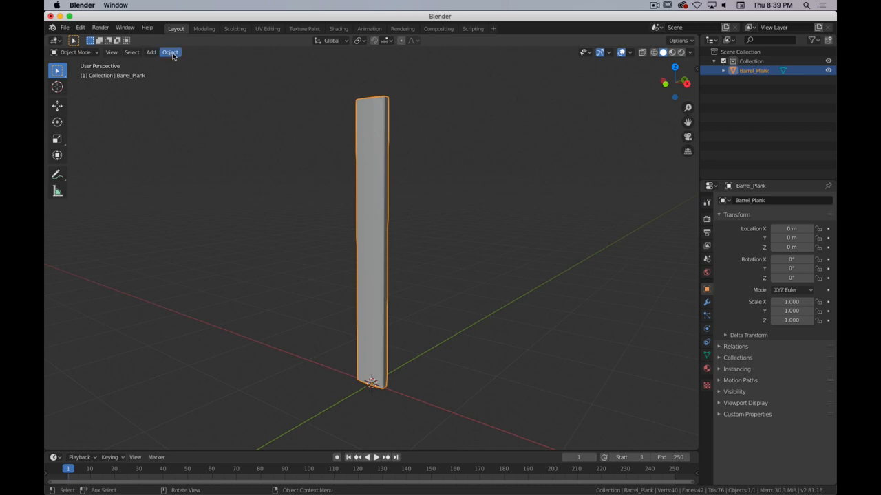
pyautogui.click(169, 52)
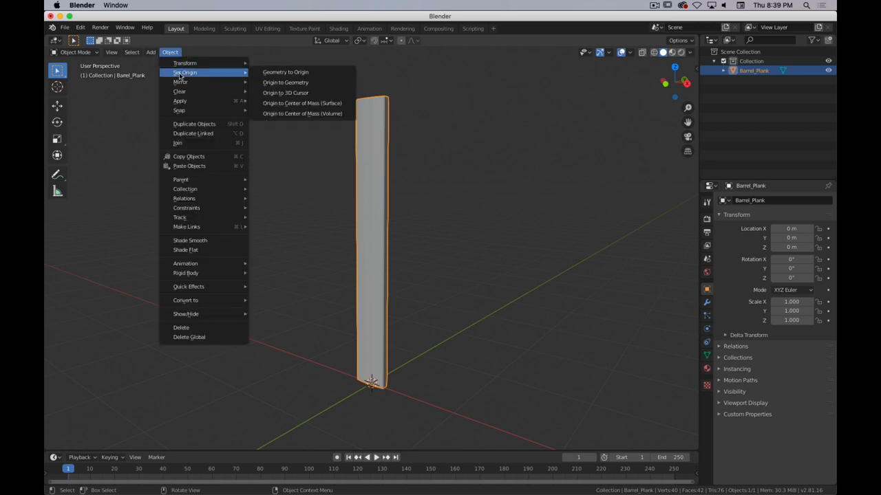
pyautogui.moveTo(314, 94)
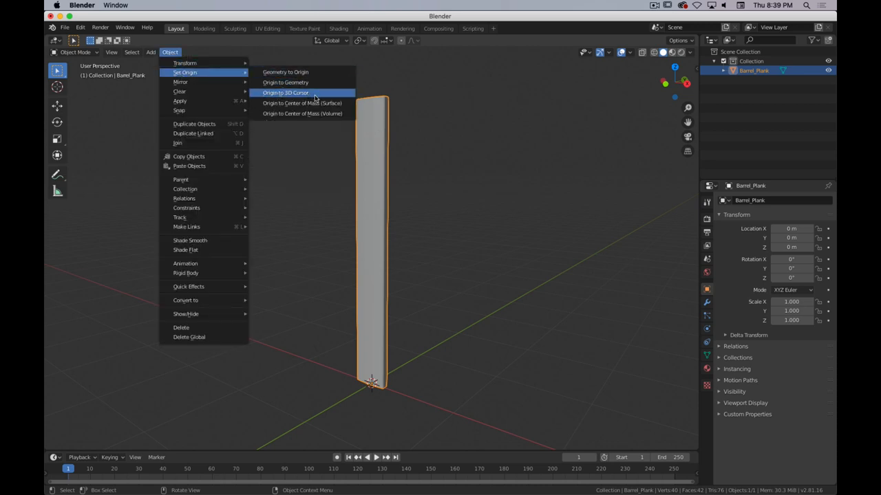
pyautogui.click(285, 93)
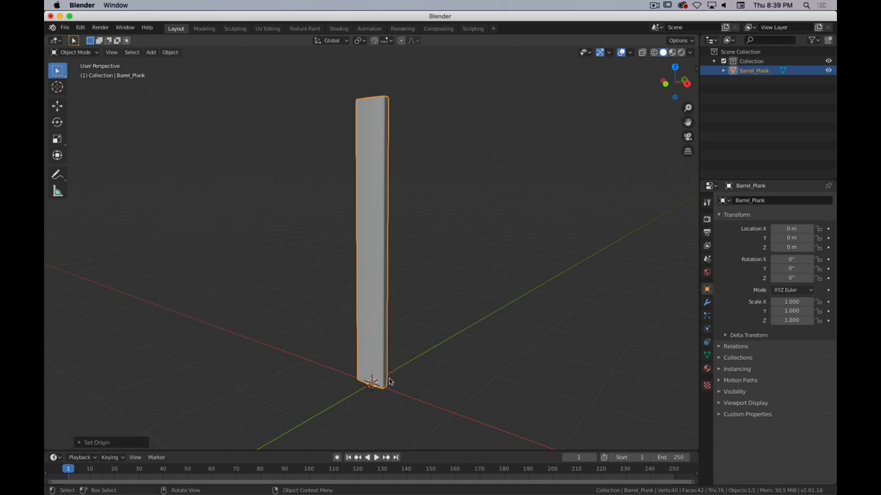
pyautogui.moveTo(378, 388)
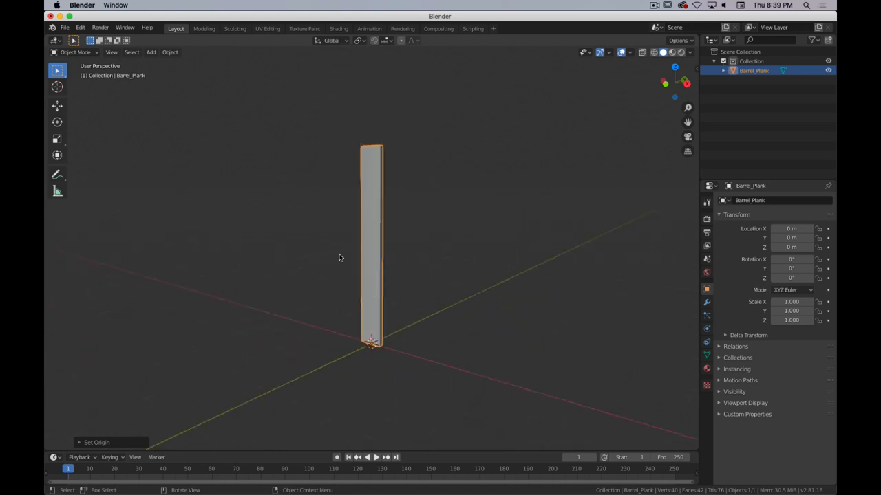
pyautogui.moveTo(337, 259); pyautogui.dragTo(319, 241)
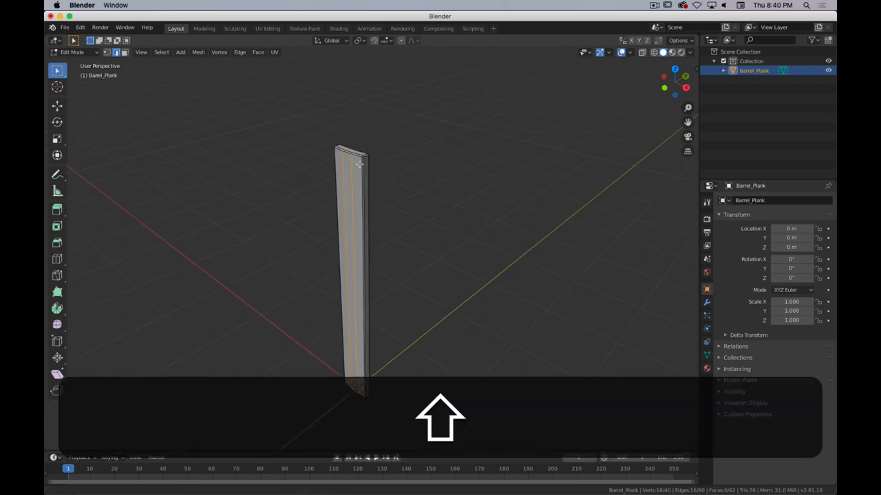
# Widen the plank along X to about 2.47 m and bevel all its edges.
pyautogui.scroll(3)
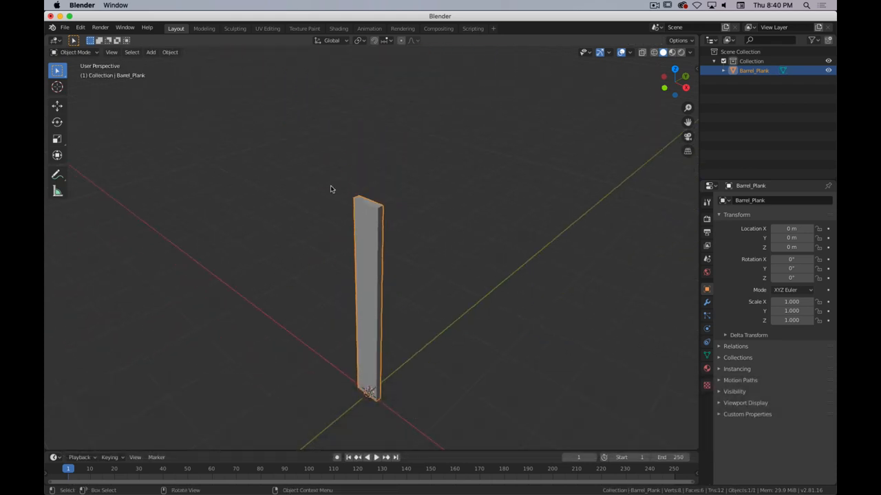
pyautogui.press('x')
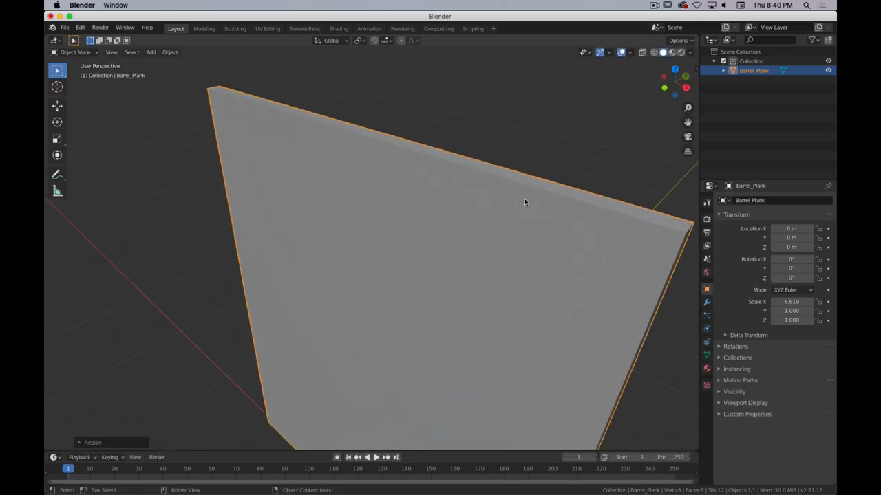
pyautogui.press('Tab')
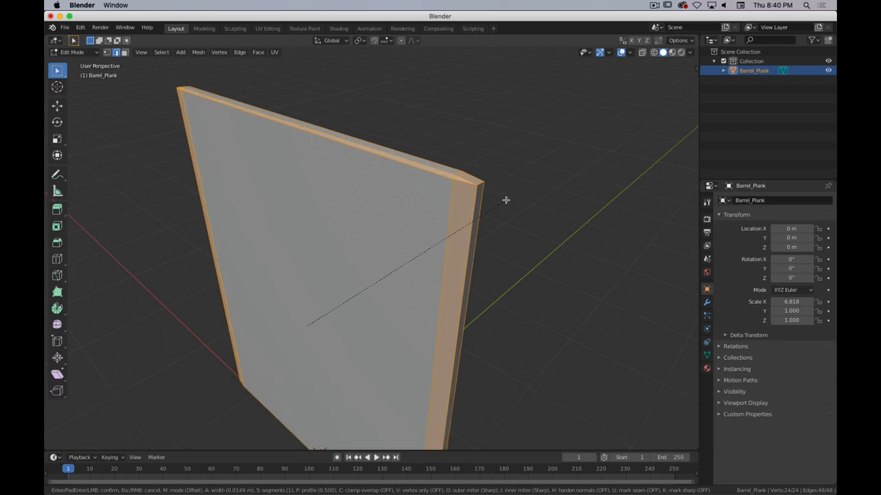
pyautogui.moveTo(509, 199)
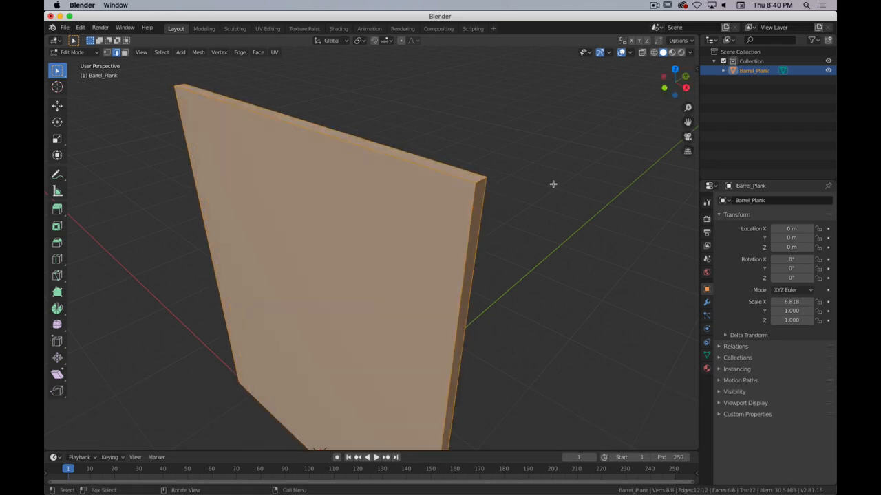
pyautogui.press('n')
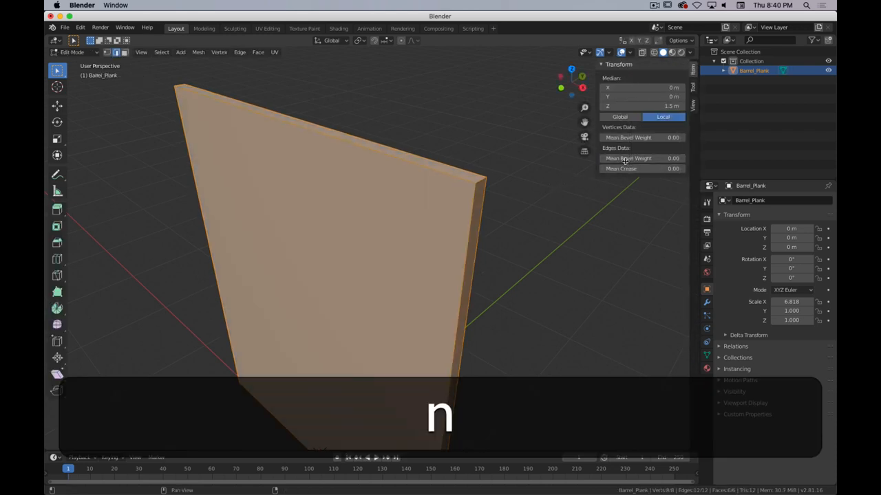
pyautogui.press('Tab')
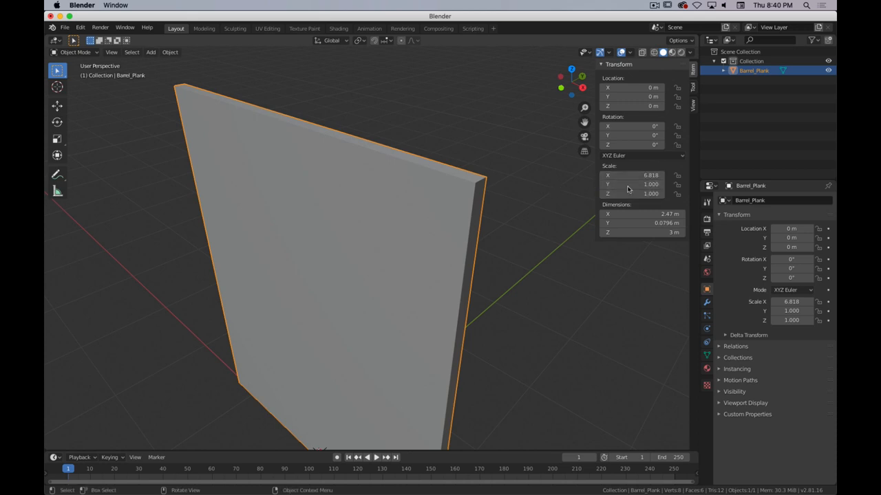
pyautogui.moveTo(457, 176)
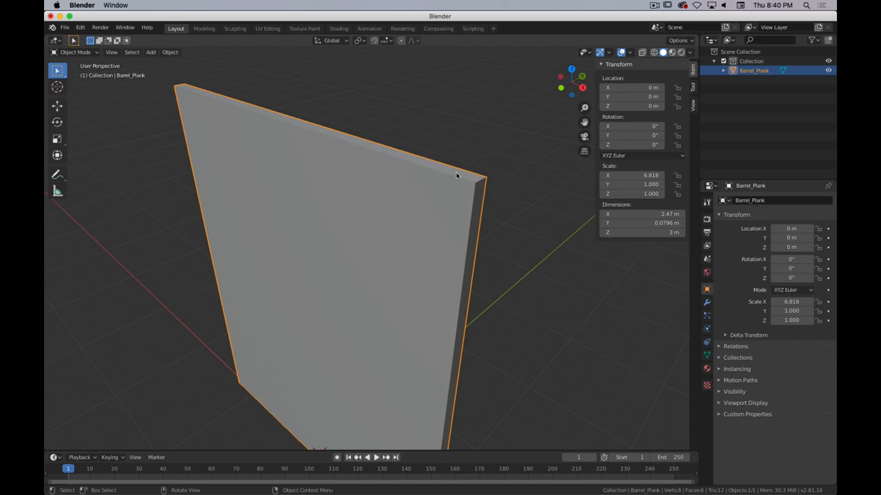
pyautogui.moveTo(547, 187)
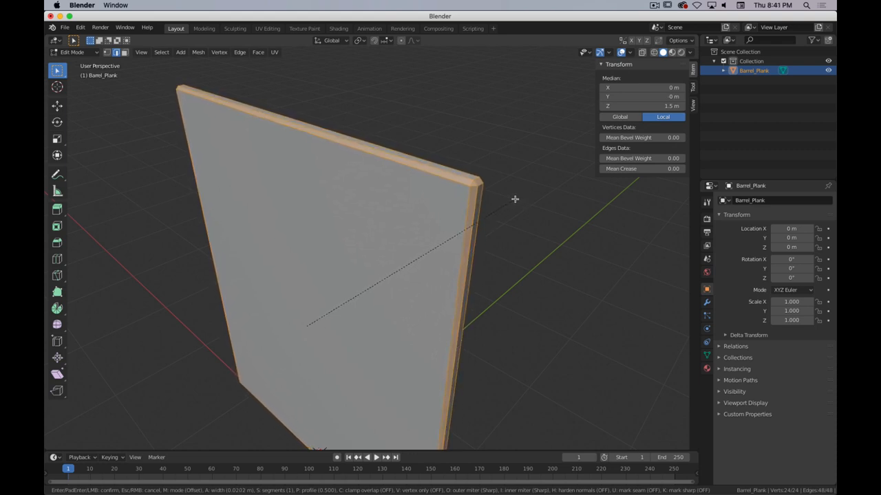
pyautogui.moveTo(515, 198)
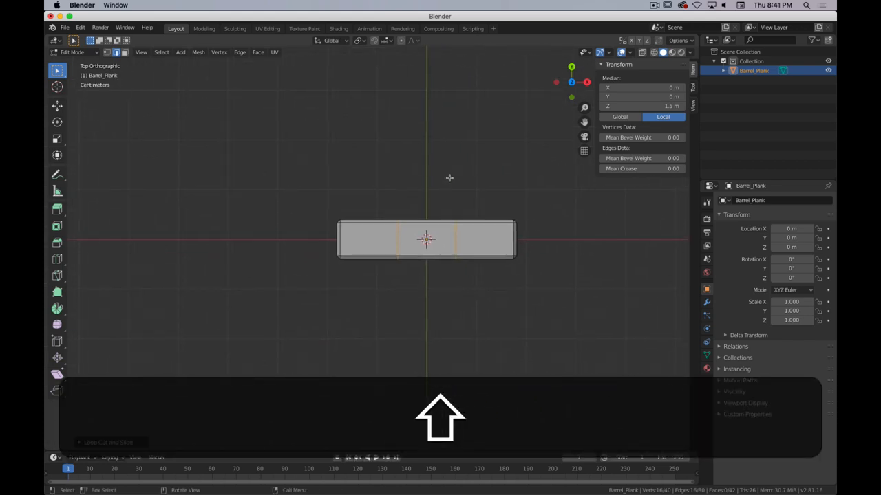
# Bend the plank's middle along Y with loop cuts and reset it to about 0.36 m wide.
pyautogui.press('y')
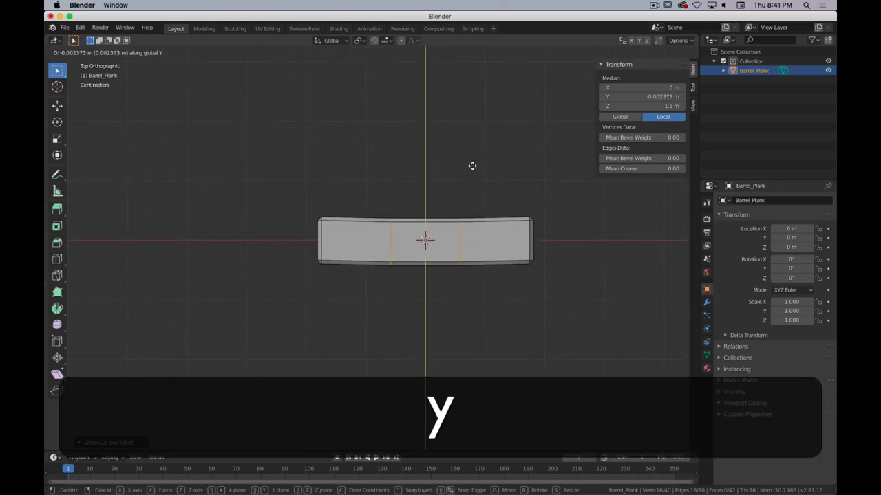
pyautogui.press('Tab')
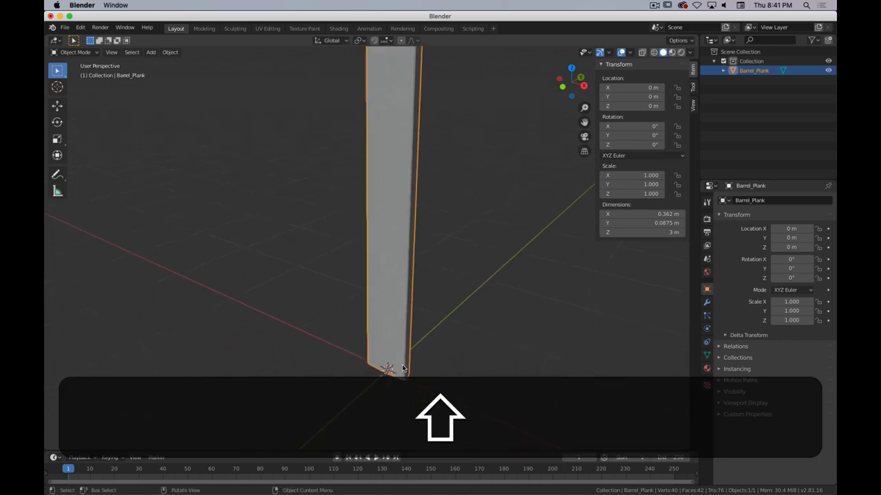
# Move the plank's mesh to about 1.93 m on Y, leaving its origin at the centre.
pyautogui.press('Tab')
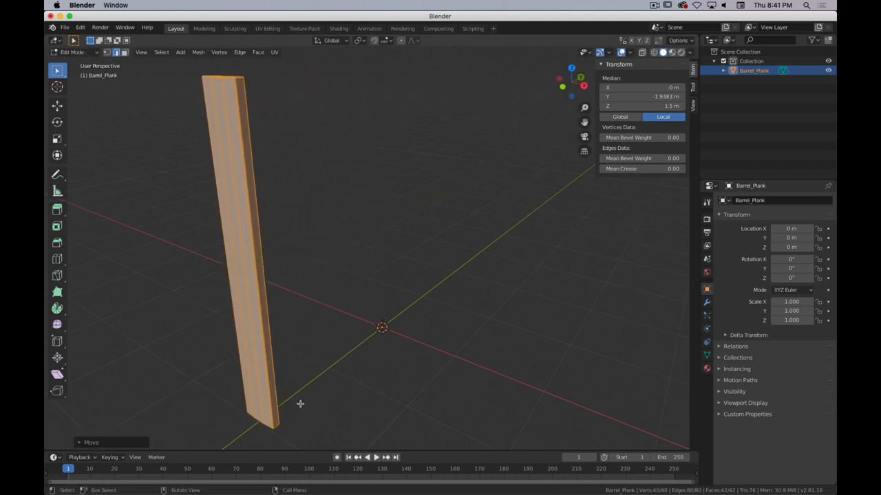
pyautogui.moveTo(306, 405)
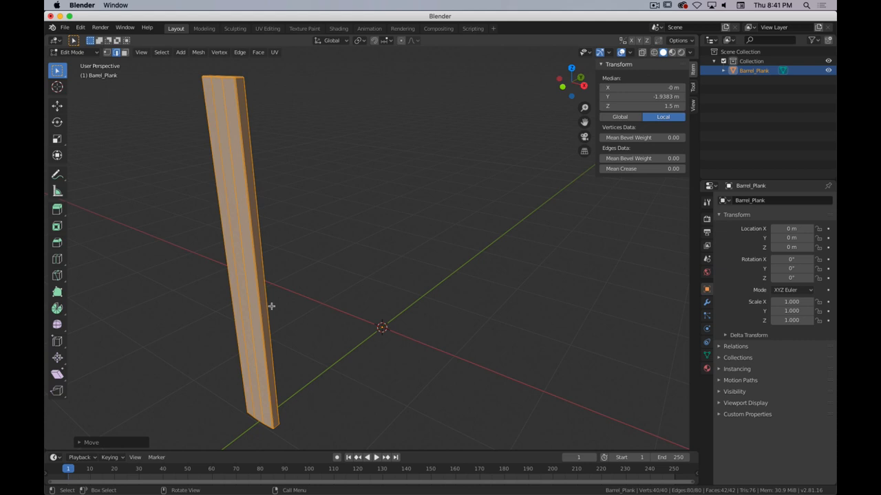
pyautogui.moveTo(401, 224)
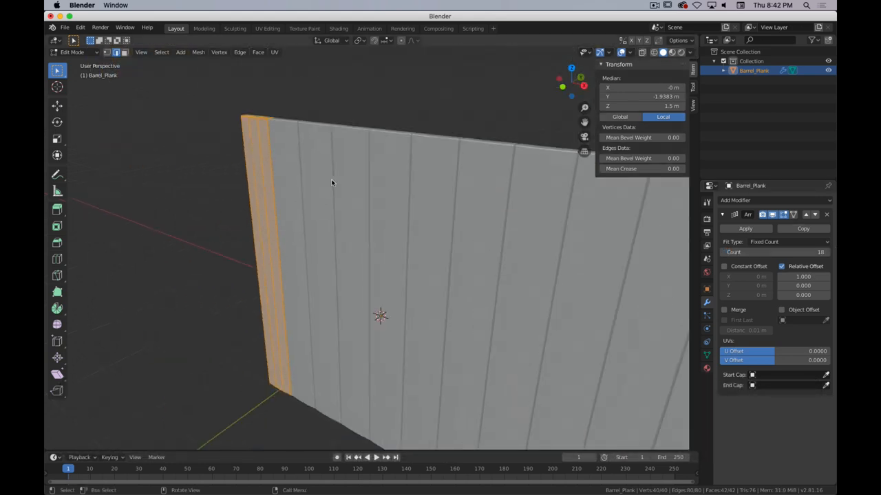
# Add an Array modifier of 16 copies using Object Offset instead of Relative Offset.
pyautogui.moveTo(330, 186); pyautogui.dragTo(268, 242)
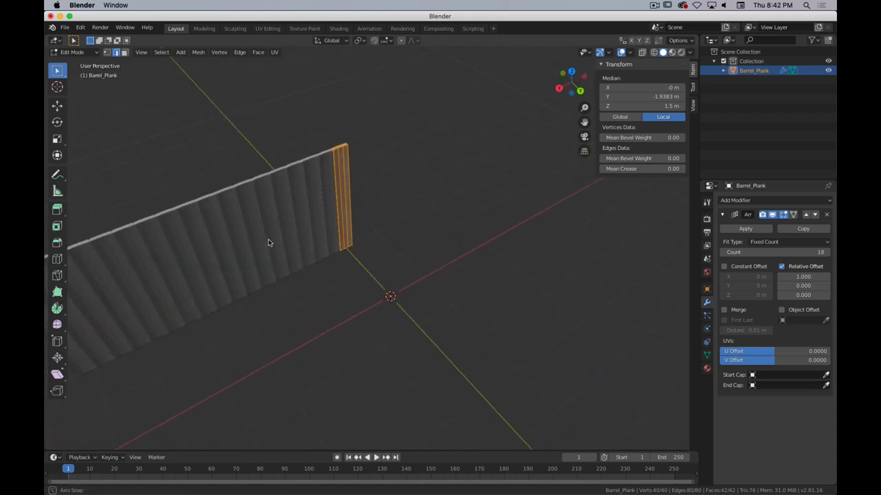
pyautogui.moveTo(275, 241); pyautogui.dragTo(386, 234)
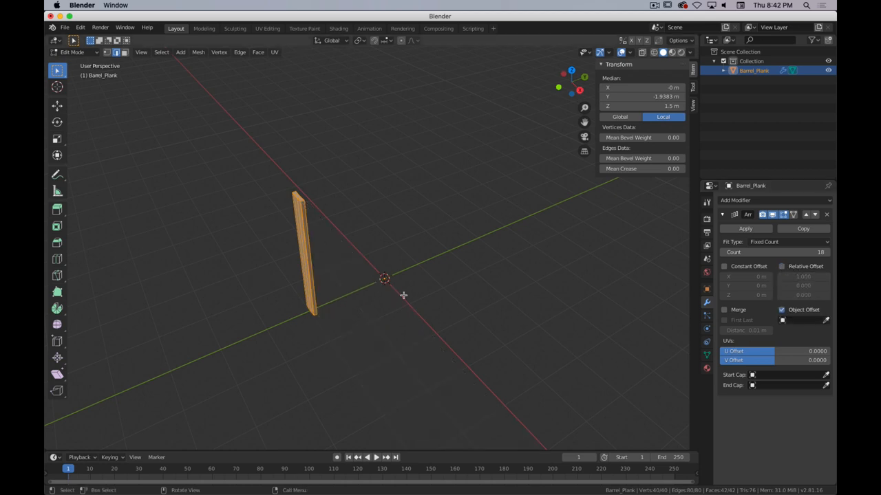
pyautogui.moveTo(523, 154)
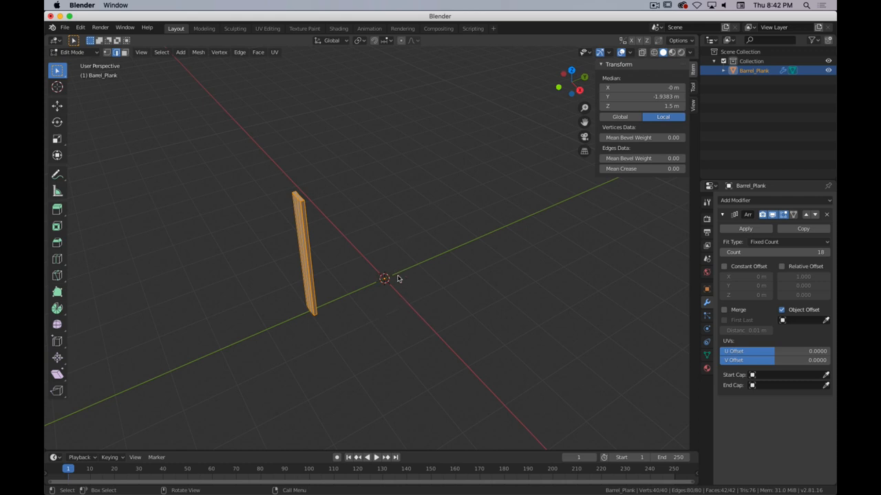
pyautogui.press('shift+c')
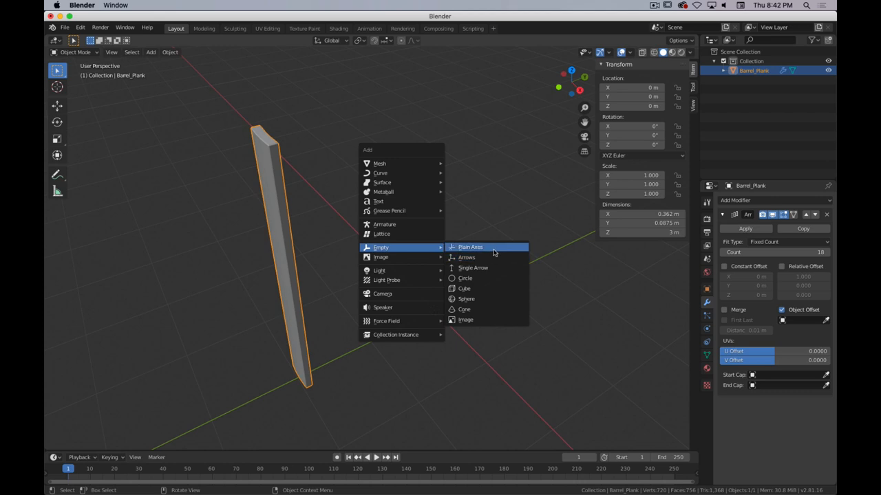
# Add a plain axes empty named Empty_Plank_Rotate and set it as the array's offset object.
pyautogui.click(470, 246)
pyautogui.write('Empty_Plank')
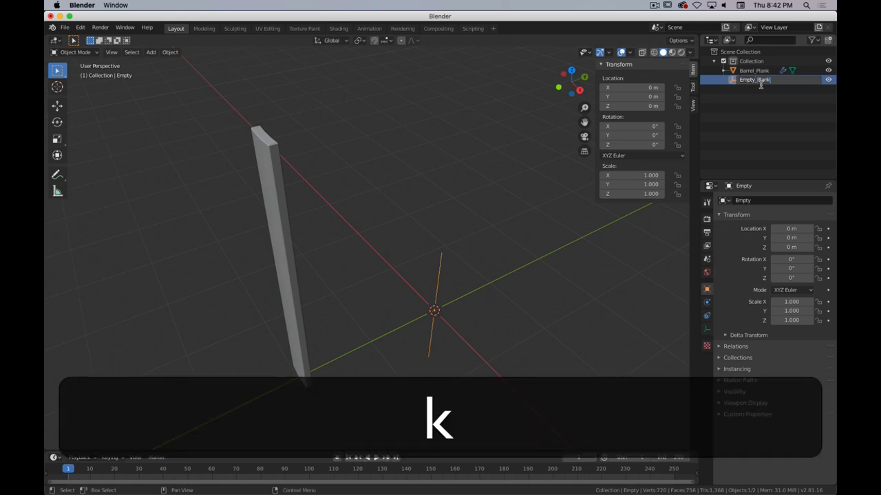
pyautogui.write('_Rotate')
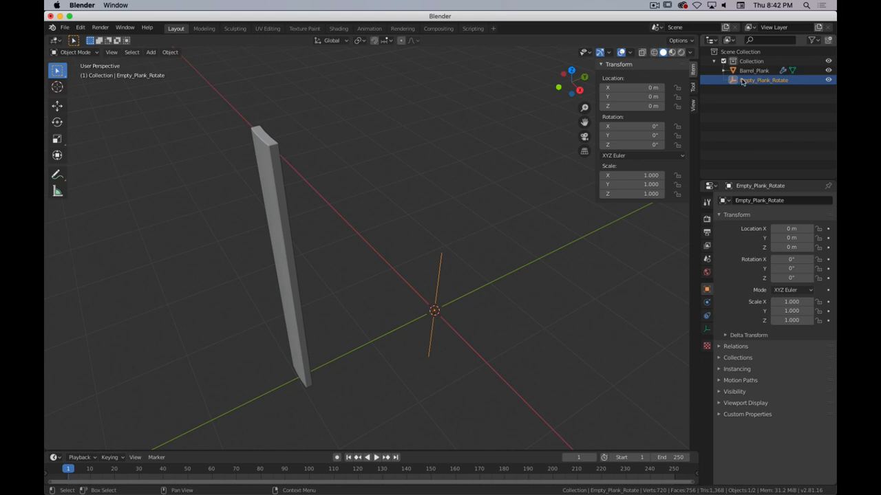
pyautogui.moveTo(278, 186)
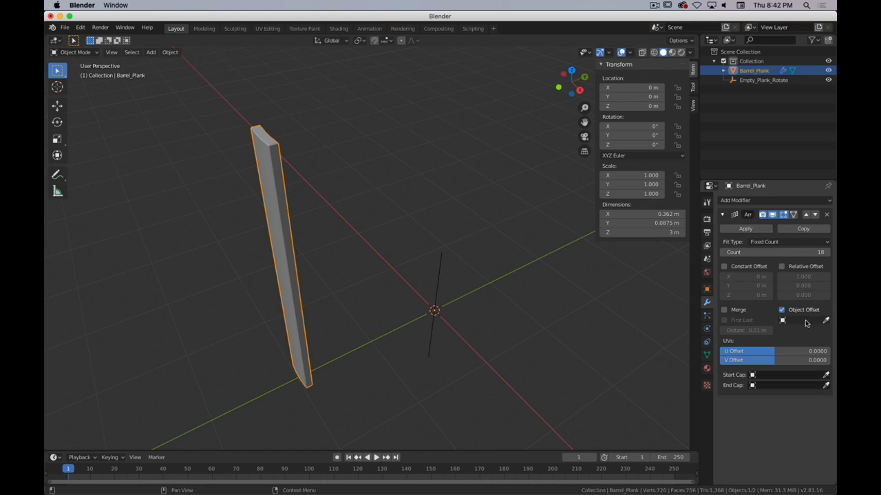
pyautogui.click(801, 319)
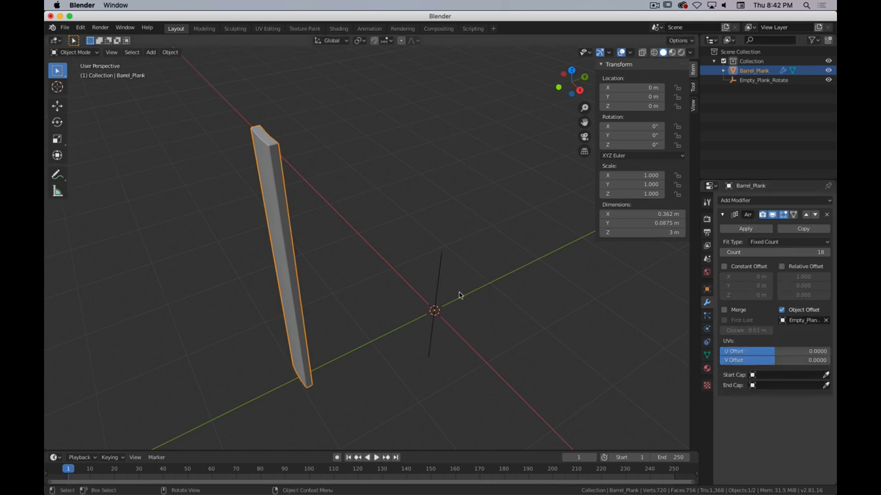
pyautogui.click(763, 80)
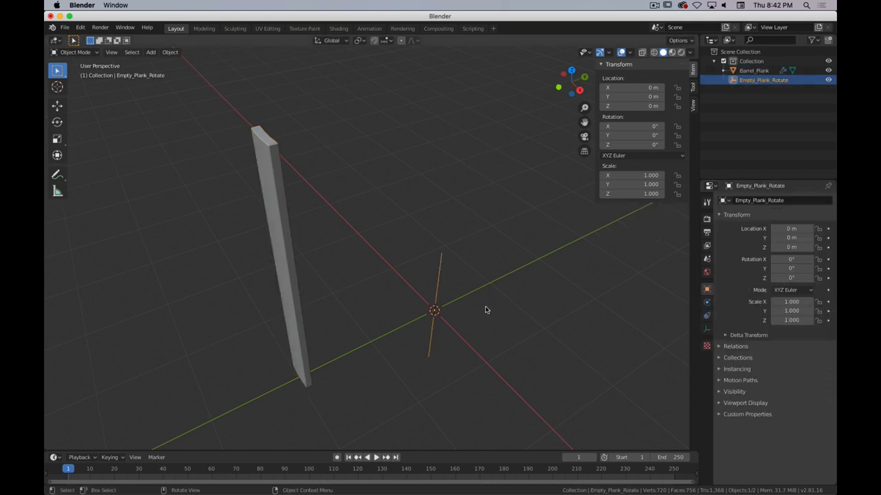
pyautogui.moveTo(520, 331)
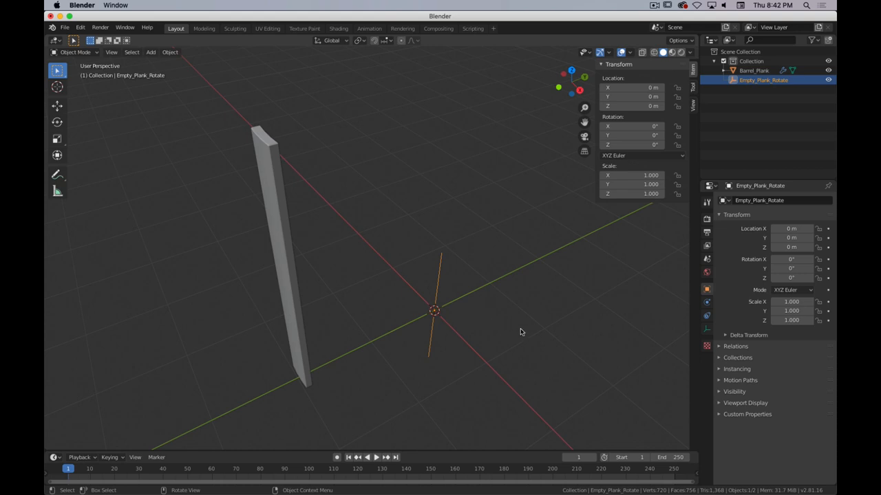
# Rotate the empty 20 degrees about Z so the 16 planks close into a ring.
pyautogui.press('z')
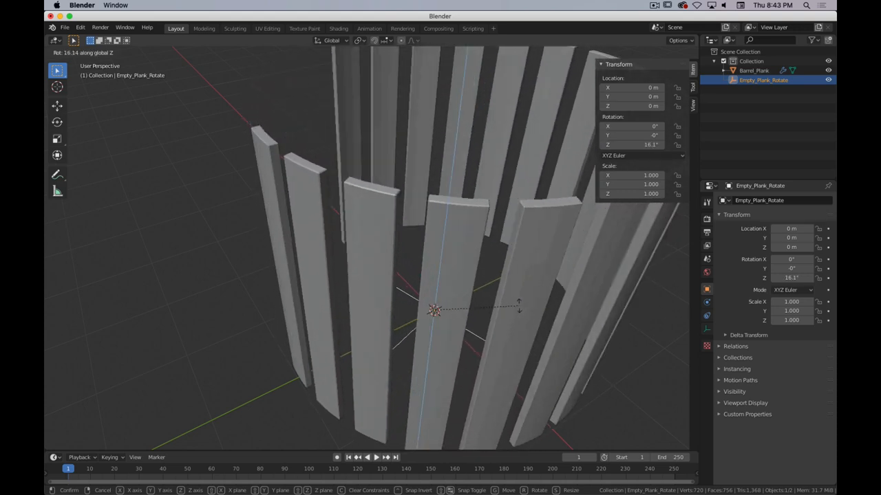
pyautogui.moveTo(520, 306)
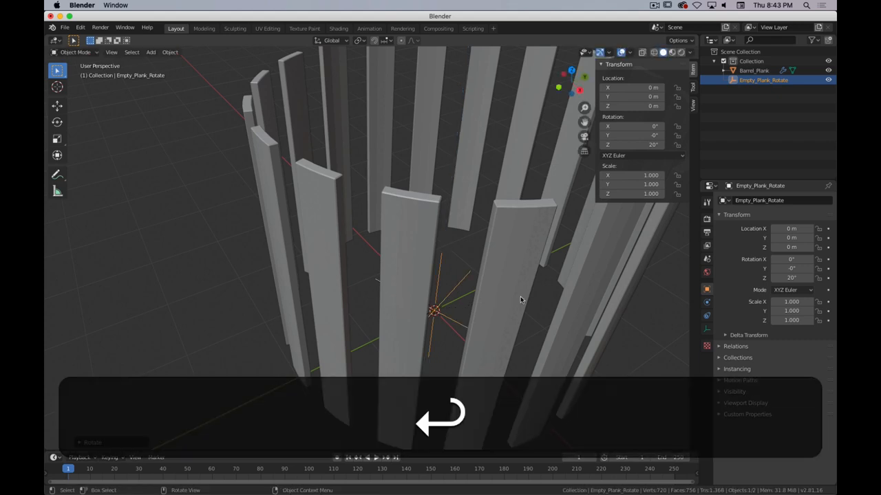
pyautogui.press('7')
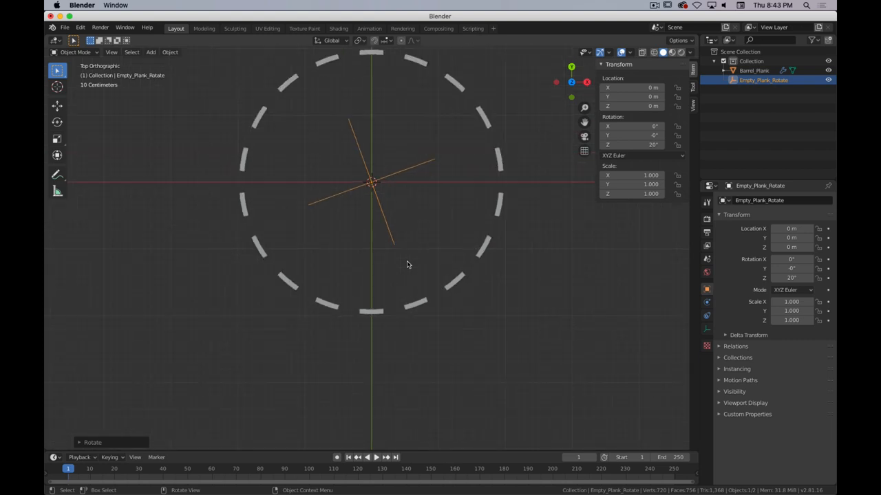
# Select Barrel_Plank and edit its mesh from top orthographic view.
pyautogui.click(754, 70)
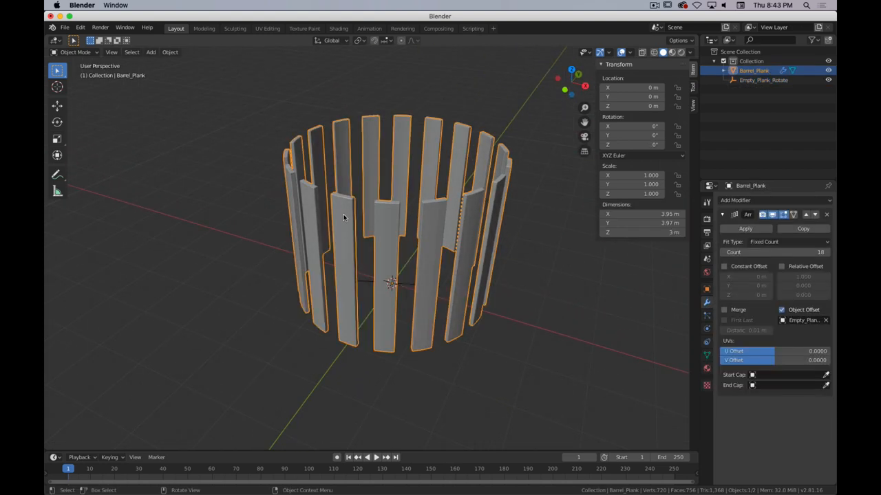
pyautogui.press('Tab')
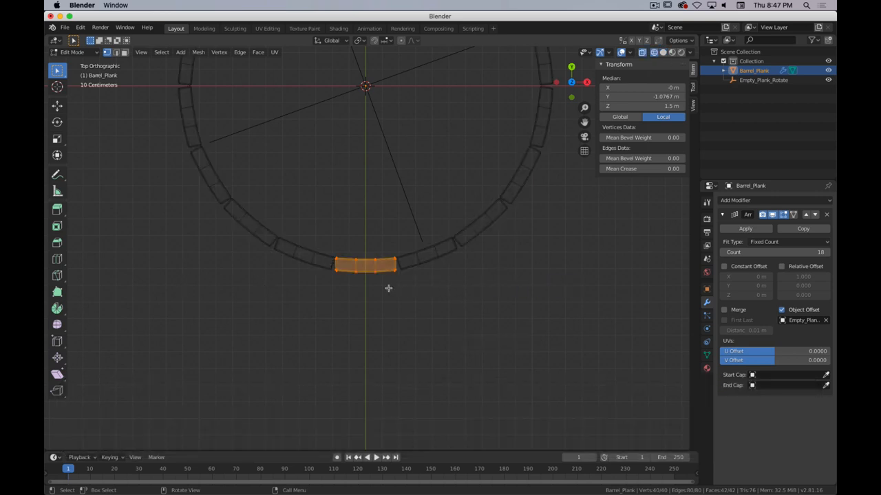
pyautogui.moveTo(319, 339)
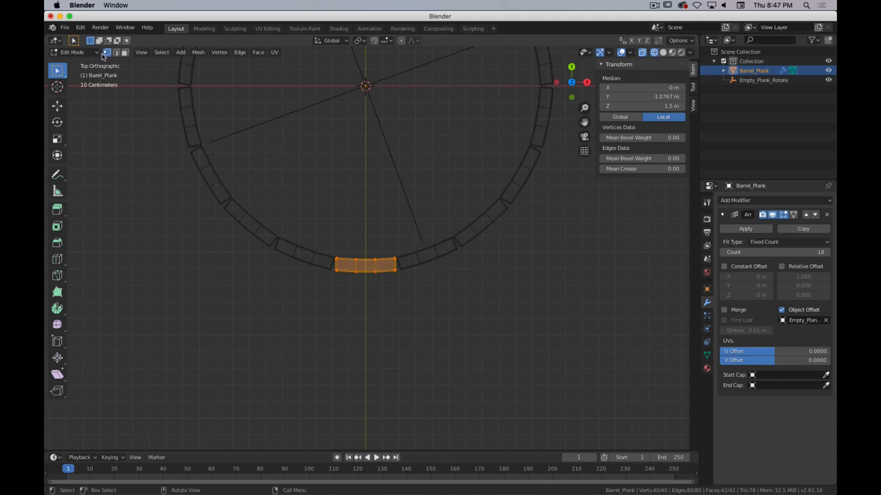
pyautogui.moveTo(284, 268)
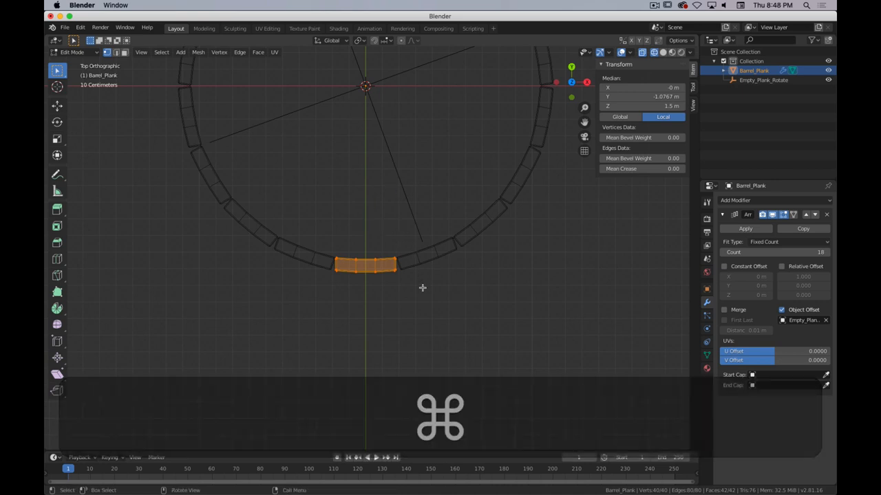
# Move each corner vertex inward so the plank tapers into a wedge meeting its neighbours.
pyautogui.press('z')
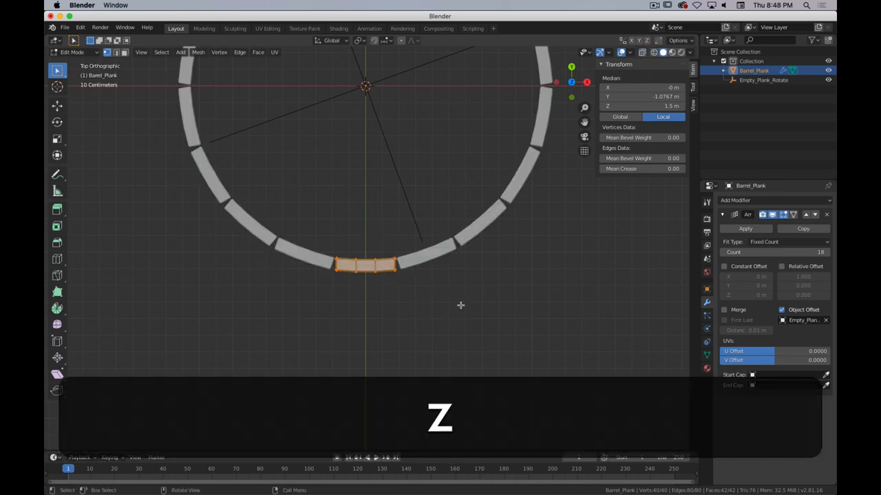
pyautogui.press('z')
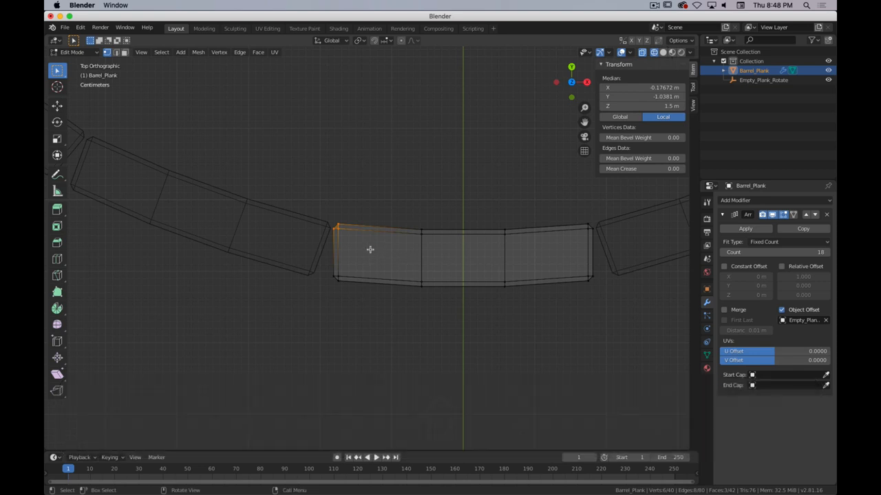
pyautogui.press('g')
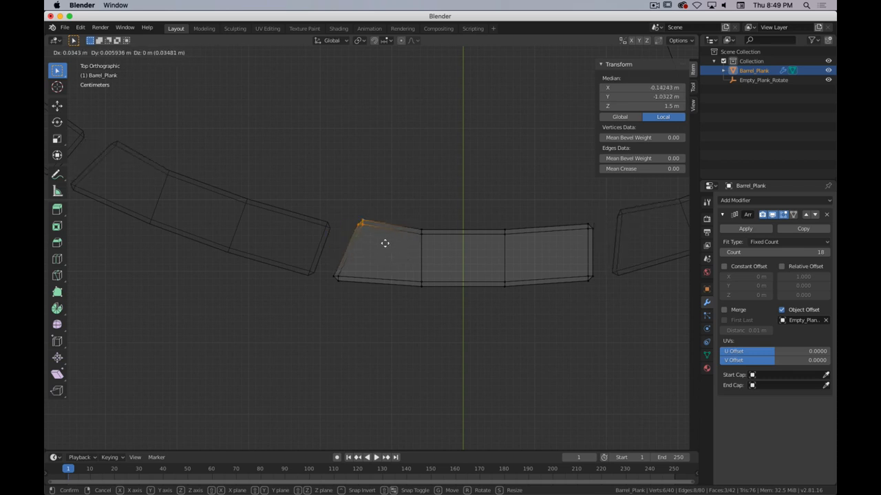
pyautogui.moveTo(369, 248)
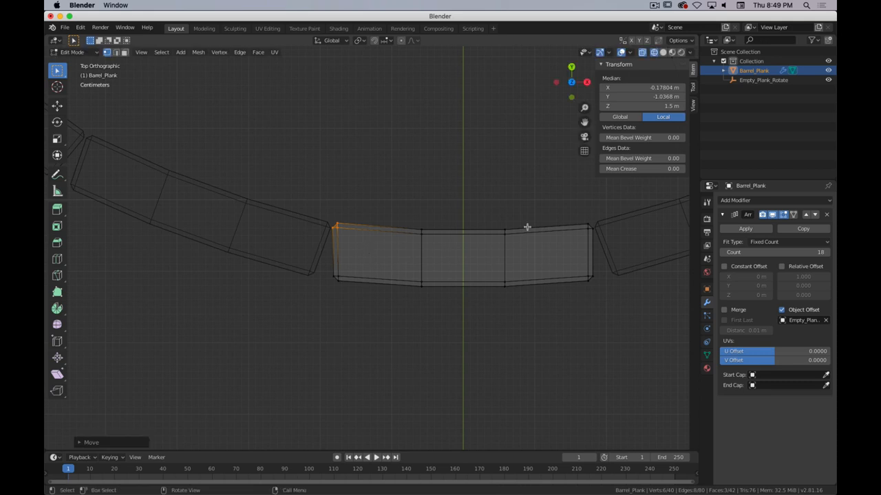
pyautogui.press('g')
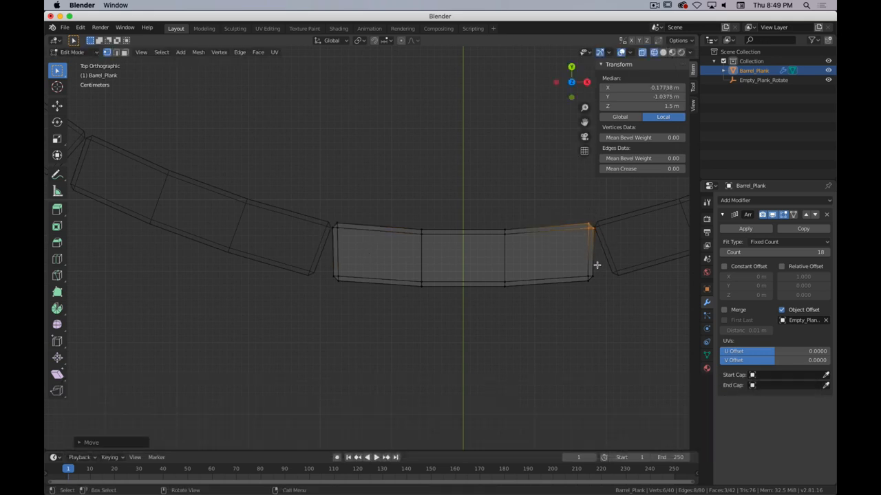
pyautogui.press('g')
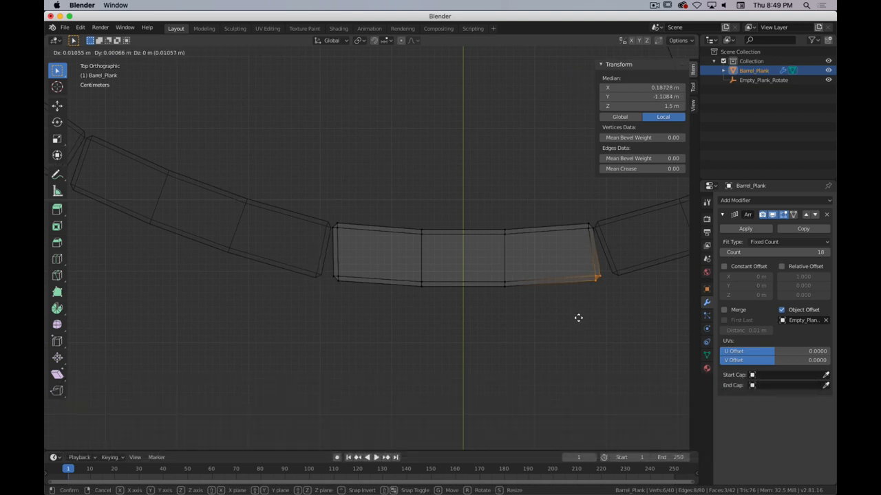
pyautogui.moveTo(587, 314)
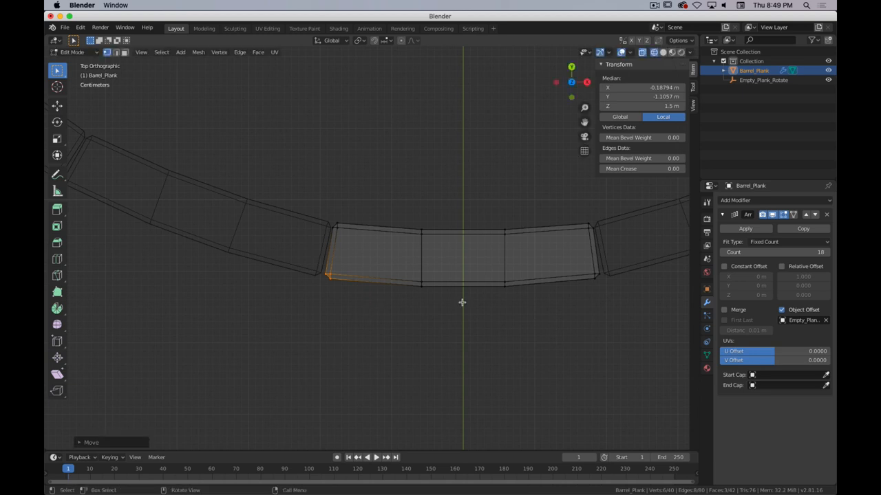
pyautogui.press('g')
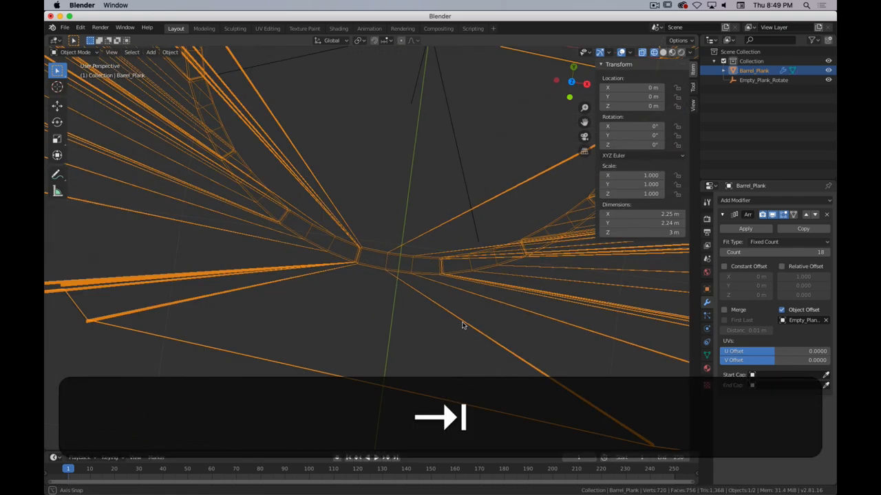
# View the closed stave cylinder in solid shading and compare it with a barrel reference photo.
pyautogui.press('z')
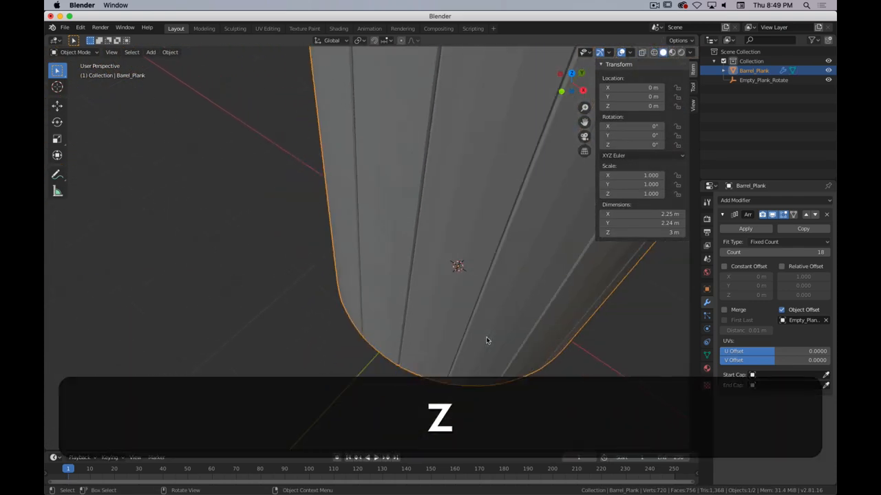
pyautogui.press('z')
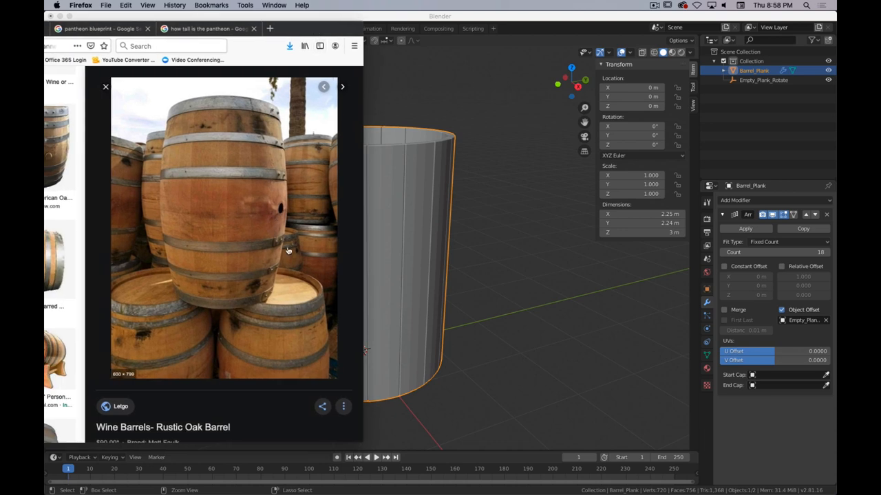
pyautogui.moveTo(290, 27)
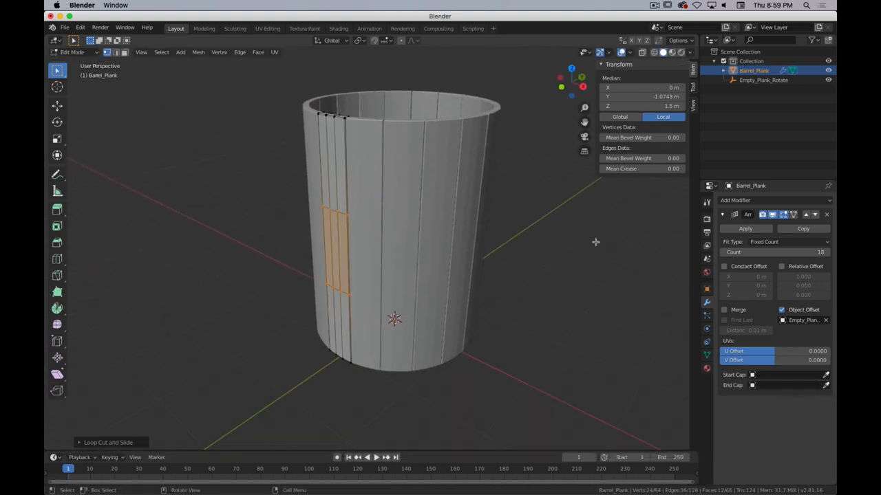
pyautogui.press('y')
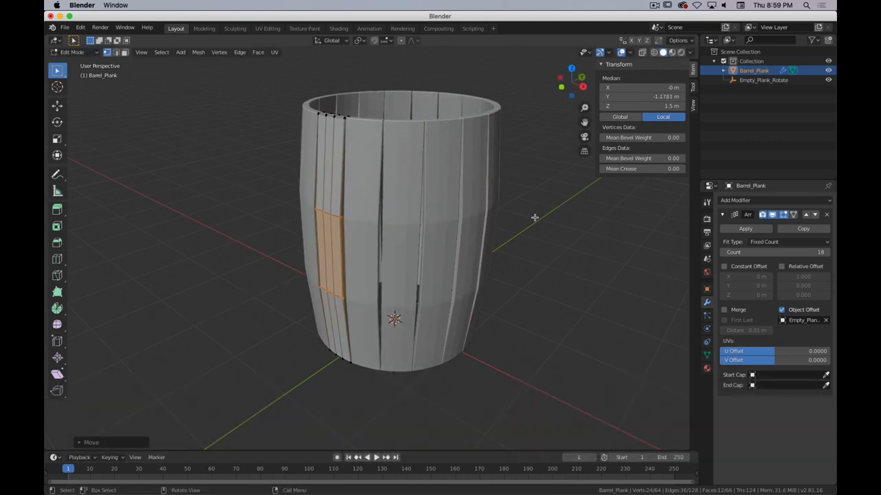
pyautogui.moveTo(397, 243)
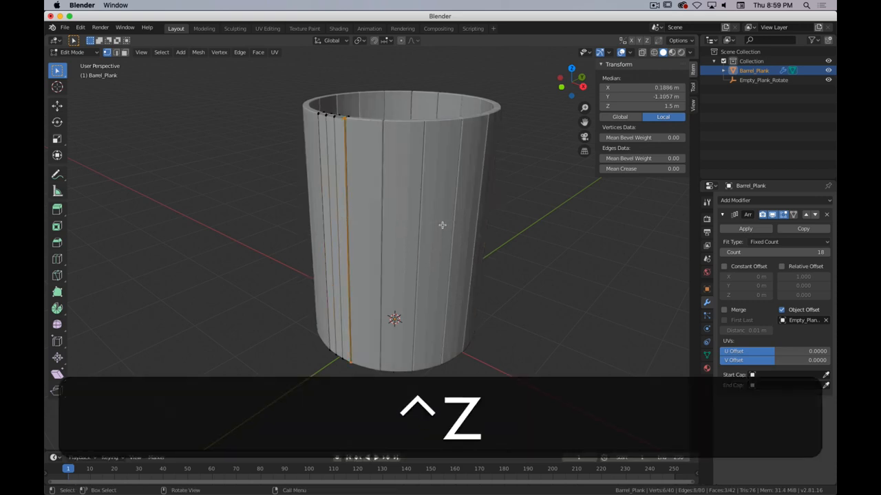
pyautogui.press('ctrl+z')
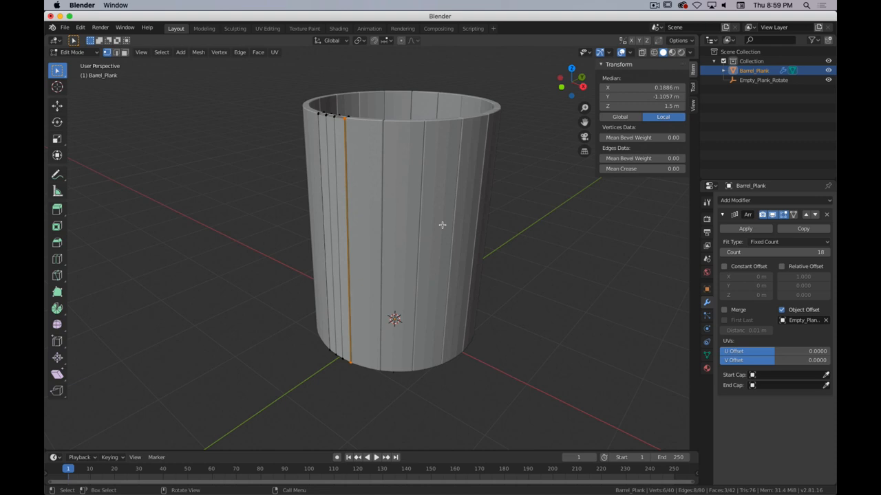
pyautogui.press('Tab')
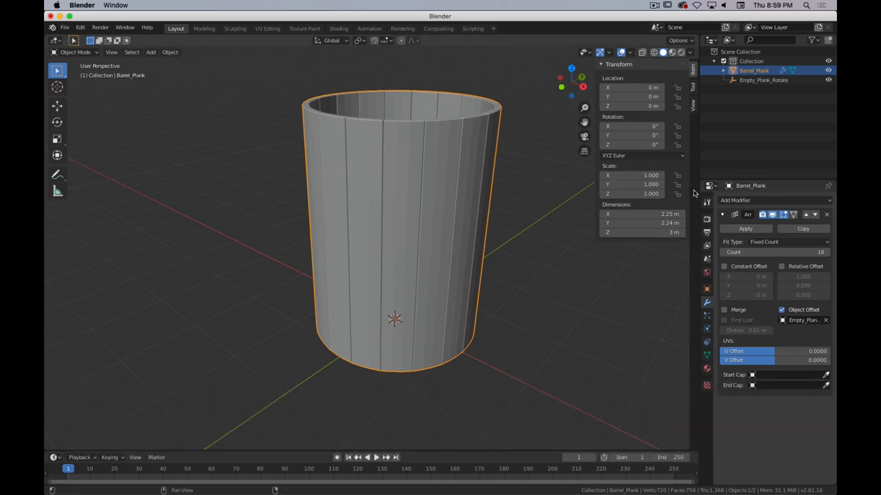
# Add a Simple Deform modifier and settle on Bend mode at 45 degrees.
pyautogui.click(773, 200)
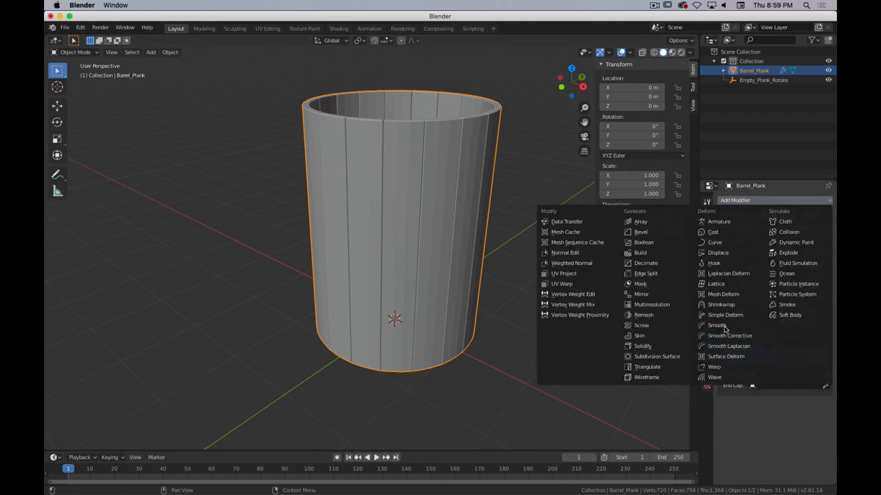
pyautogui.moveTo(724, 314)
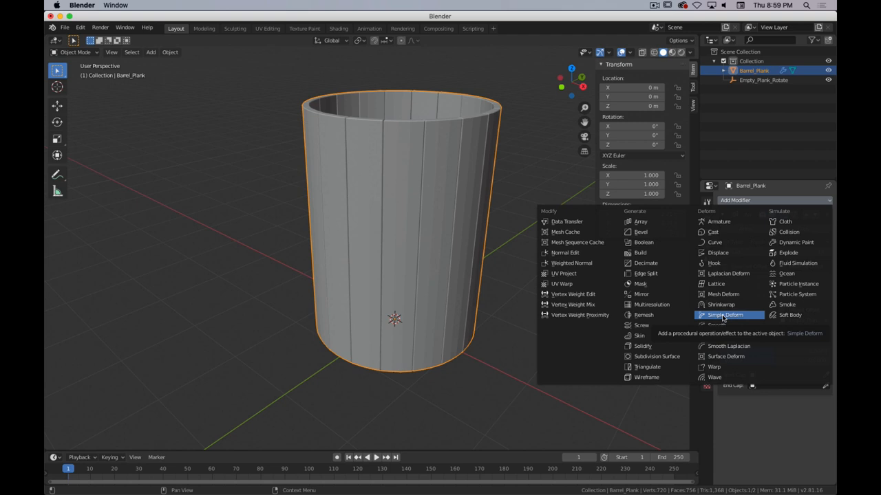
pyautogui.click(723, 314)
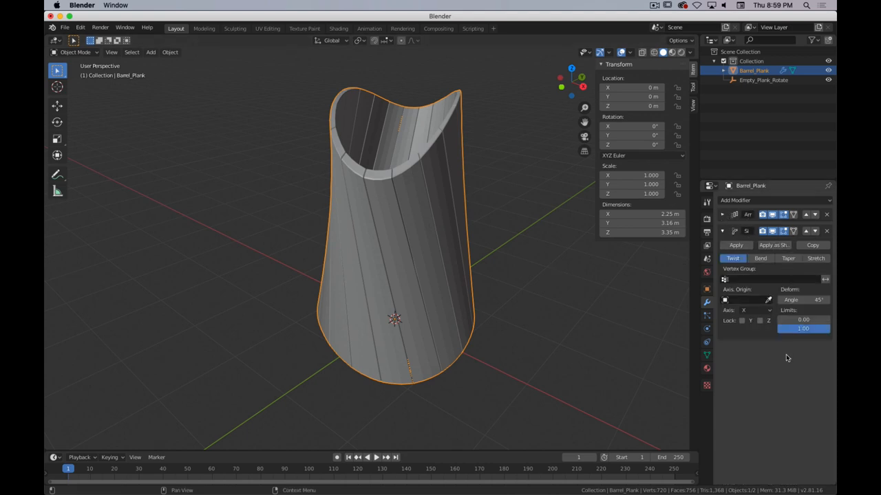
pyautogui.moveTo(732, 258)
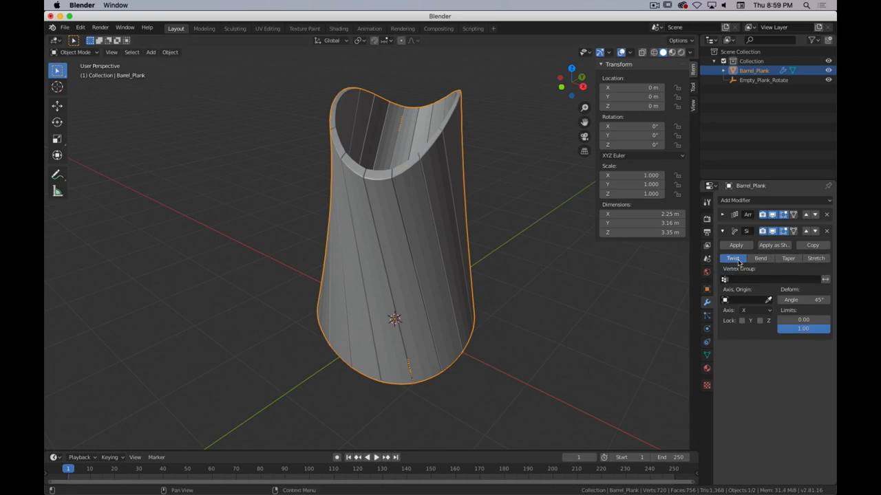
pyautogui.click(760, 259)
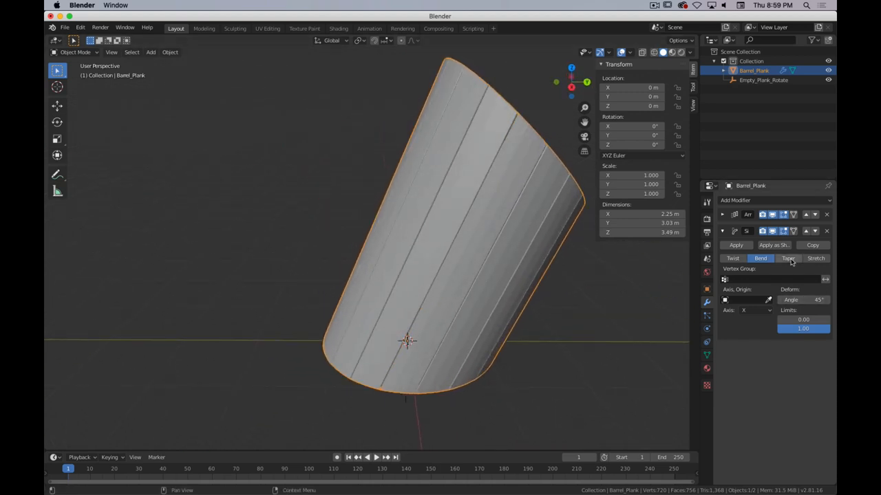
pyautogui.click(787, 259)
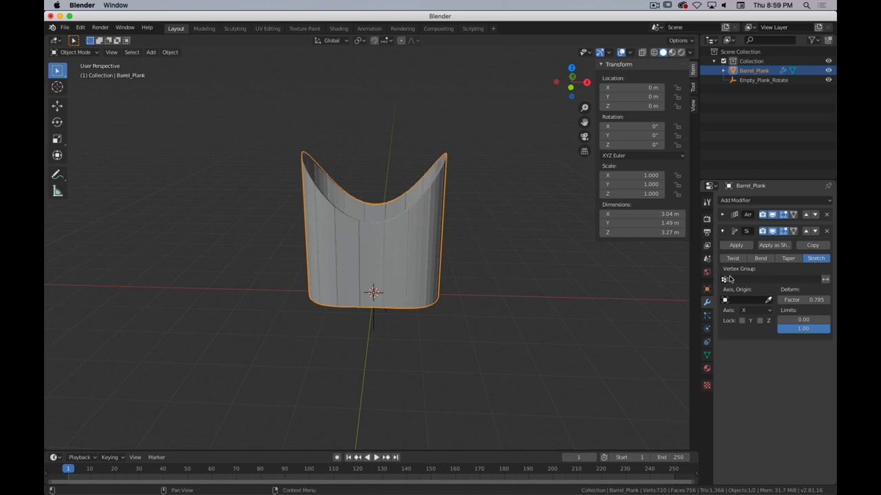
pyautogui.click(732, 259)
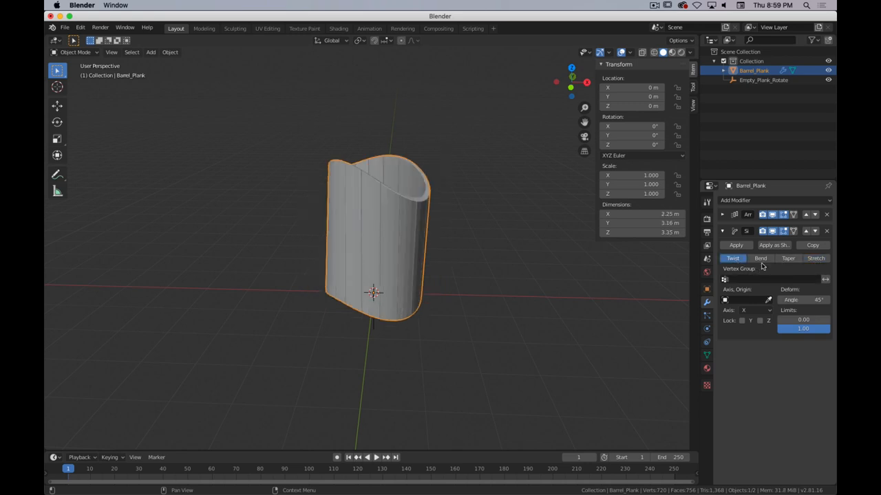
pyautogui.click(760, 259)
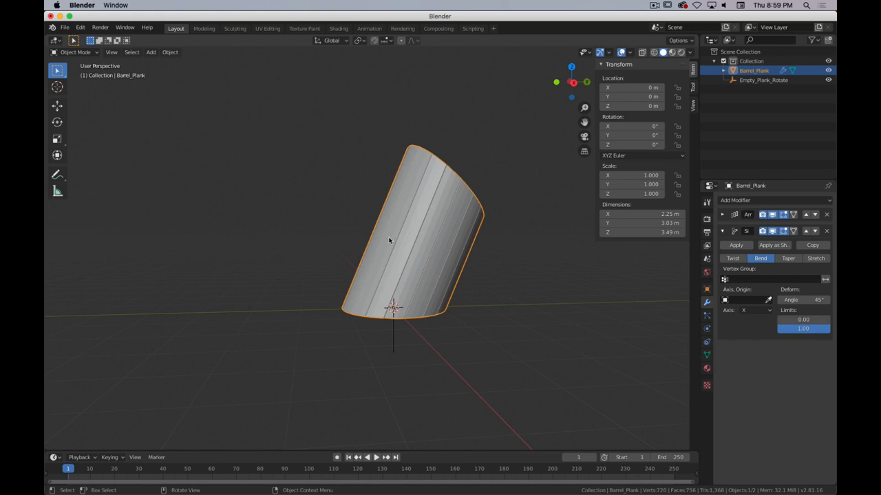
# Add horizontal loop cuts along the plank's height so the bend curves smoothly.
pyautogui.press('Tab')
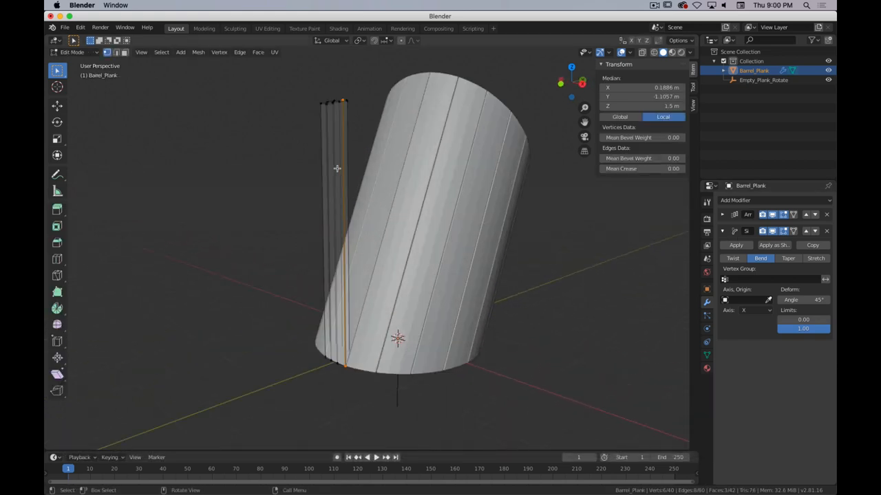
pyautogui.press('ctrl+r')
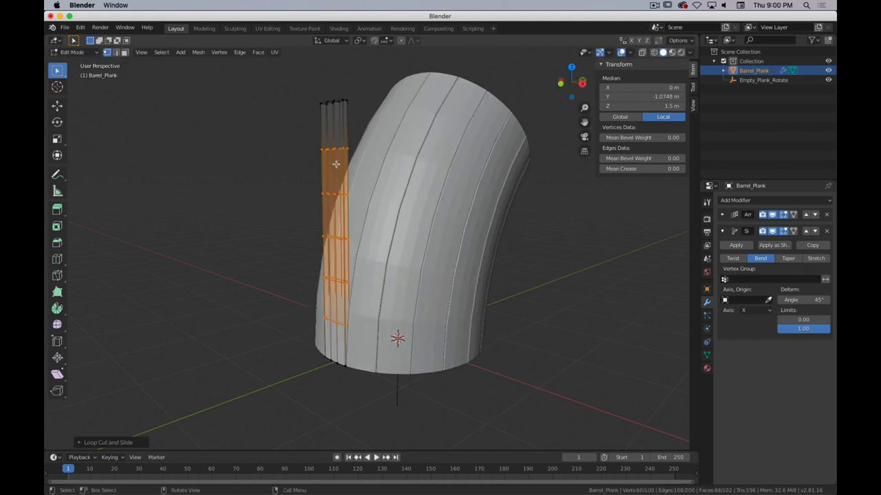
pyautogui.press('Tab')
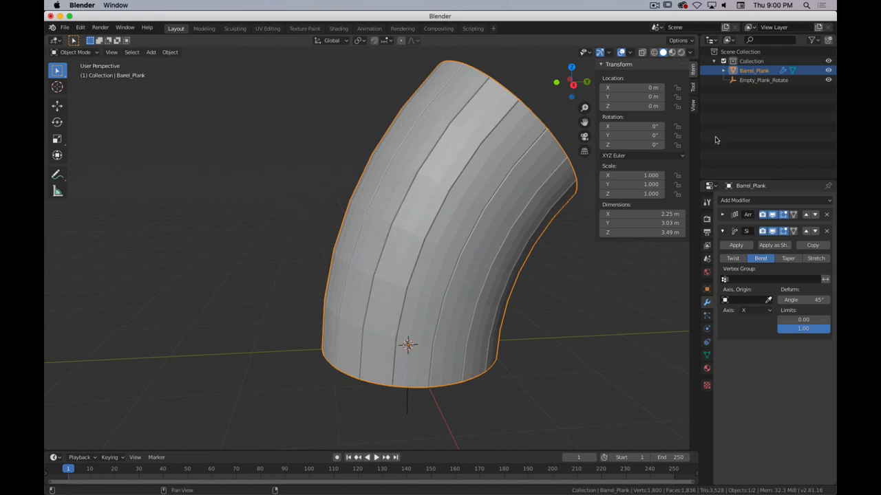
# Set the Simple Deform mode to Stretch along the Z axis with factor 0.335.
pyautogui.click(815, 259)
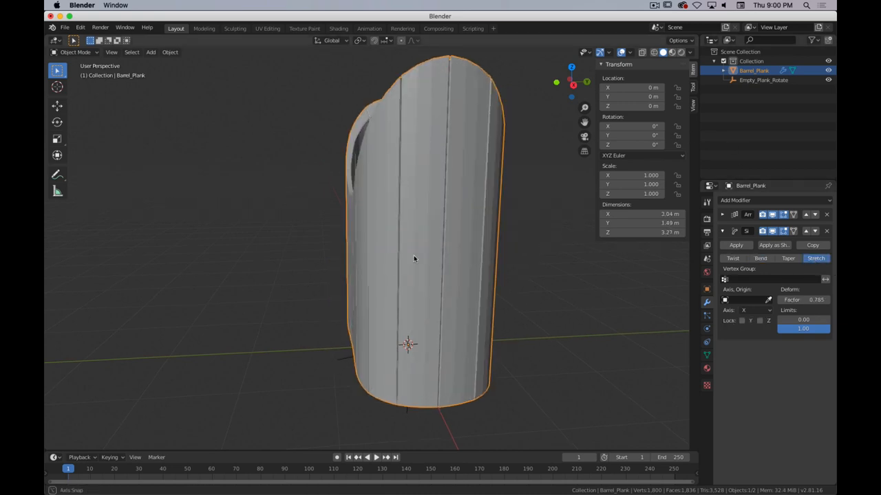
pyautogui.moveTo(413, 258); pyautogui.dragTo(526, 305)
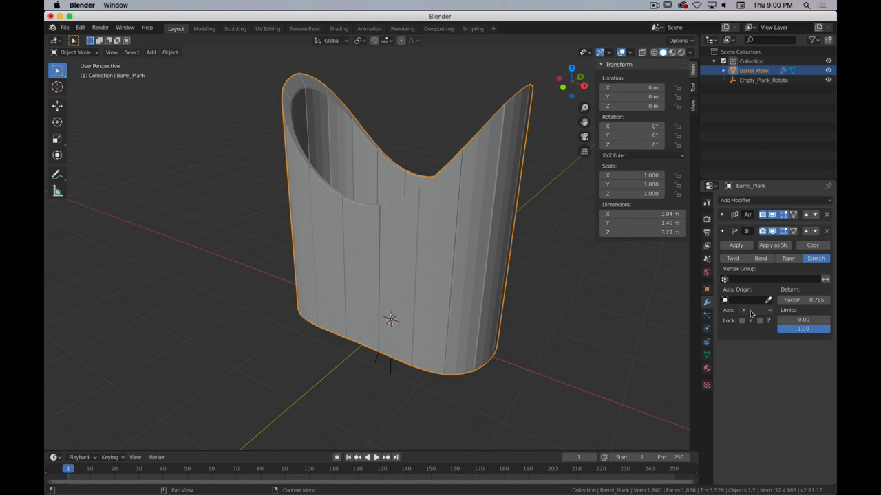
pyautogui.click(754, 311)
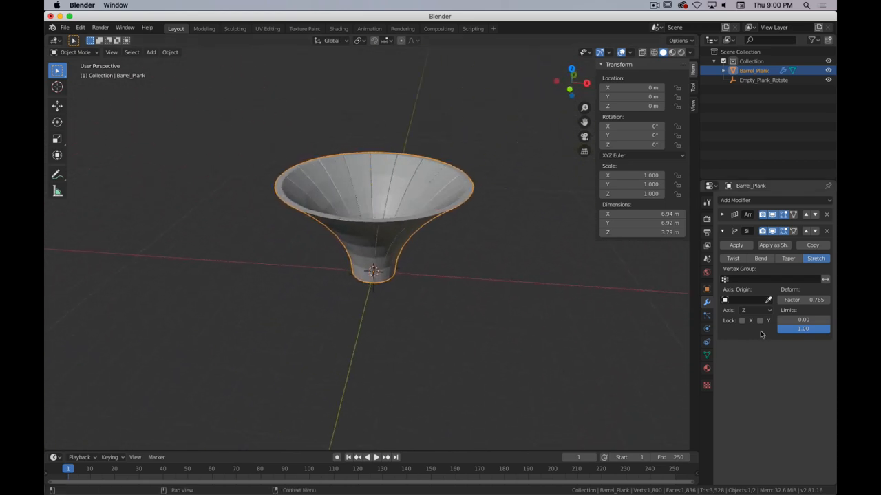
pyautogui.moveTo(804, 300); pyautogui.dragTo(764, 300)
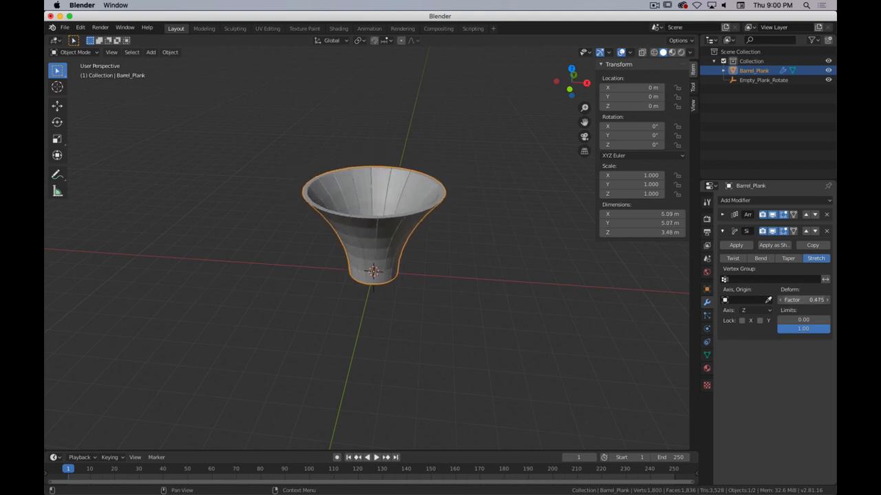
pyautogui.moveTo(805, 300); pyautogui.dragTo(777, 300)
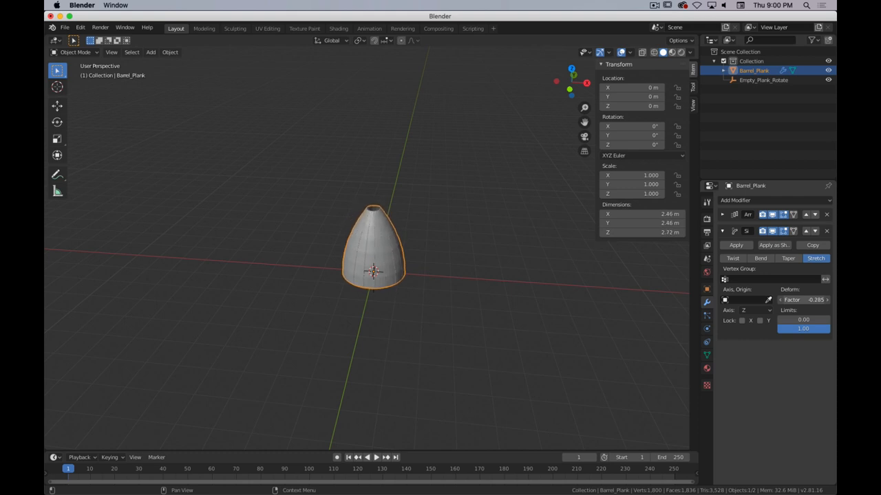
pyautogui.moveTo(805, 300); pyautogui.dragTo(798, 300)
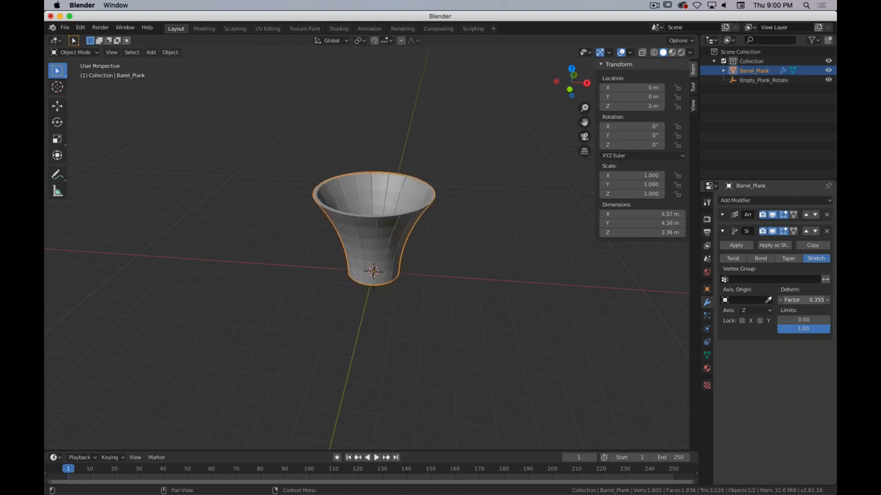
pyautogui.moveTo(826, 300); pyautogui.dragTo(798, 300)
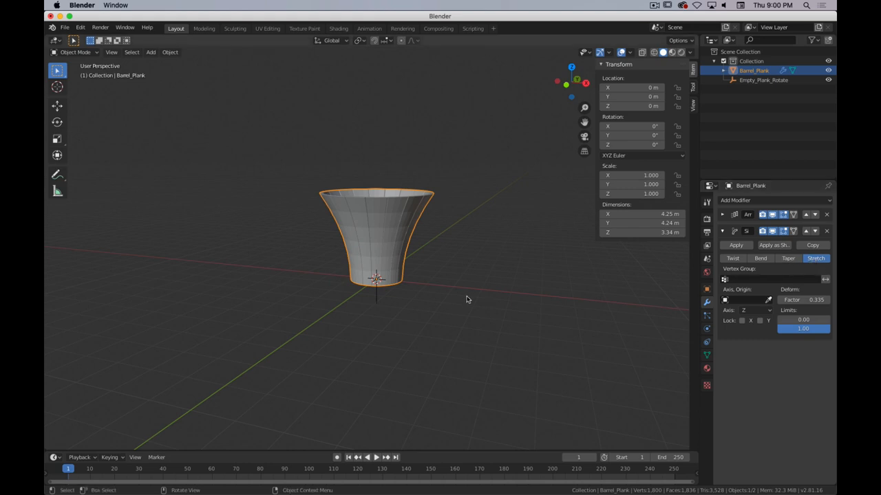
pyautogui.moveTo(377, 283)
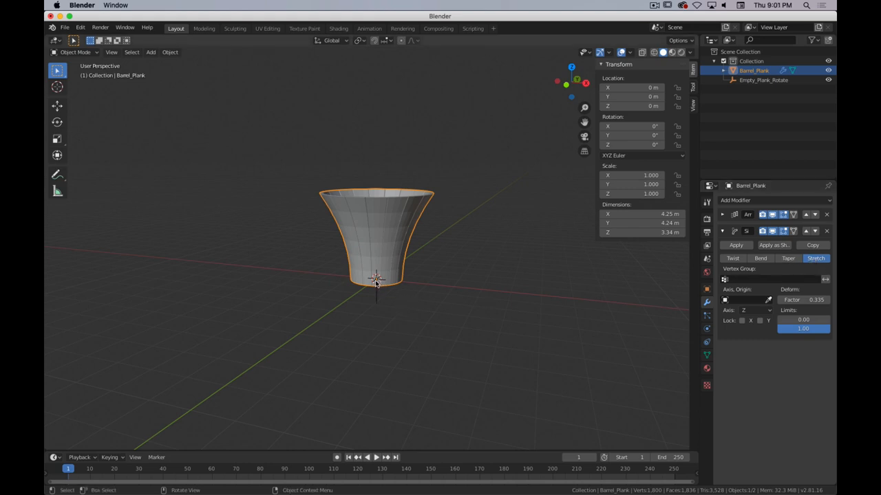
pyautogui.moveTo(372, 241)
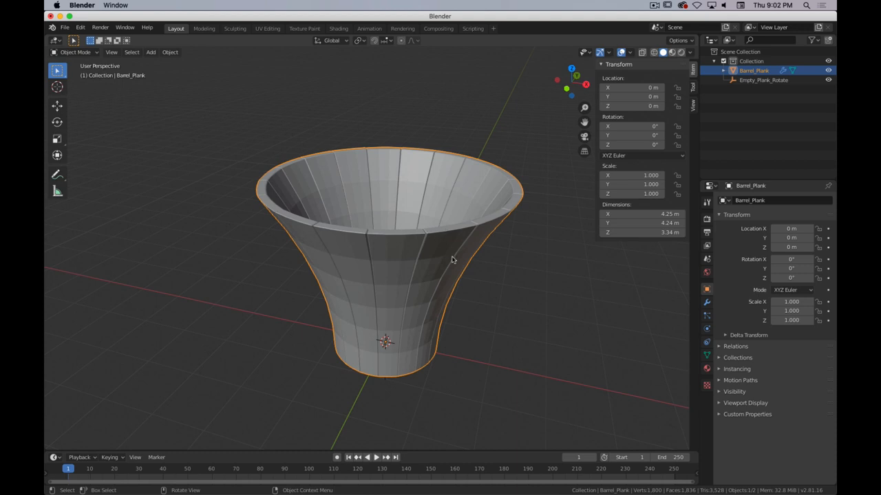
pyautogui.moveTo(456, 288)
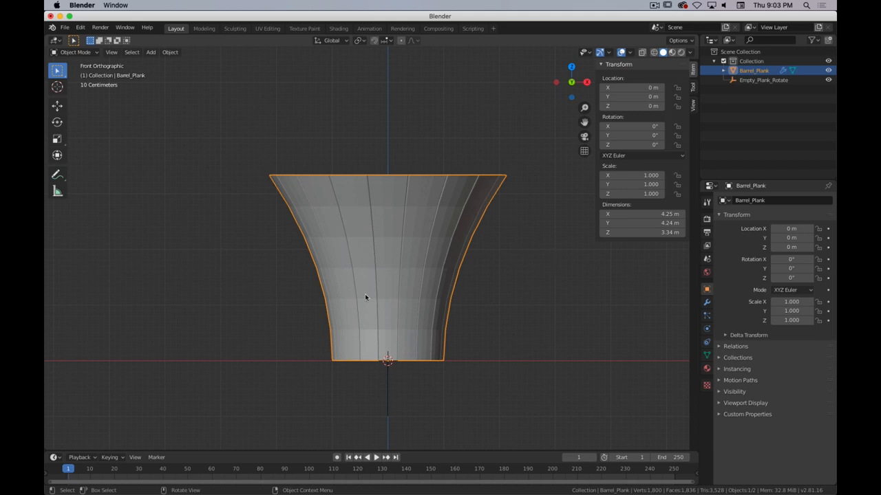
pyautogui.moveTo(498, 201)
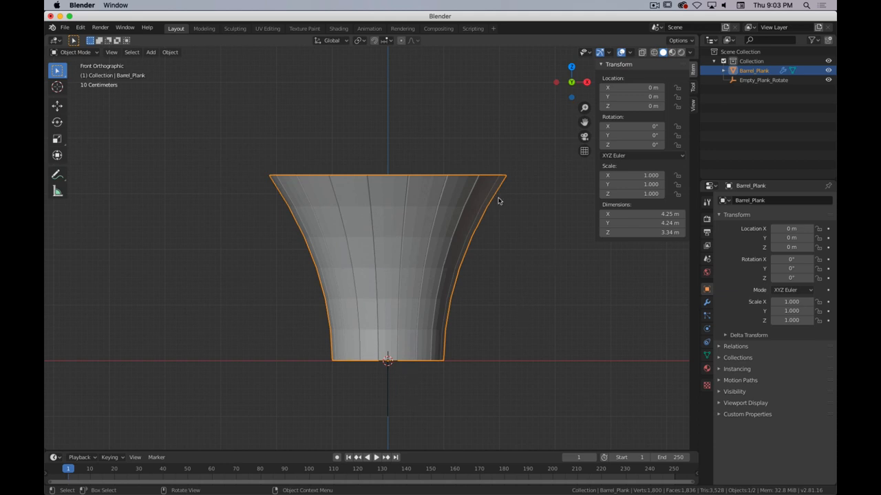
# Set the 3D Cursor Location Z to 1.5 m in the sidebar View tab.
pyautogui.click(694, 90)
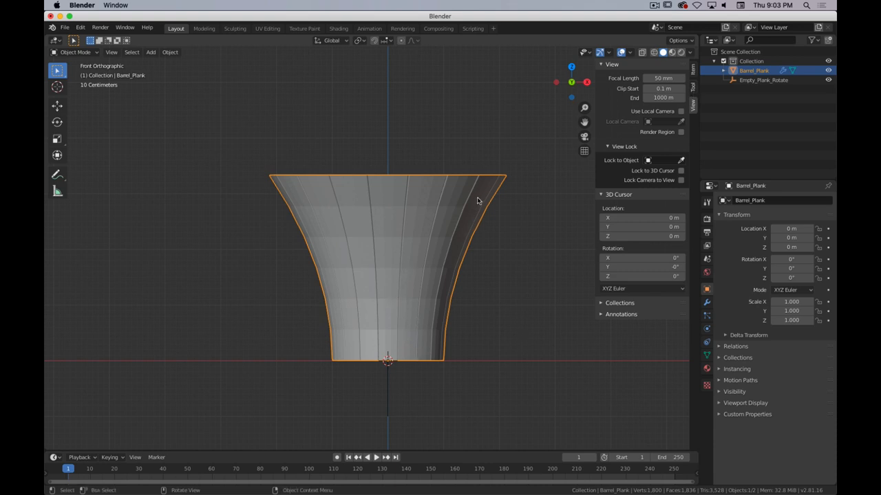
pyautogui.moveTo(471, 358)
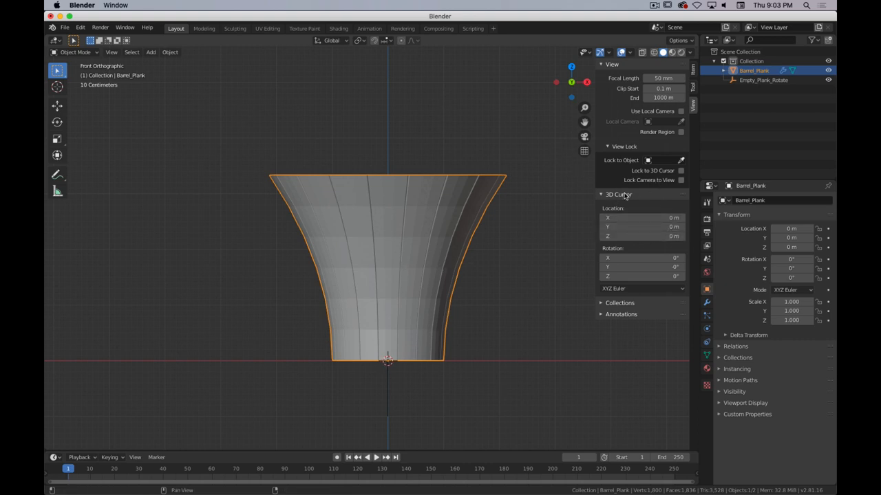
pyautogui.press('n')
pyautogui.write('1.5')
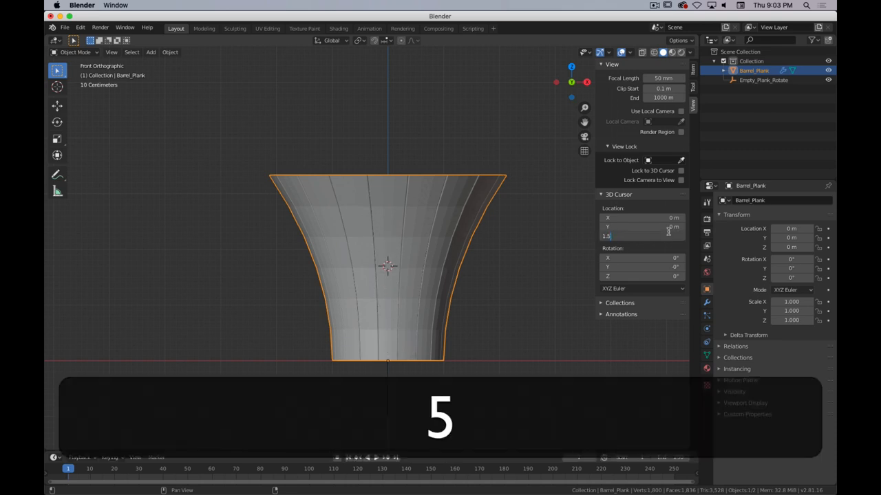
pyautogui.press('Return')
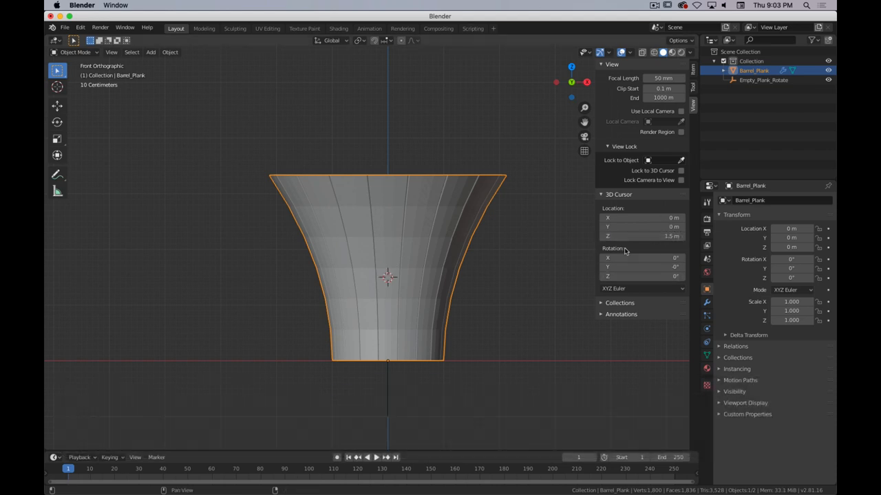
pyautogui.moveTo(542, 297)
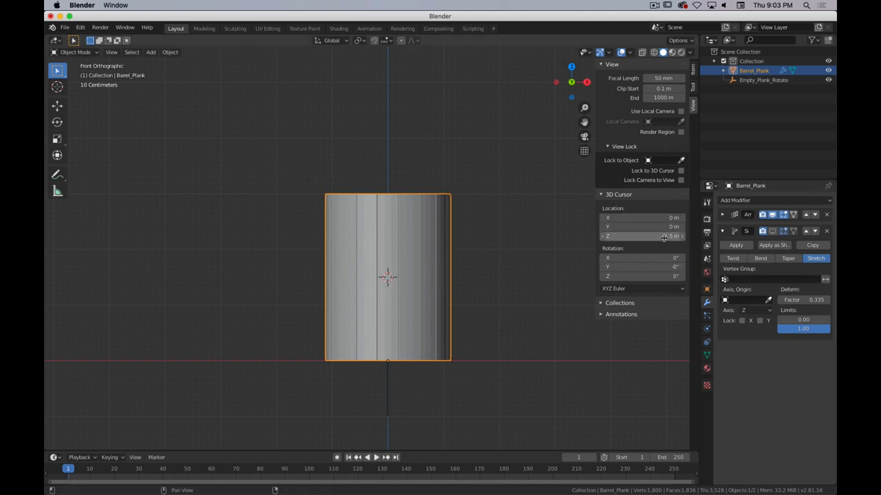
# Move the plank's origin to the 3D cursor and inspect the deformed plank.
pyautogui.click(171, 53)
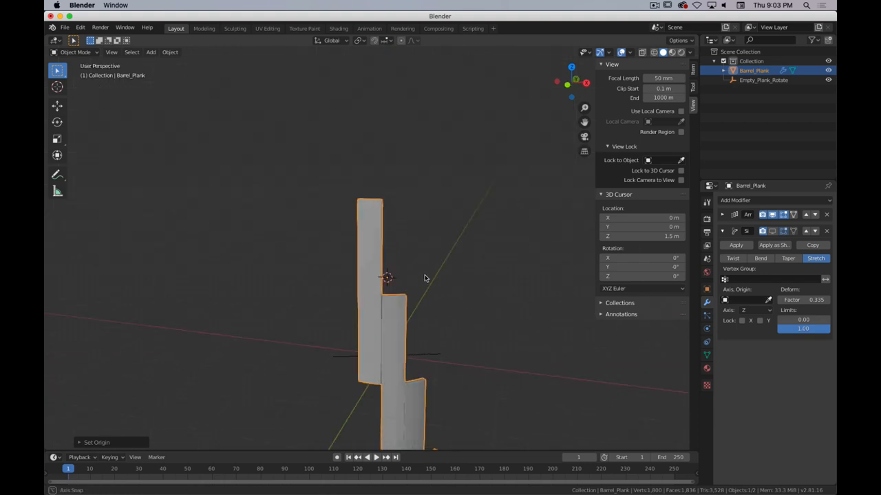
pyautogui.moveTo(424, 278); pyautogui.dragTo(241, 296)
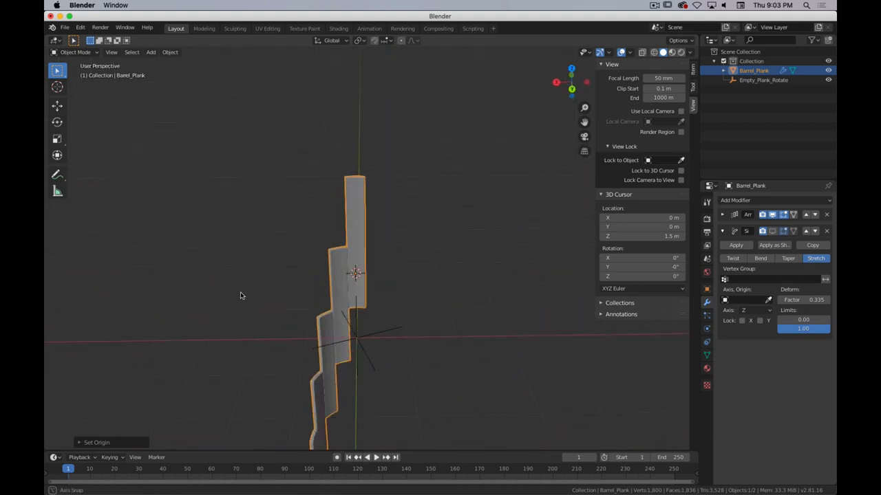
pyautogui.moveTo(241, 296); pyautogui.dragTo(346, 351)
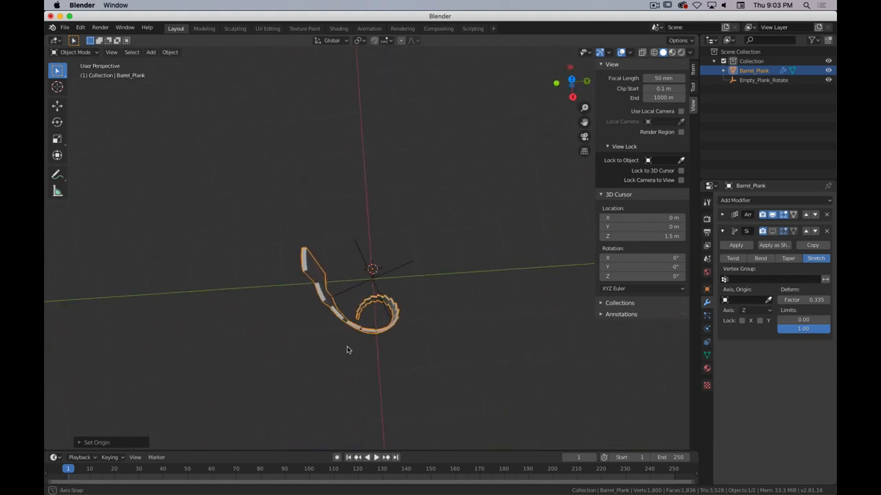
pyautogui.moveTo(347, 350); pyautogui.dragTo(388, 287)
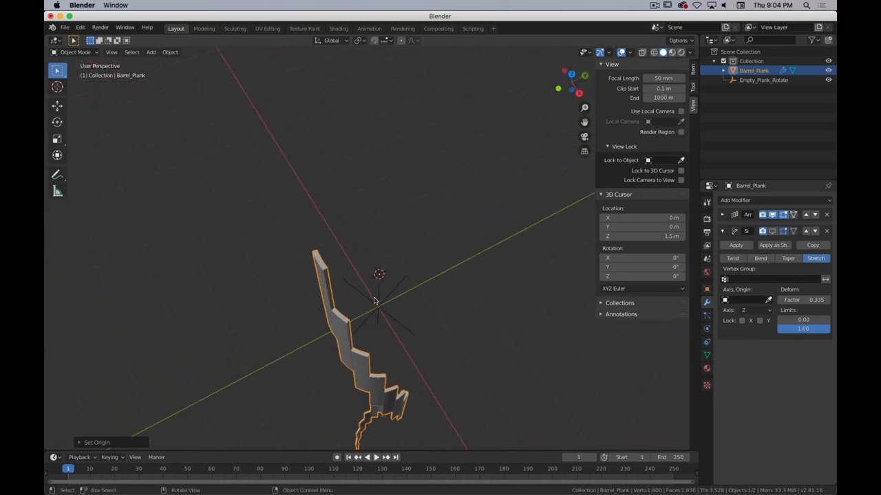
# Select Empty_Plank_Rotate and snap it to the 3D cursor with Shift+S.
pyautogui.click(763, 80)
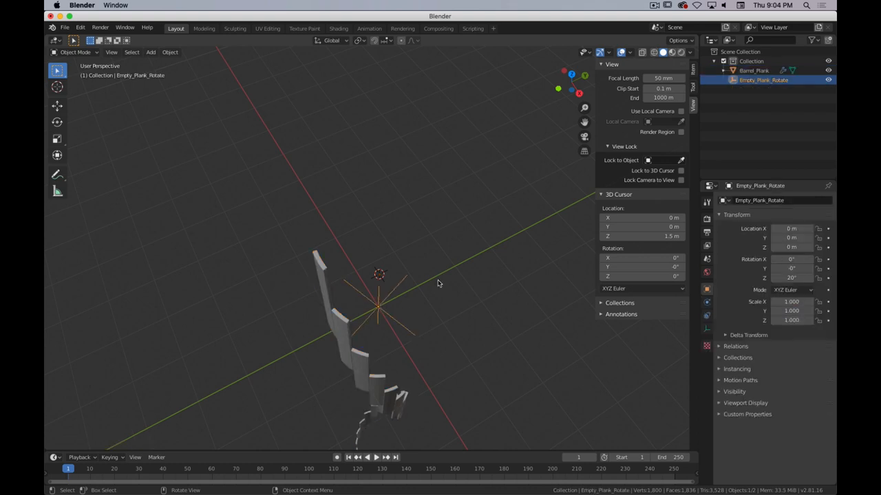
pyautogui.moveTo(395, 311)
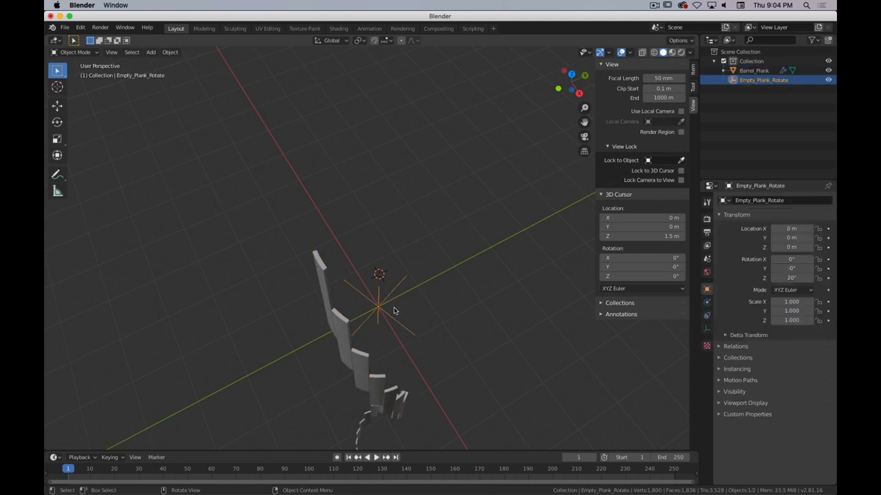
pyautogui.moveTo(378, 309); pyautogui.dragTo(365, 337)
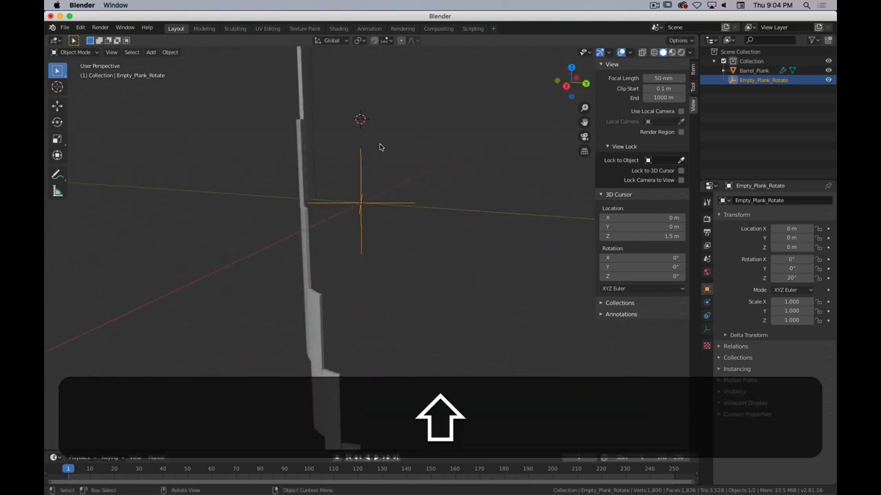
pyautogui.press('z')
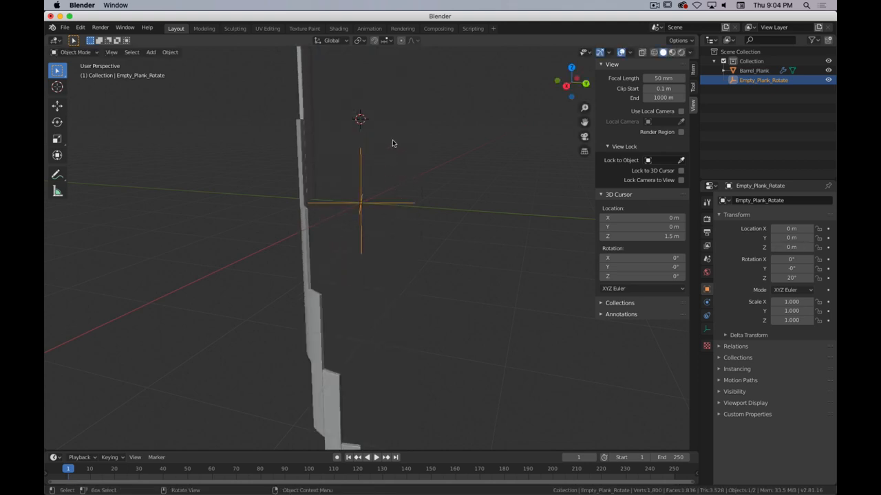
pyautogui.moveTo(392, 144); pyautogui.dragTo(369, 168)
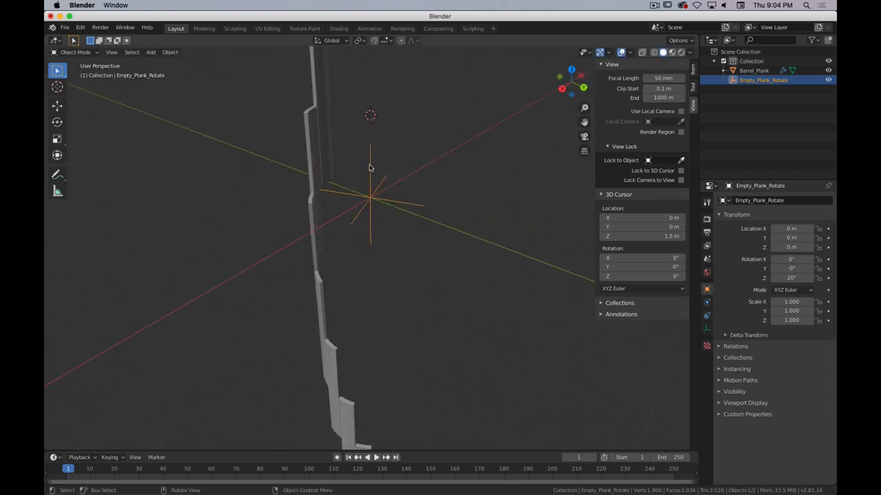
pyautogui.press('shift+s')
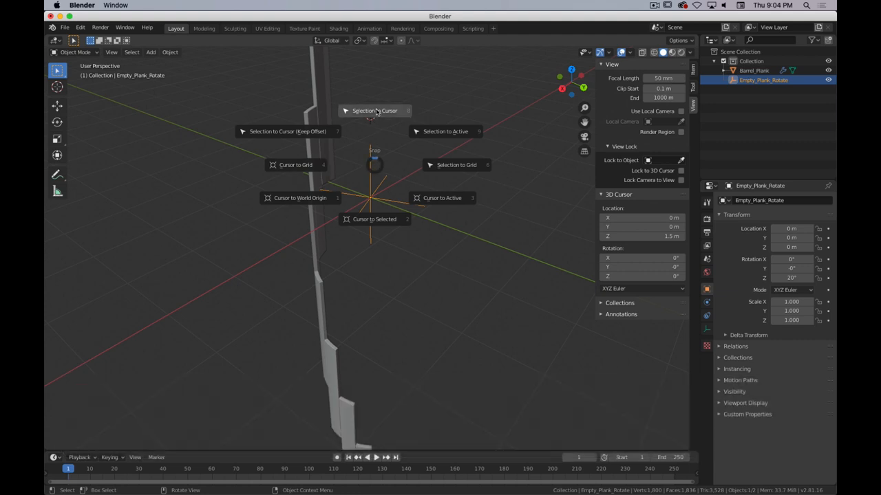
pyautogui.moveTo(371, 115)
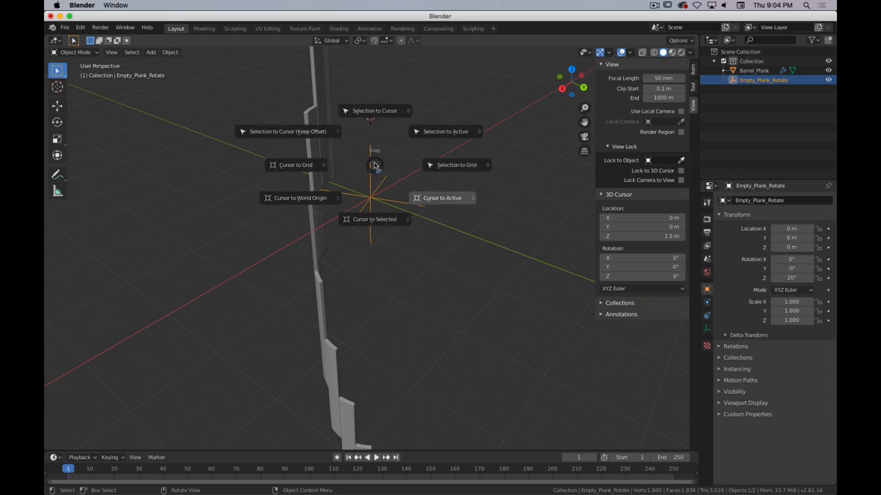
pyautogui.click(374, 110)
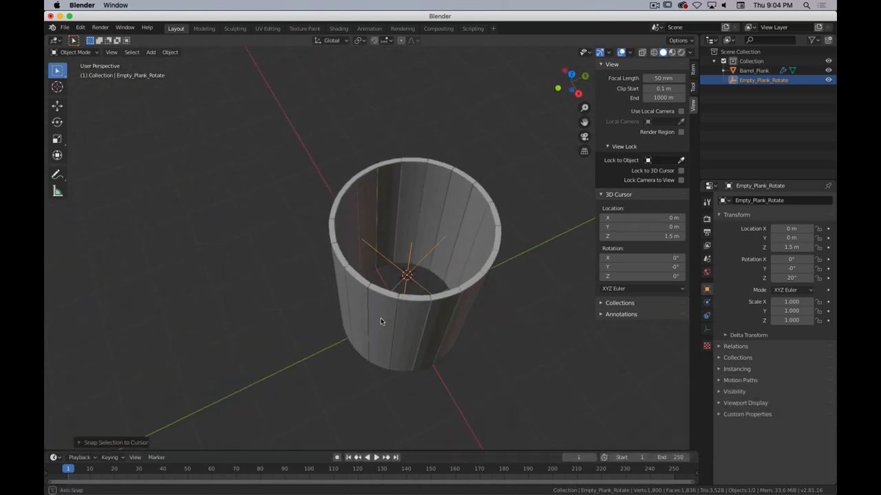
pyautogui.moveTo(382, 322); pyautogui.dragTo(410, 285)
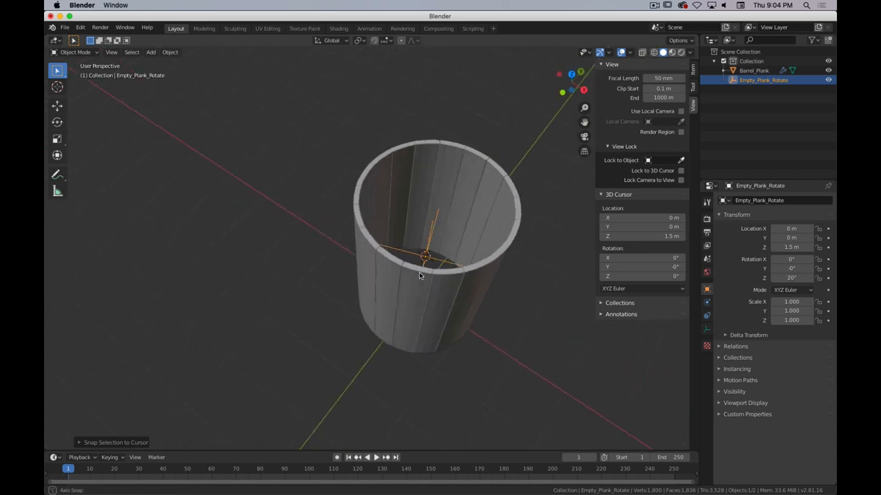
pyautogui.moveTo(420, 276); pyautogui.dragTo(396, 282)
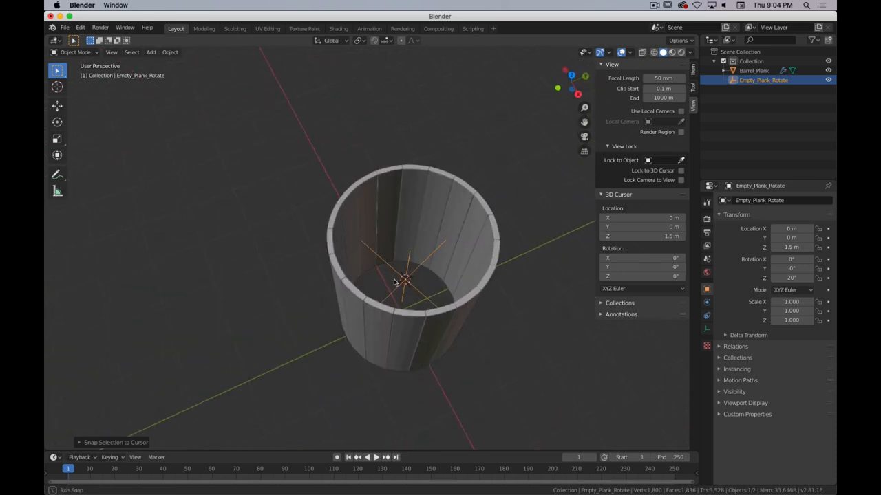
pyautogui.moveTo(396, 283); pyautogui.dragTo(385, 322)
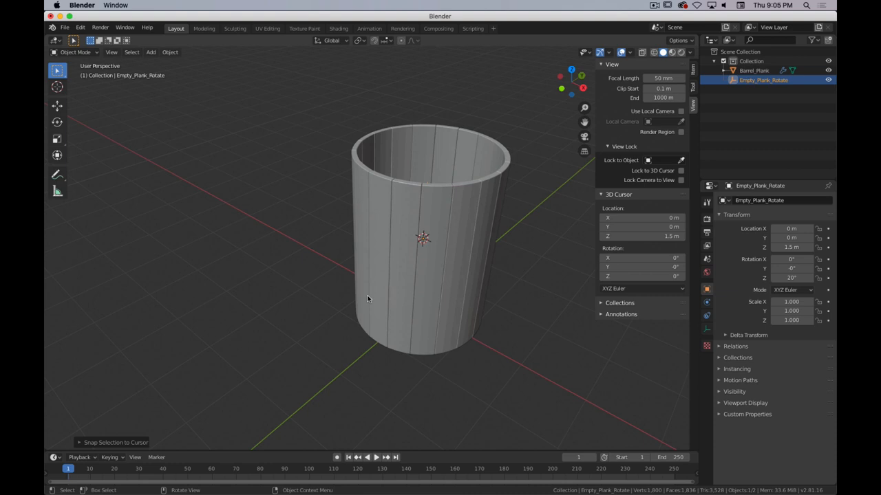
pyautogui.moveTo(388, 277)
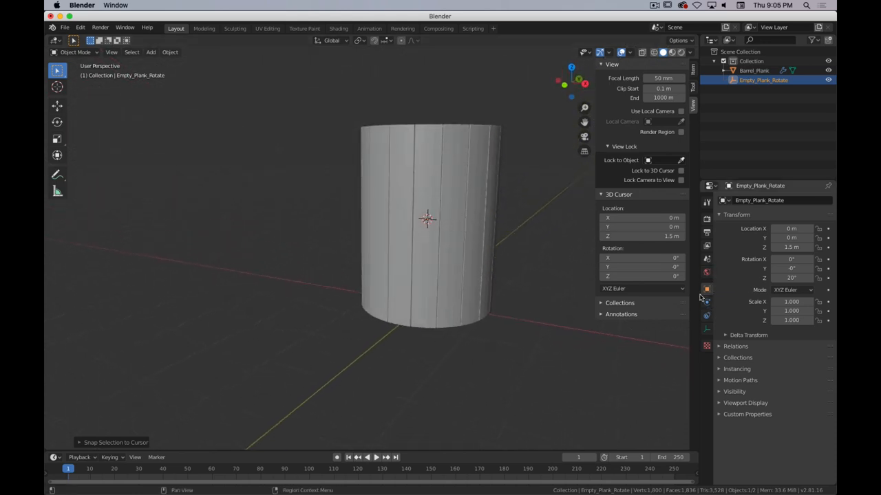
# Select Barrel_Plank and tune its Stretch factor to about 0.175 for an outward bulge.
pyautogui.click(754, 71)
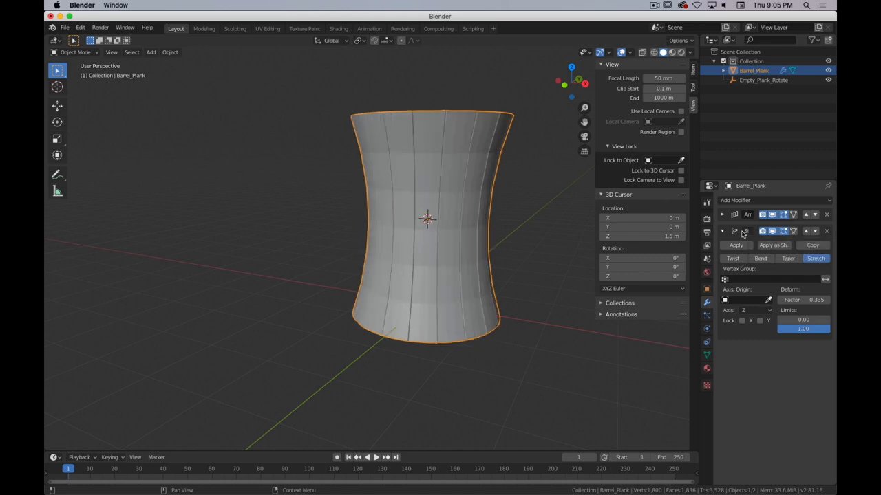
pyautogui.moveTo(805, 300); pyautogui.dragTo(798, 300)
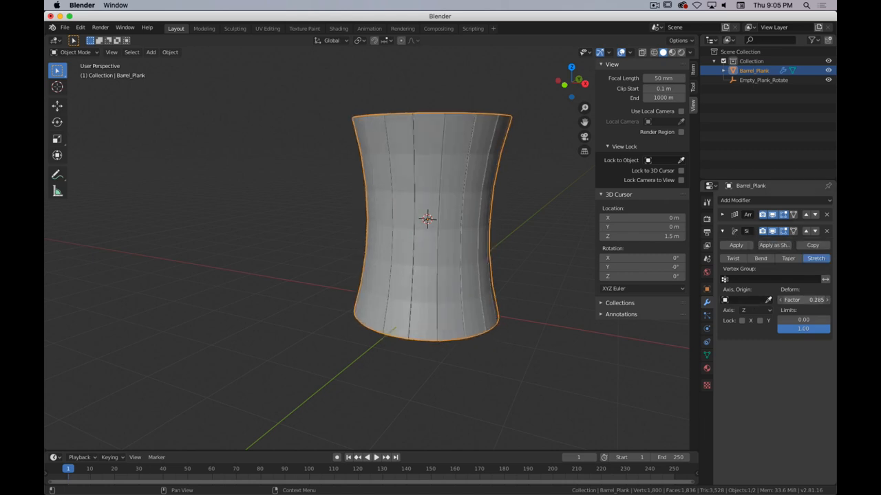
pyautogui.moveTo(812, 300); pyautogui.dragTo(784, 300)
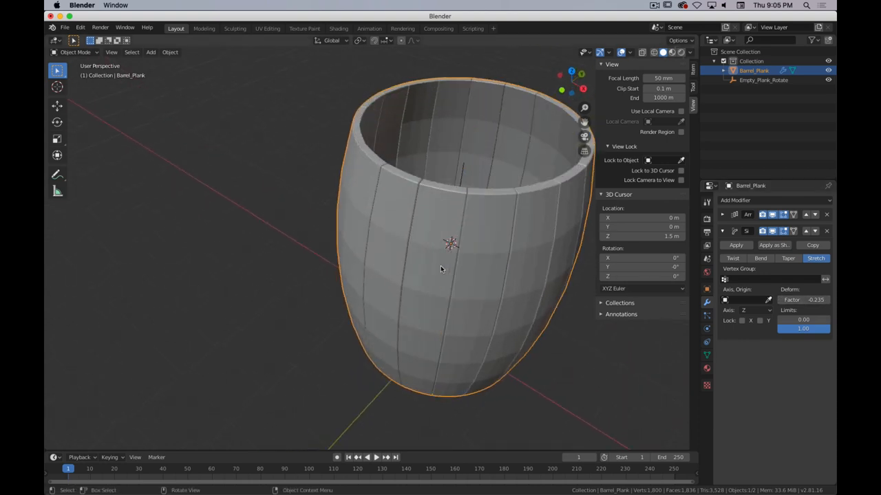
pyautogui.moveTo(395, 308)
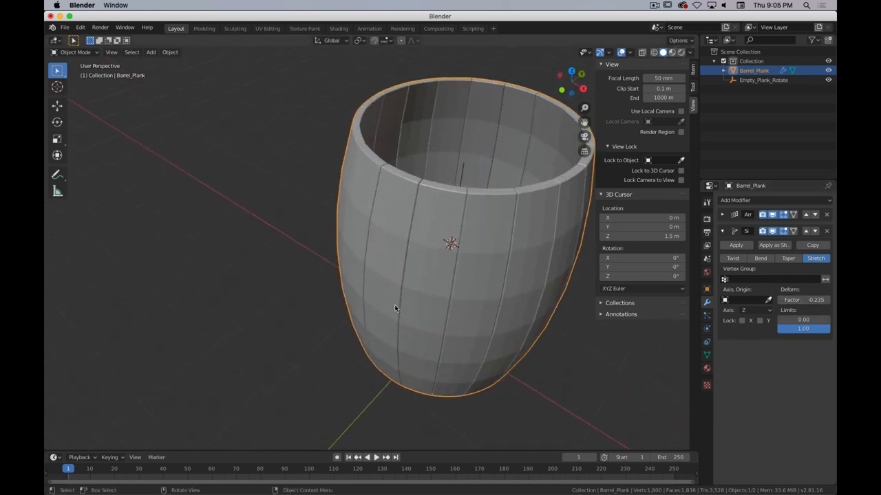
pyautogui.moveTo(397, 308); pyautogui.dragTo(438, 201)
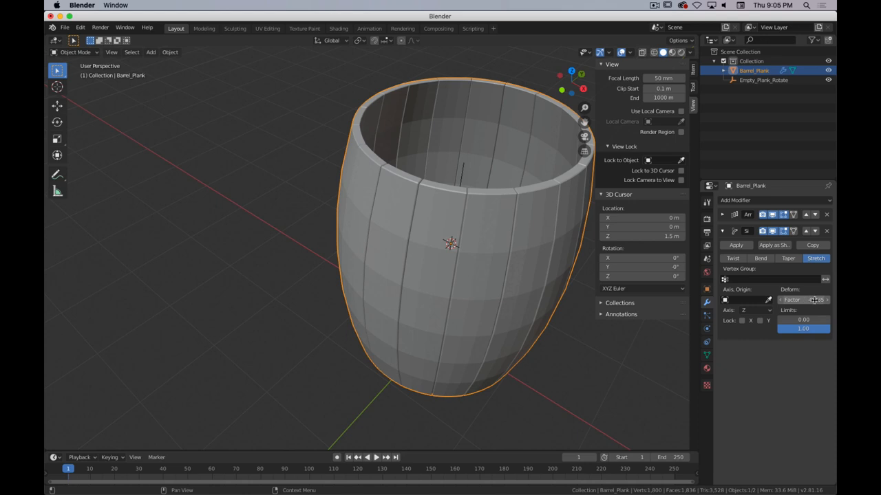
pyautogui.moveTo(805, 300); pyautogui.dragTo(791, 300)
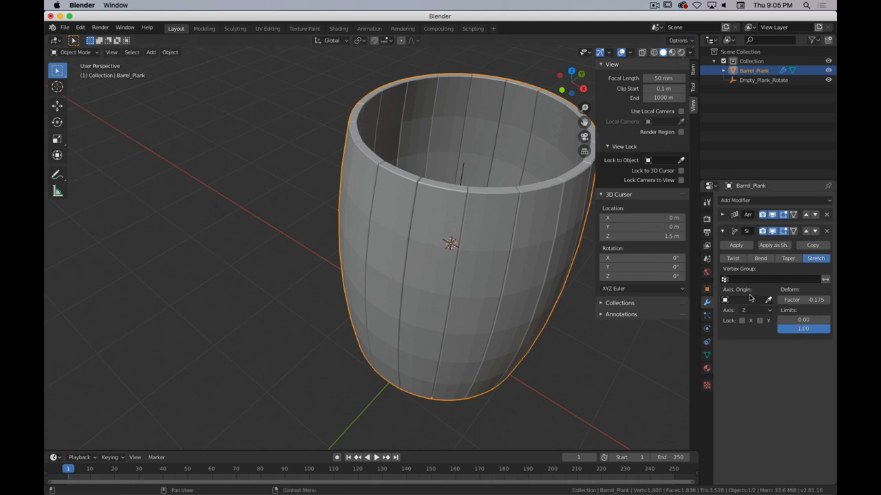
pyautogui.click(746, 289)
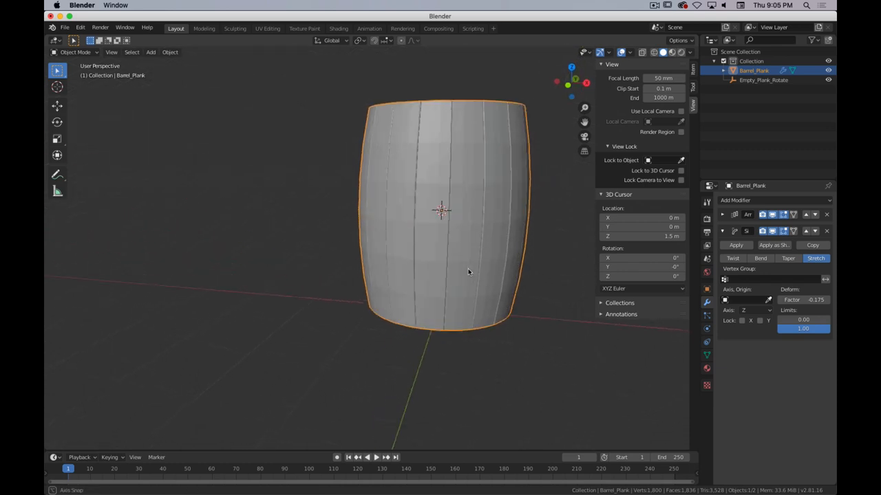
# Orbit the view to look down at the barrel's upper rim.
pyautogui.moveTo(468, 273); pyautogui.dragTo(420, 200)
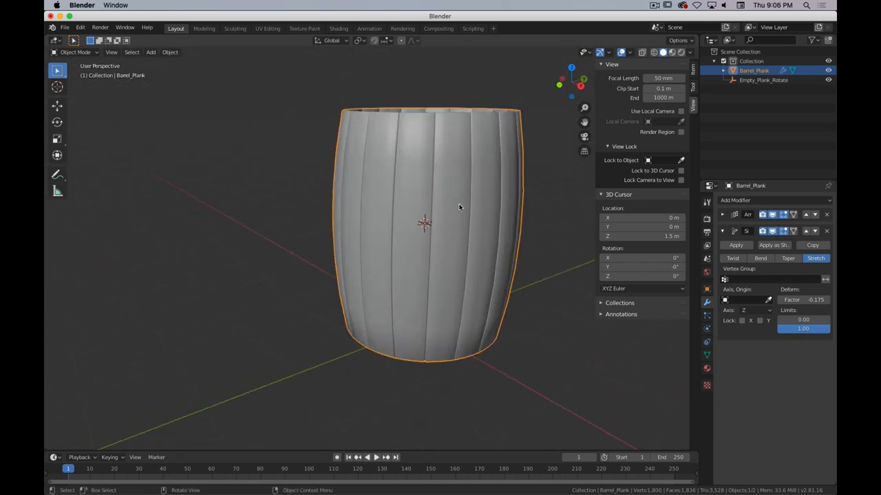
pyautogui.moveTo(460, 208); pyautogui.dragTo(468, 182)
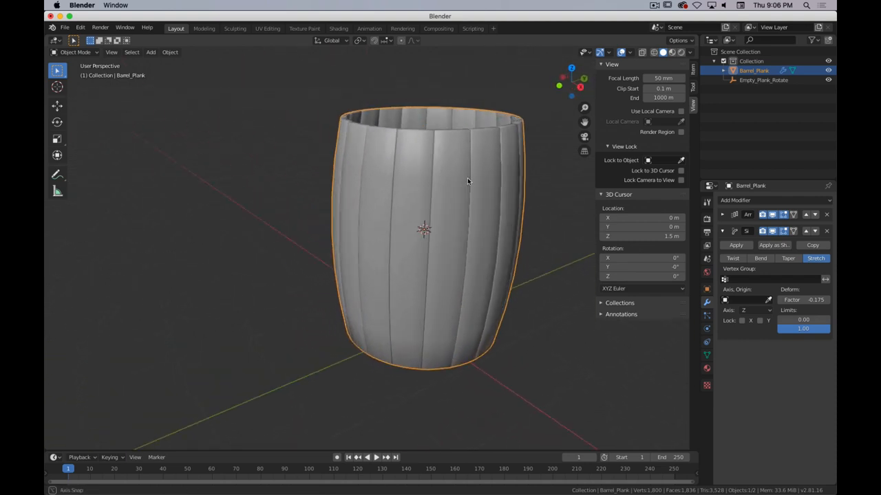
pyautogui.moveTo(468, 181); pyautogui.dragTo(447, 191)
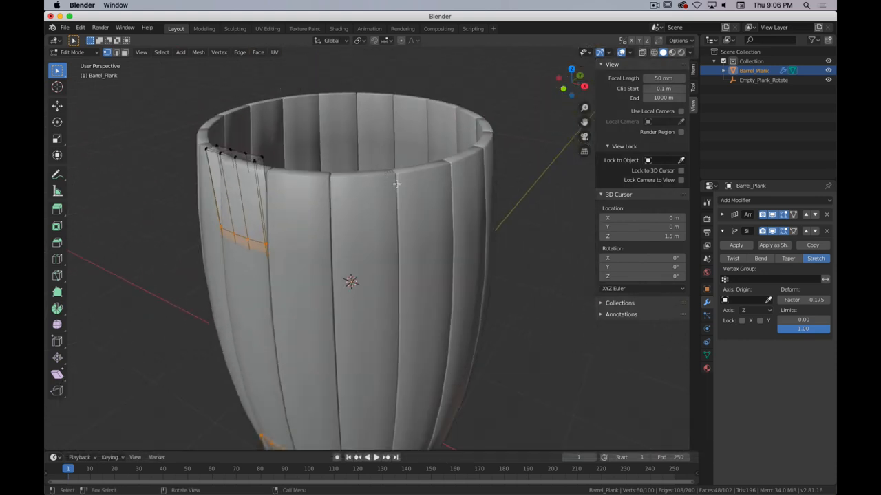
pyautogui.moveTo(358, 208)
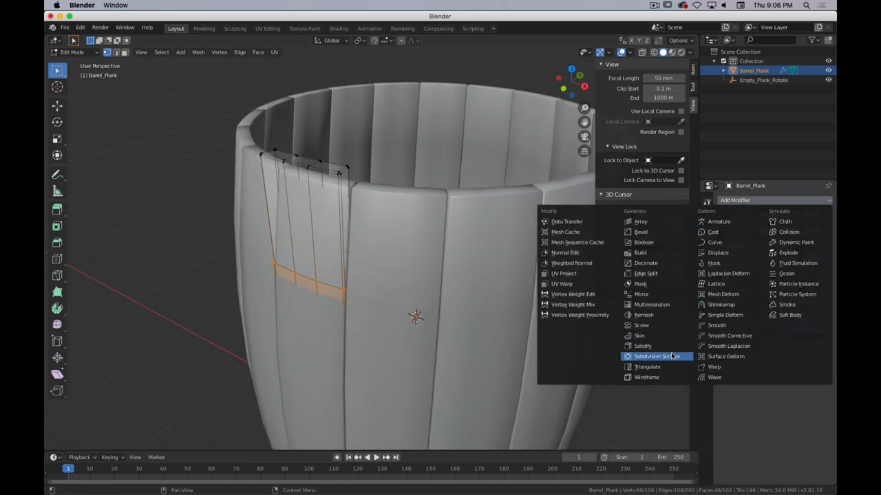
# Add a Subdivision Surface modifier to Barrel_Plank.
pyautogui.click(655, 355)
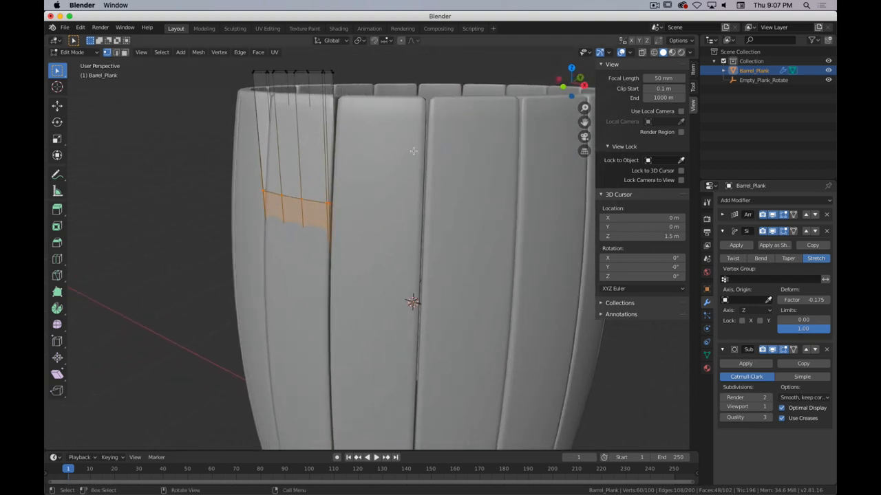
pyautogui.moveTo(420, 105)
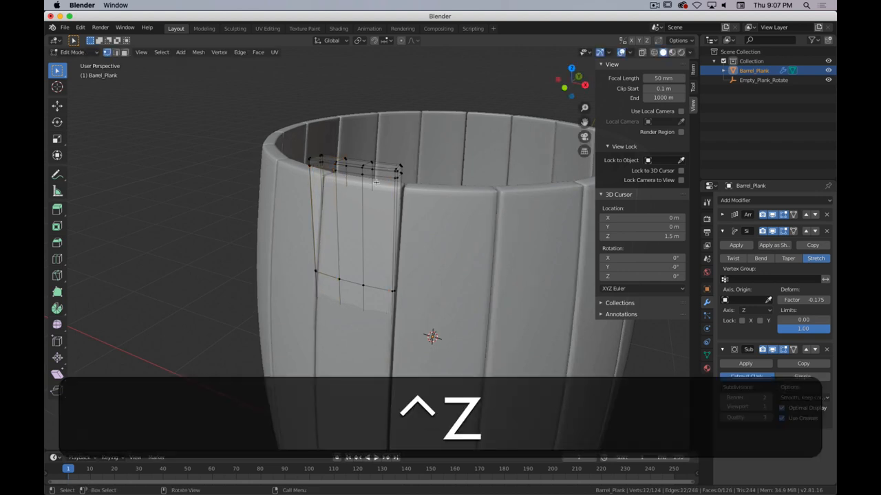
# Undo the last plank edit, leave Edit Mode, and look down into the barrel.
pyautogui.press('ctrl+z')
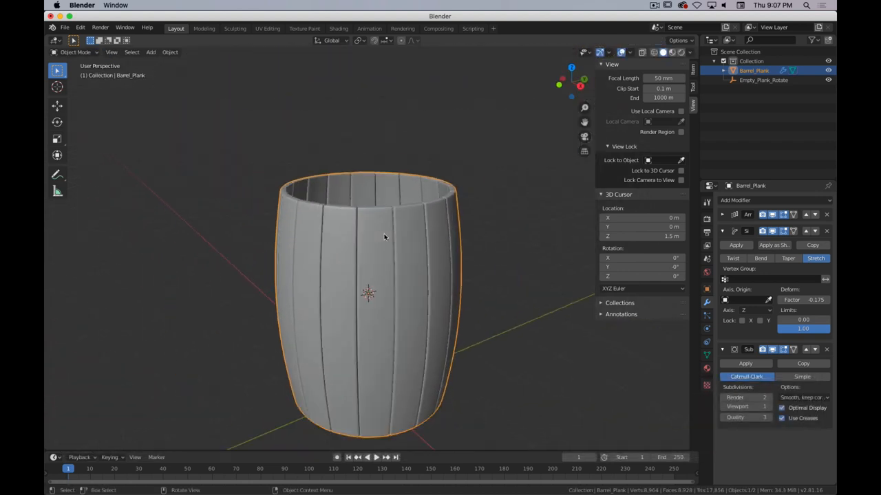
pyautogui.press('Tab')
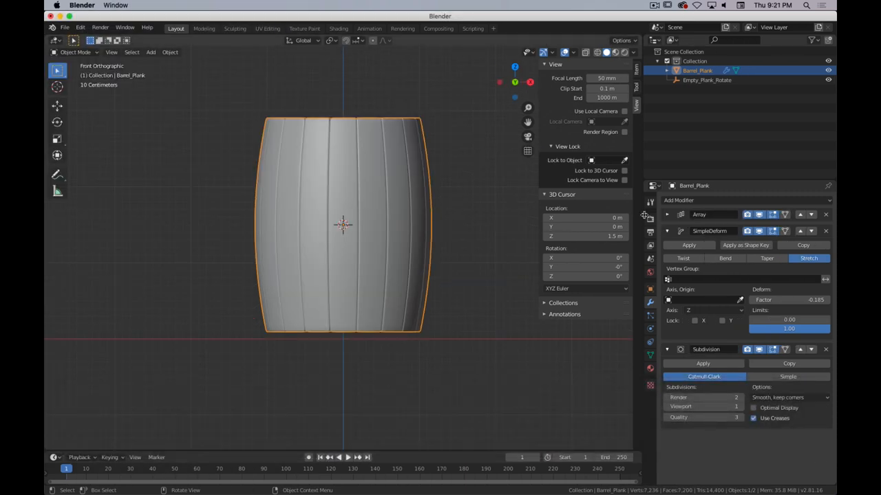
pyautogui.moveTo(378, 209)
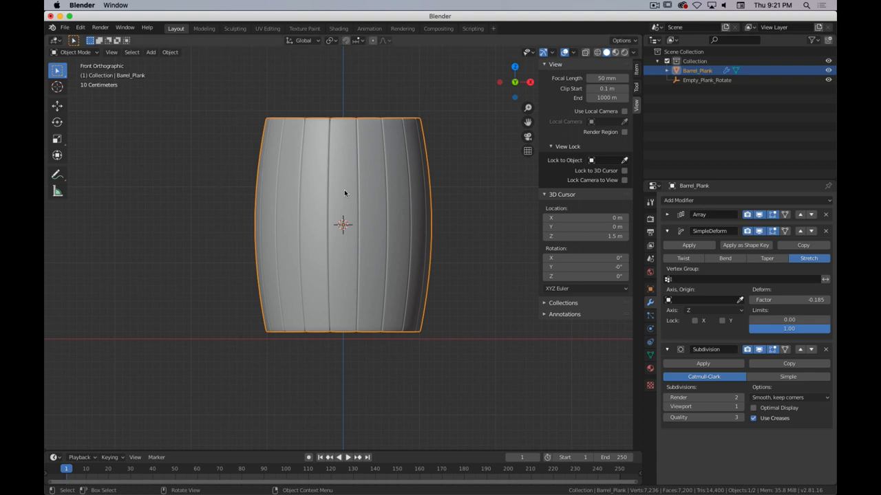
pyautogui.moveTo(344, 193); pyautogui.dragTo(384, 273)
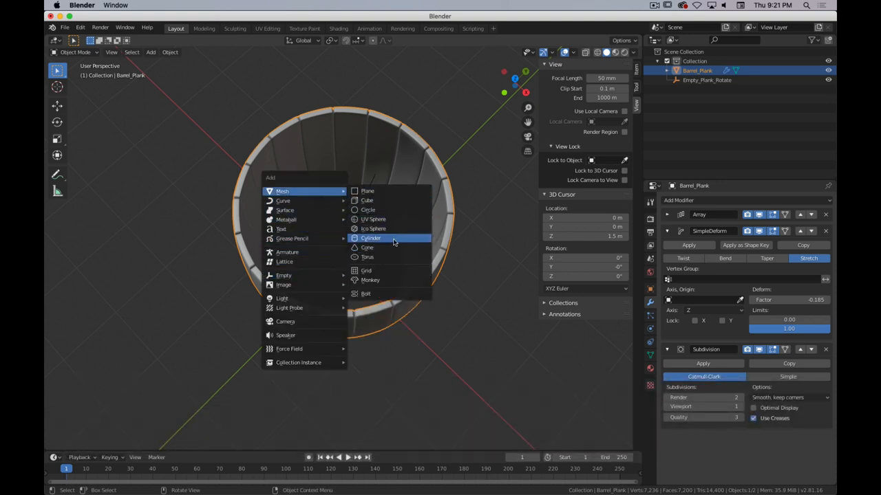
# Add a cylinder with 18 vertices and widen its radius to about 1.32 m.
pyautogui.click(370, 238)
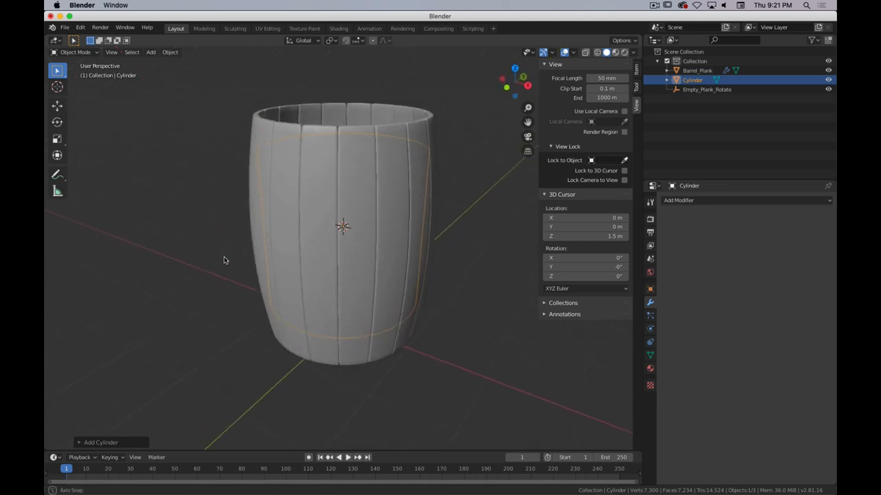
pyautogui.click(102, 444)
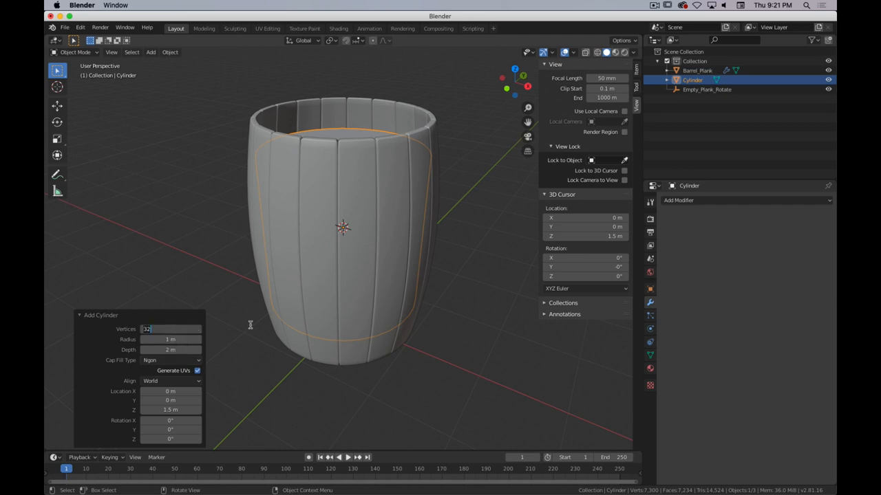
pyautogui.write('18')
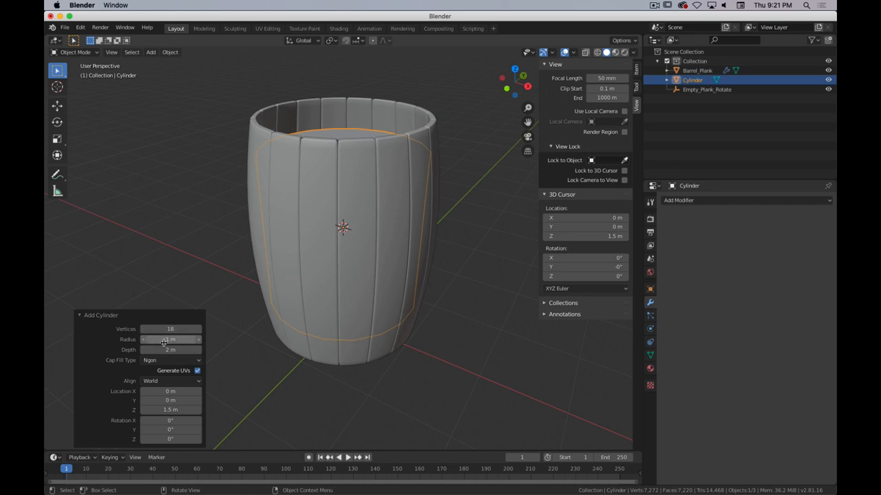
pyautogui.moveTo(171, 338); pyautogui.dragTo(171, 339)
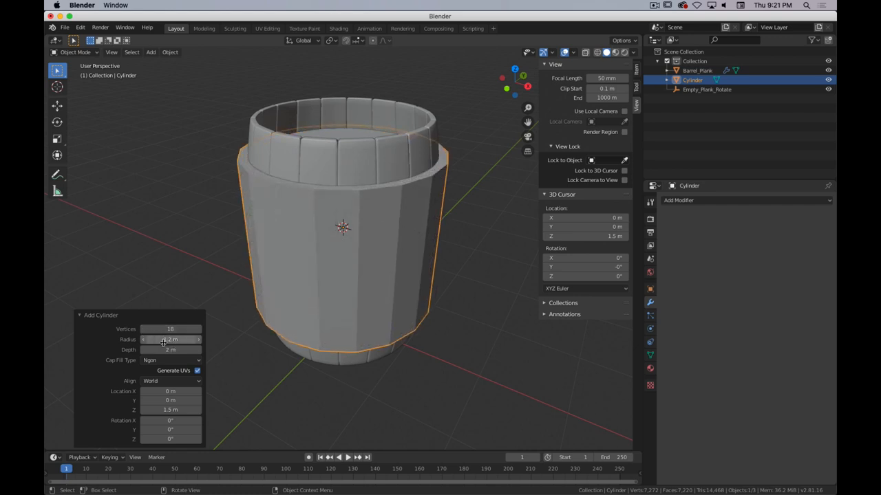
pyautogui.moveTo(159, 338); pyautogui.dragTo(176, 339)
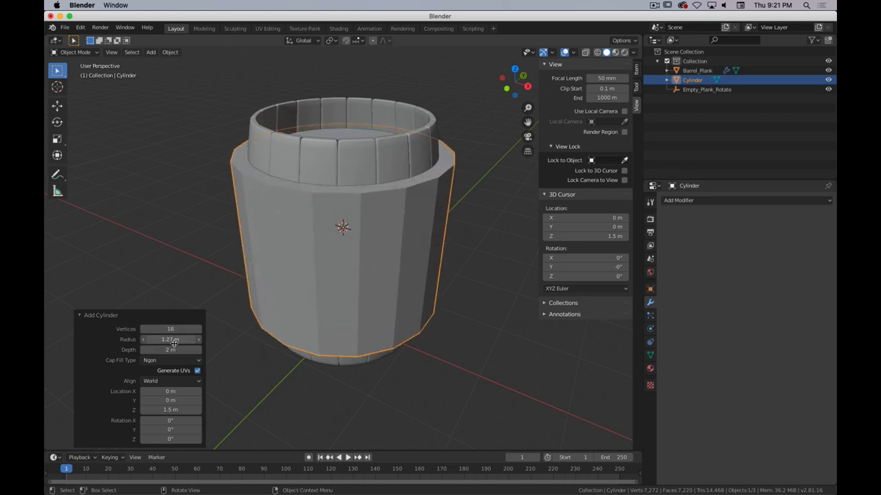
pyautogui.moveTo(170, 340); pyautogui.dragTo(177, 340)
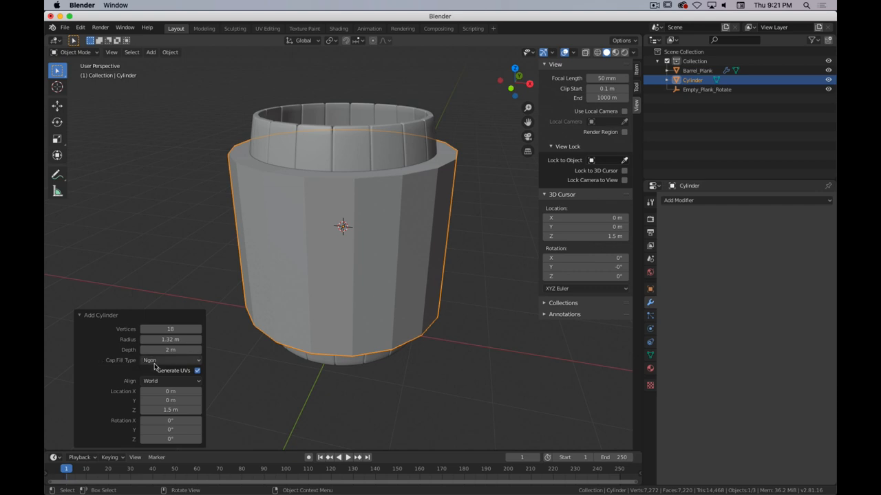
# Remove the cylinder's caps, flatten it to about 0.16 m deep, and scale it around the barrel's middle.
pyautogui.click(171, 360)
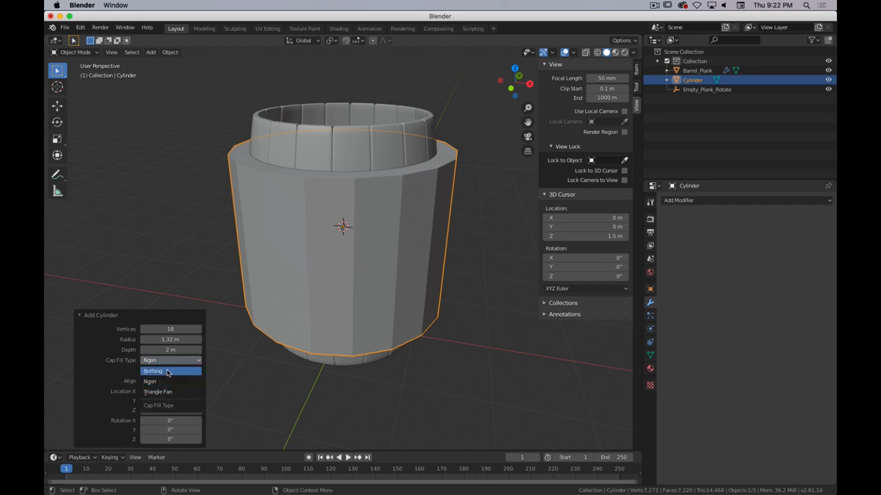
pyautogui.click(152, 371)
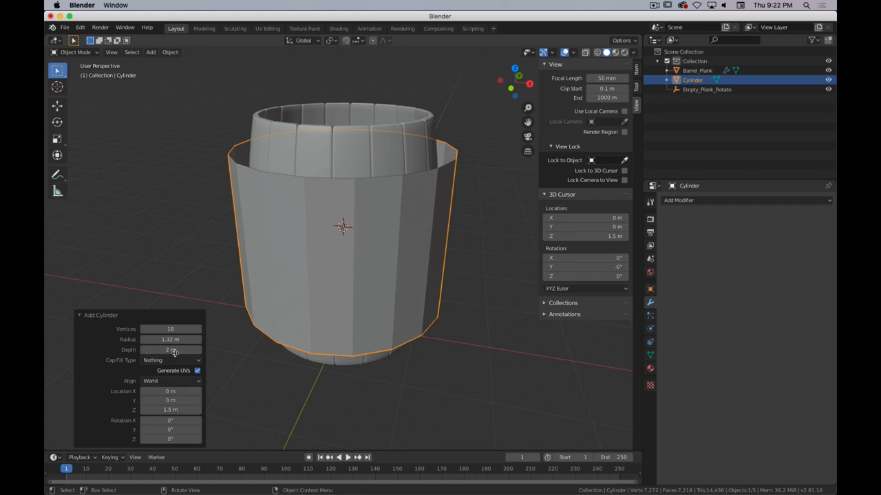
pyautogui.moveTo(172, 349); pyautogui.dragTo(131, 349)
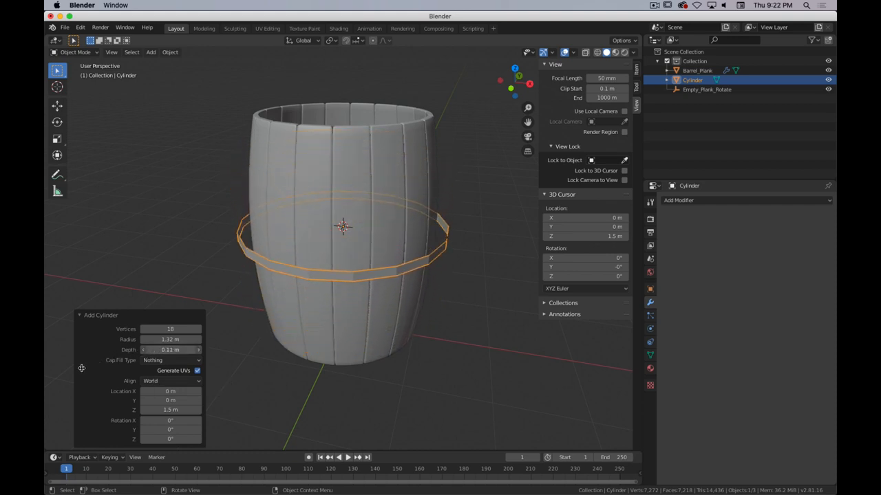
pyautogui.moveTo(170, 350); pyautogui.dragTo(193, 349)
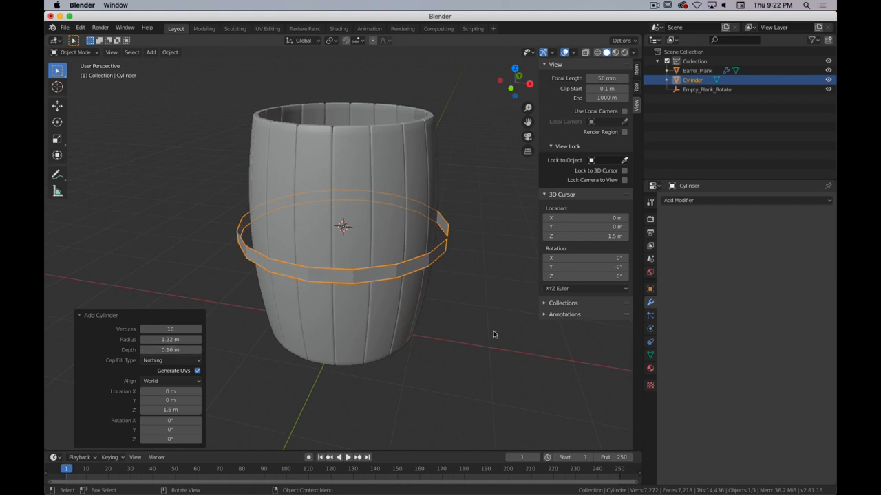
pyautogui.moveTo(492, 334); pyautogui.dragTo(416, 336)
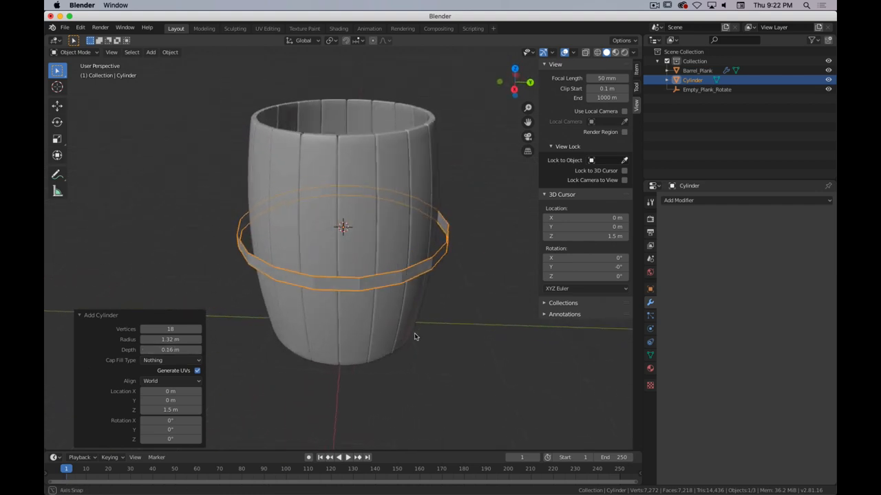
pyautogui.moveTo(416, 337); pyautogui.dragTo(489, 329)
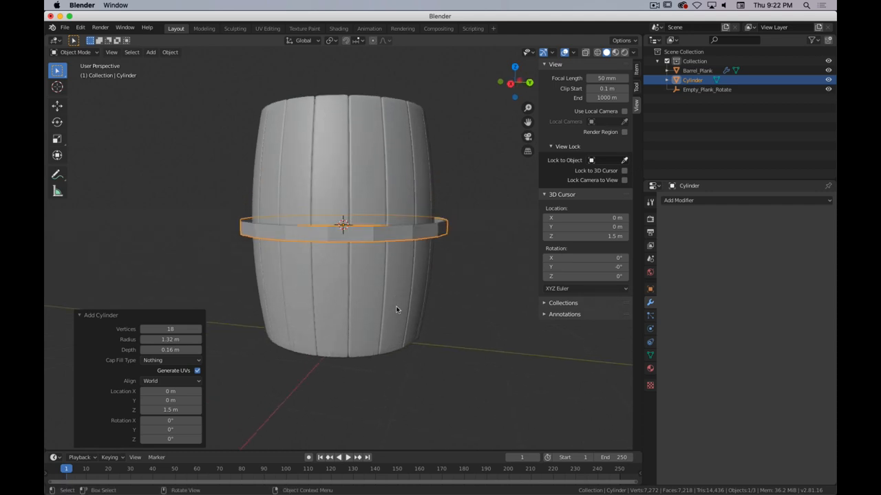
pyautogui.moveTo(406, 184)
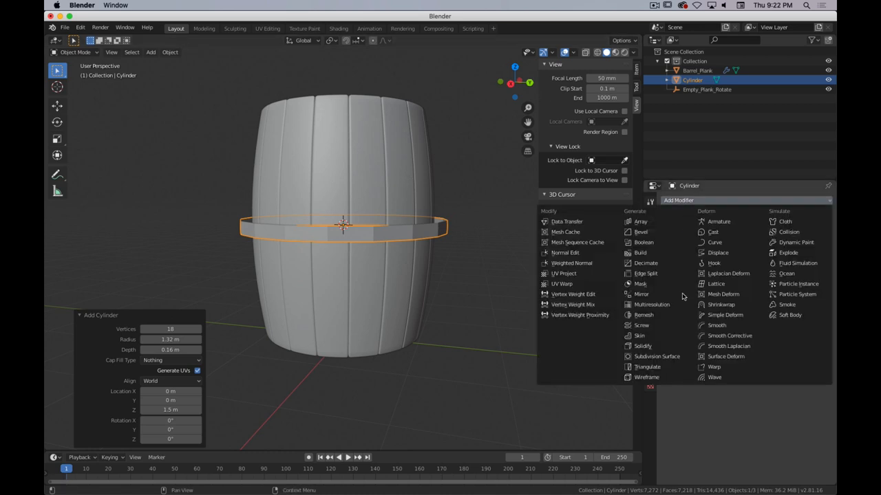
pyautogui.moveTo(721, 304)
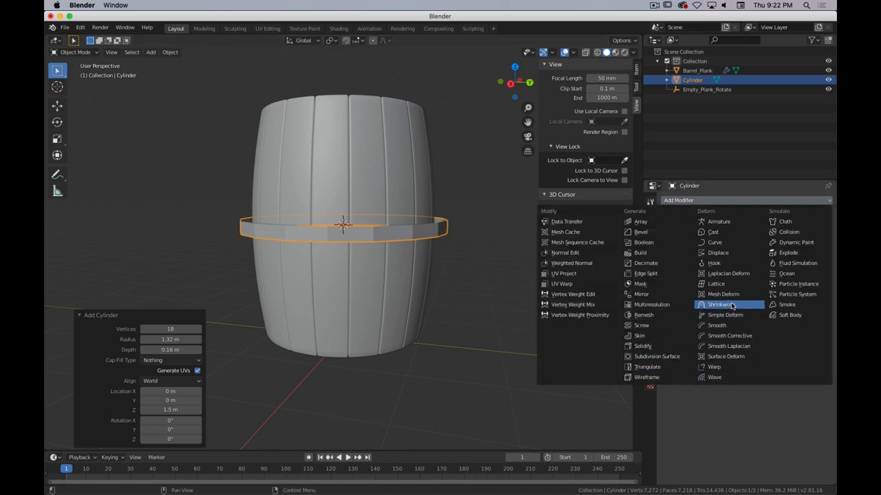
pyautogui.moveTo(721, 304)
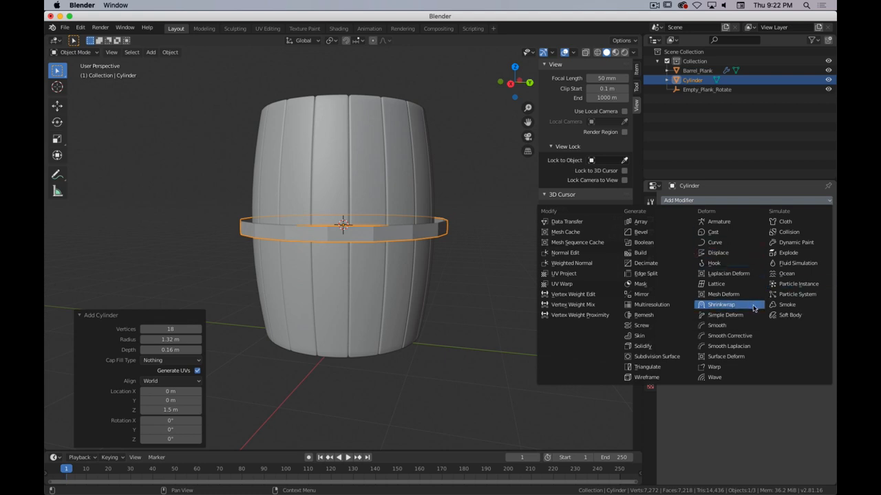
# Add a Shrinkwrap modifier to the ring targeting Barrel_Plank.
pyautogui.click(722, 304)
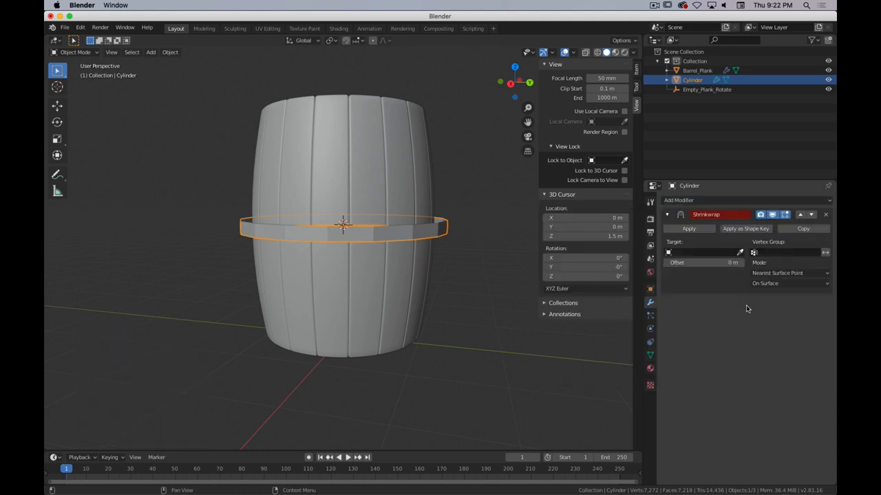
pyautogui.moveTo(663, 114)
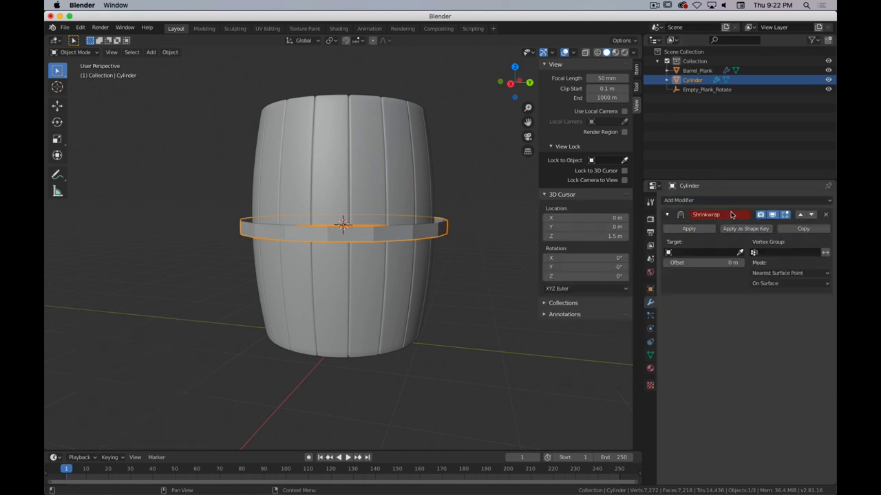
pyautogui.moveTo(715, 215)
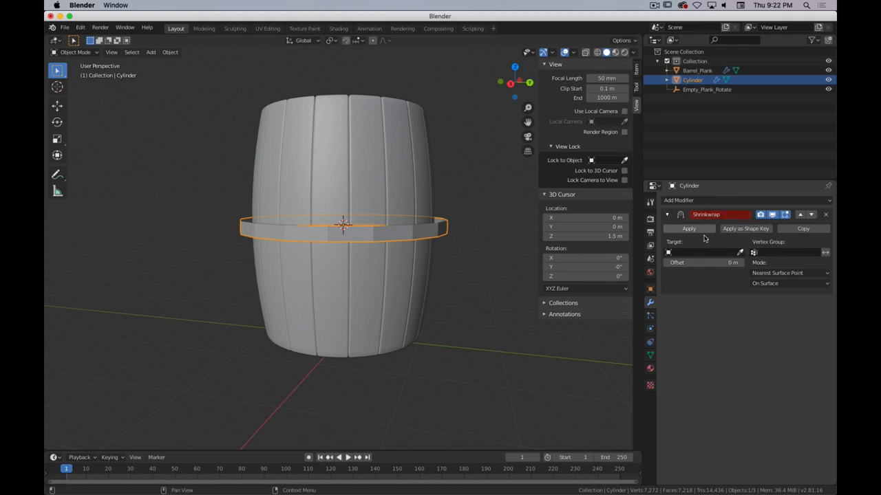
pyautogui.moveTo(699, 253)
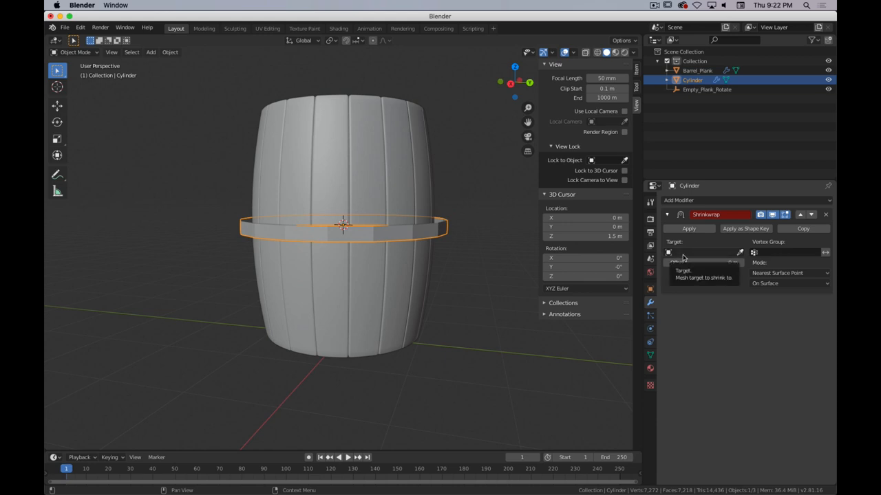
pyautogui.click(702, 254)
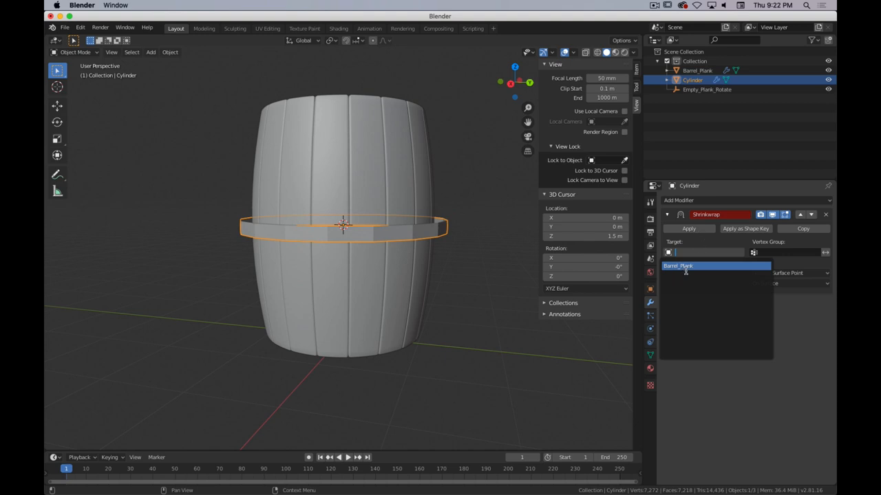
pyautogui.click(677, 266)
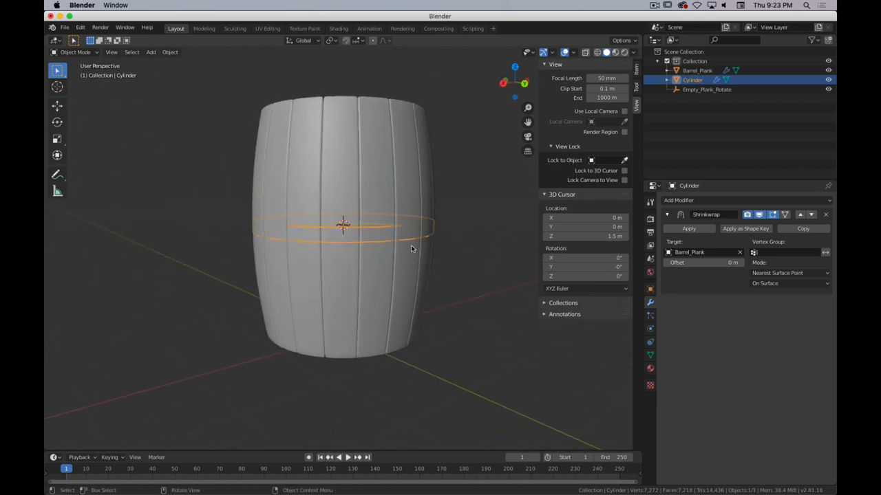
# Raise the band along Z near the top and set Shrinkwrap mode to Outside Surface.
pyautogui.press('z')
pyautogui.write('Iron_Band')
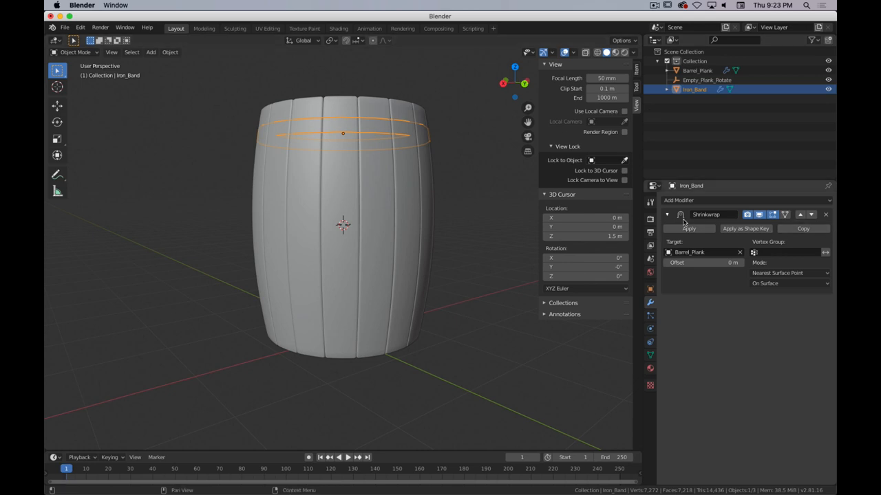
pyautogui.moveTo(770, 269)
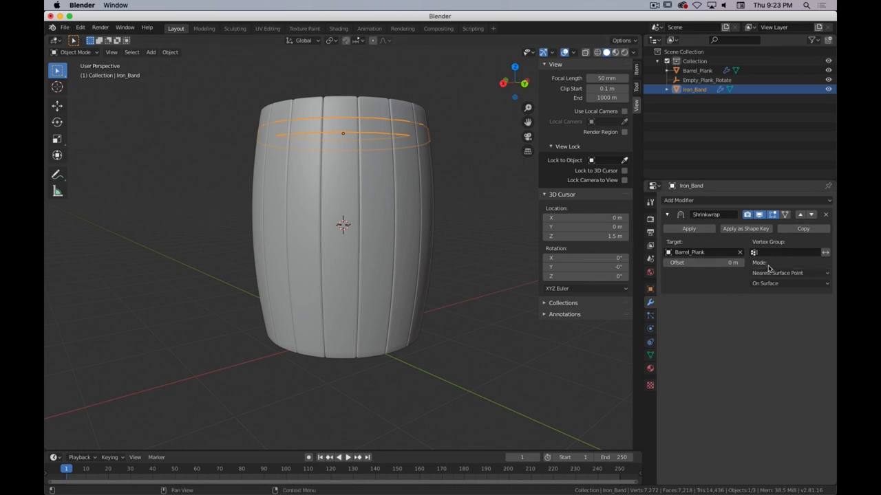
pyautogui.click(787, 283)
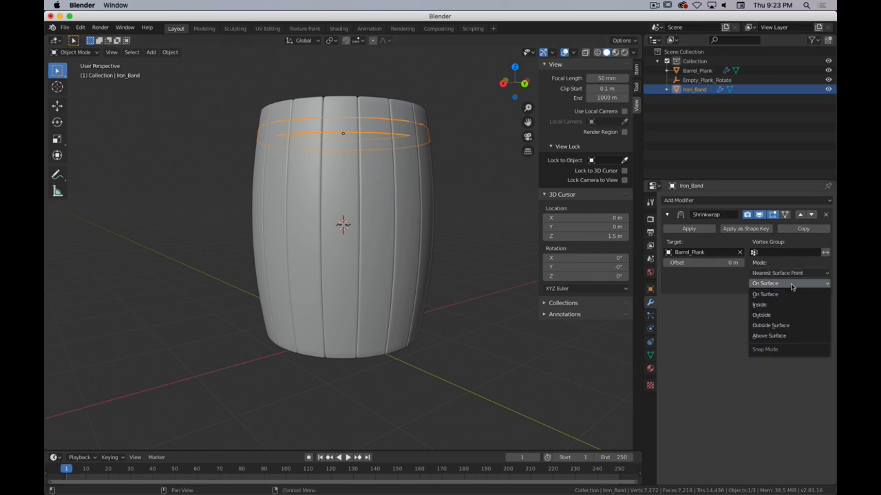
pyautogui.click(771, 325)
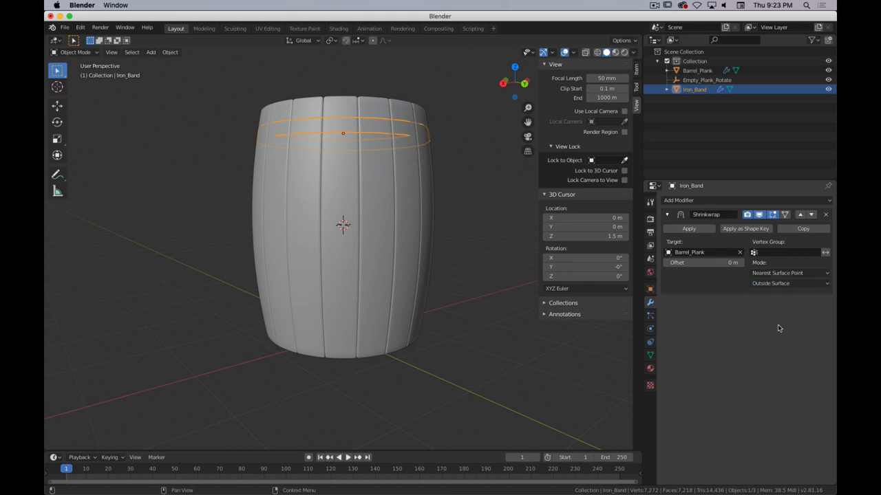
pyautogui.moveTo(260, 195)
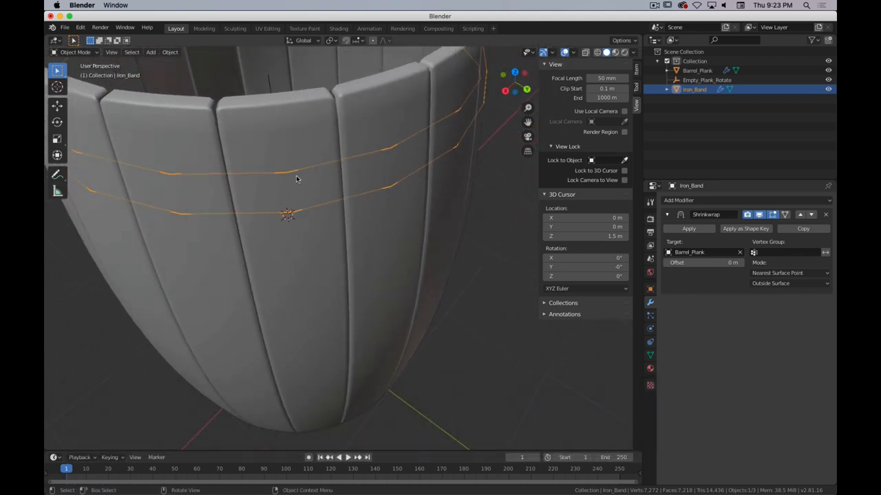
# Edit the iron band's mesh with the Shrinkwrap effect shown on the cage while editing.
pyautogui.press('Tab')
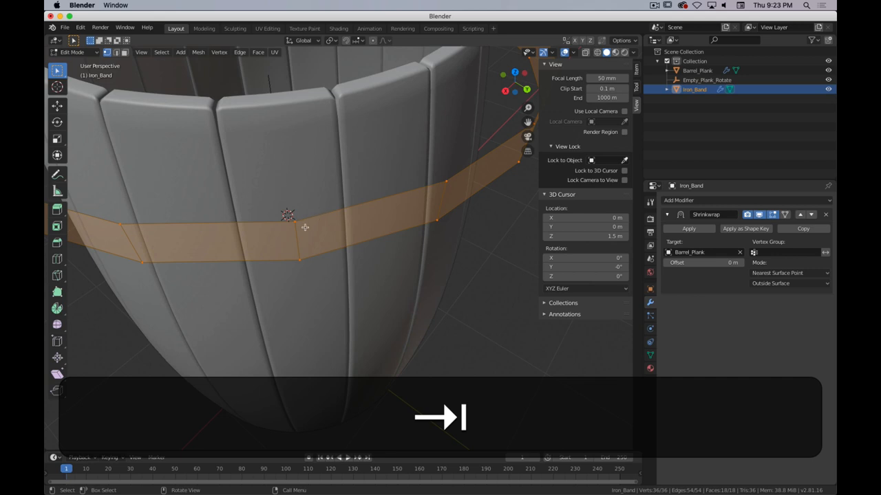
pyautogui.press('Tab')
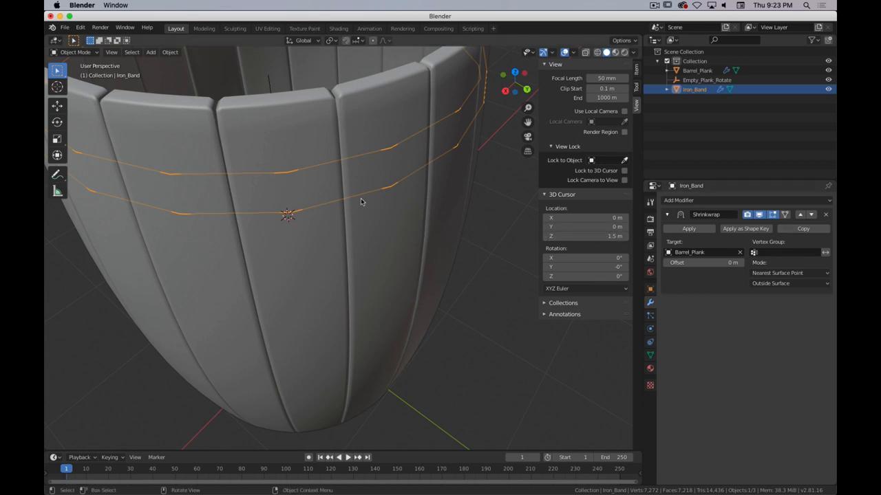
pyautogui.press('Tab')
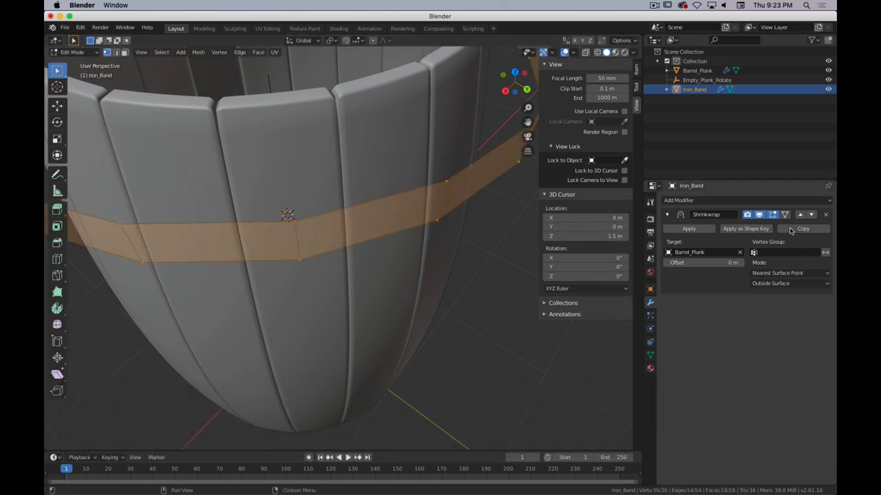
pyautogui.click(785, 215)
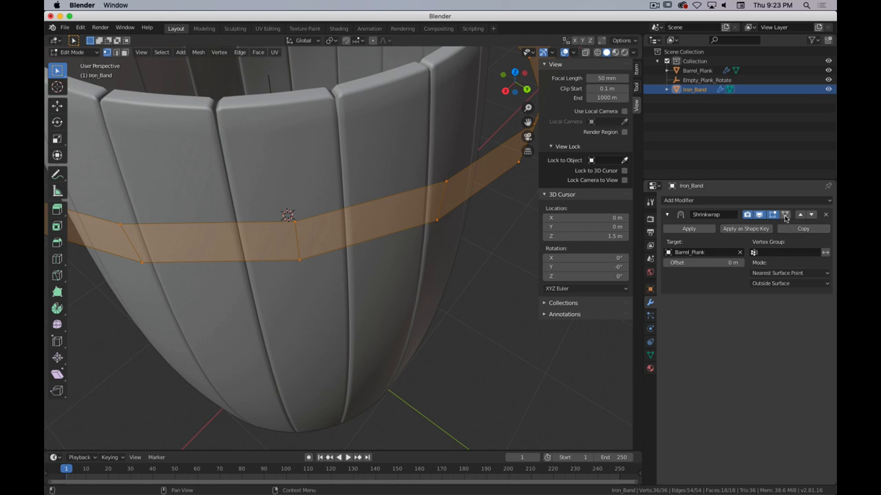
pyautogui.click(784, 215)
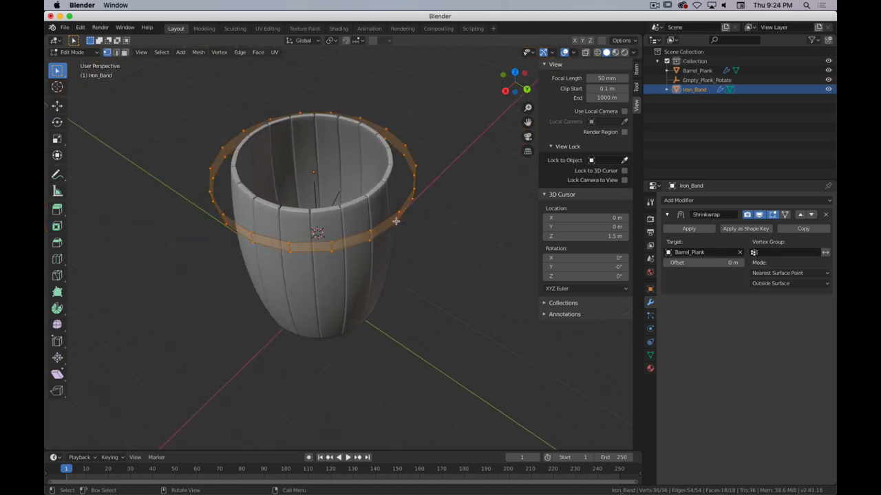
# Select all the band's vertices and subdivide them so the ring follows the barrel's curve.
pyautogui.press('a')
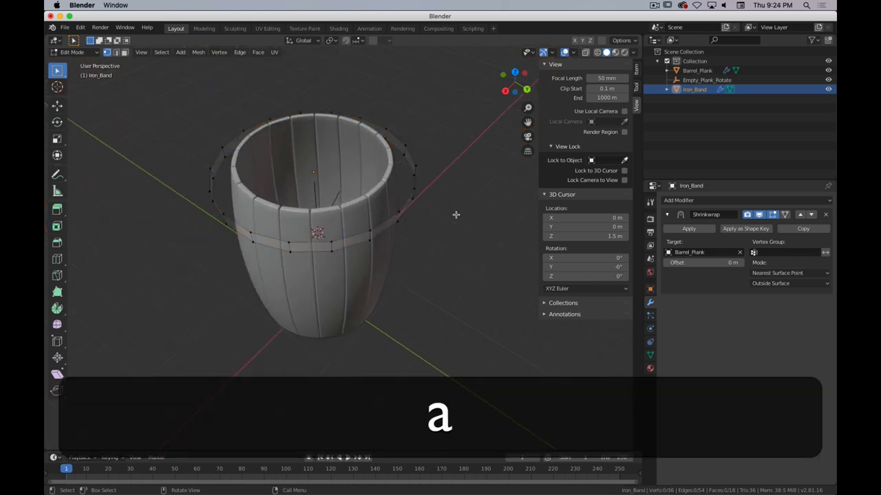
pyautogui.press('a')
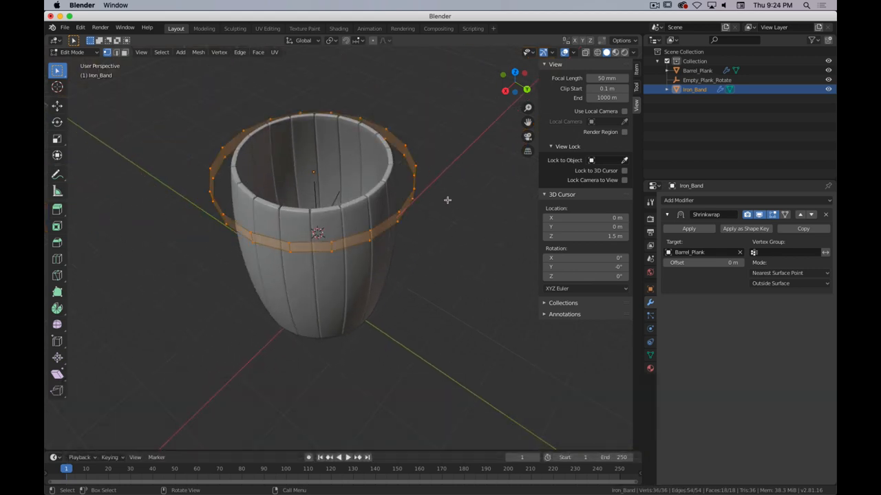
pyautogui.press('a')
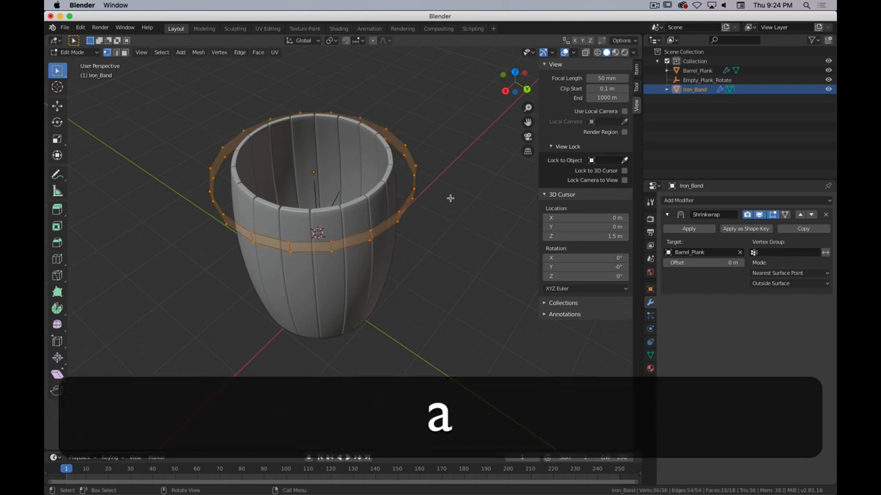
pyautogui.rightClick(316, 231)
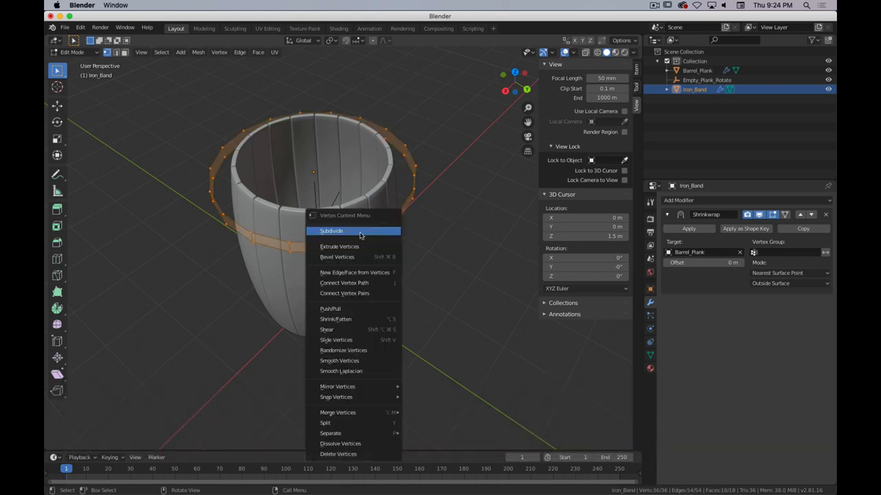
pyautogui.click(330, 232)
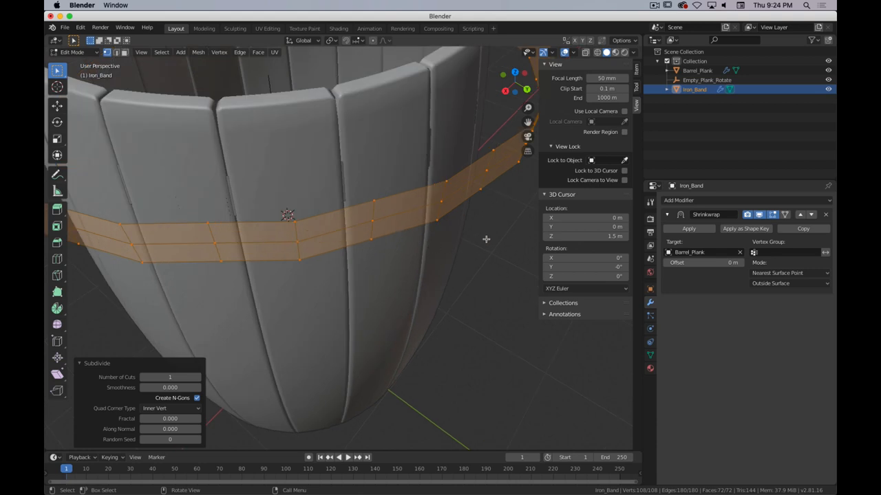
pyautogui.press('Tab')
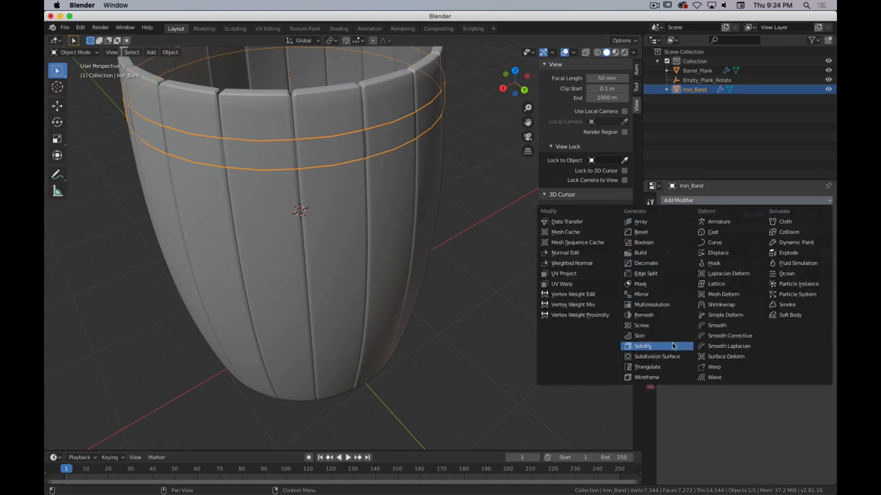
# Add a Solidify modifier for thickness and raise the Shrinkwrap offset so the band stands off the barrel.
pyautogui.click(641, 345)
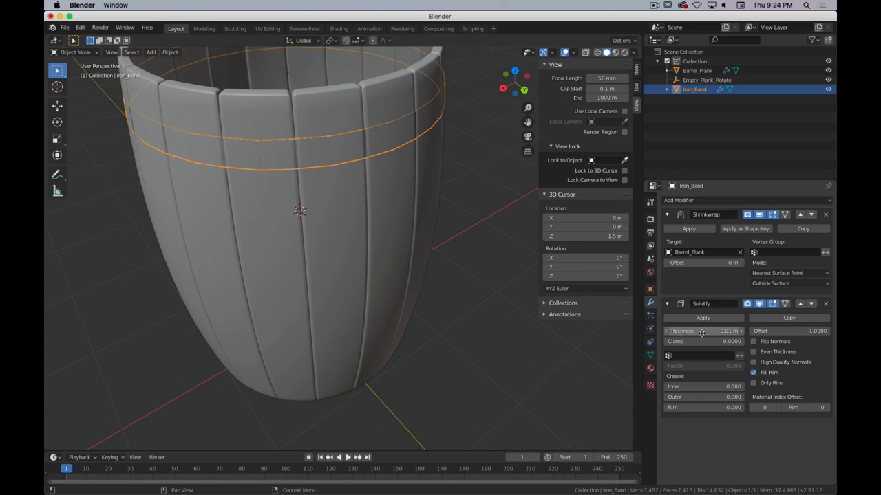
pyautogui.moveTo(702, 330)
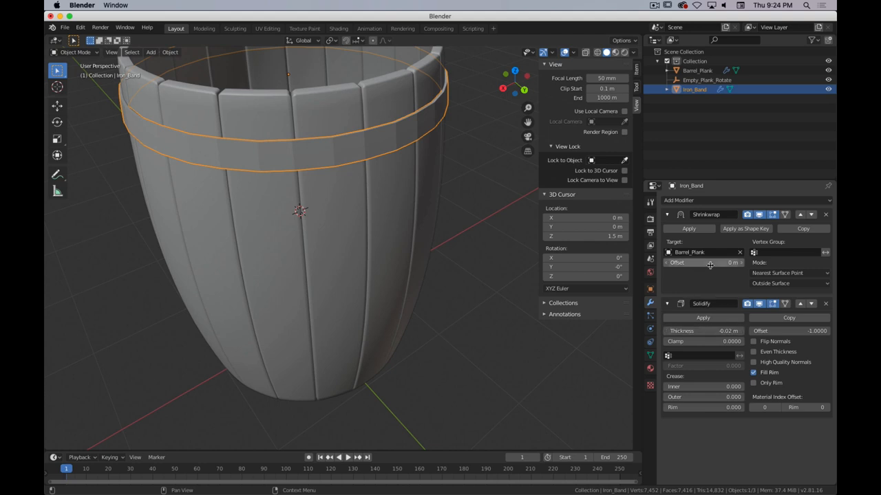
pyautogui.moveTo(695, 261); pyautogui.dragTo(708, 261)
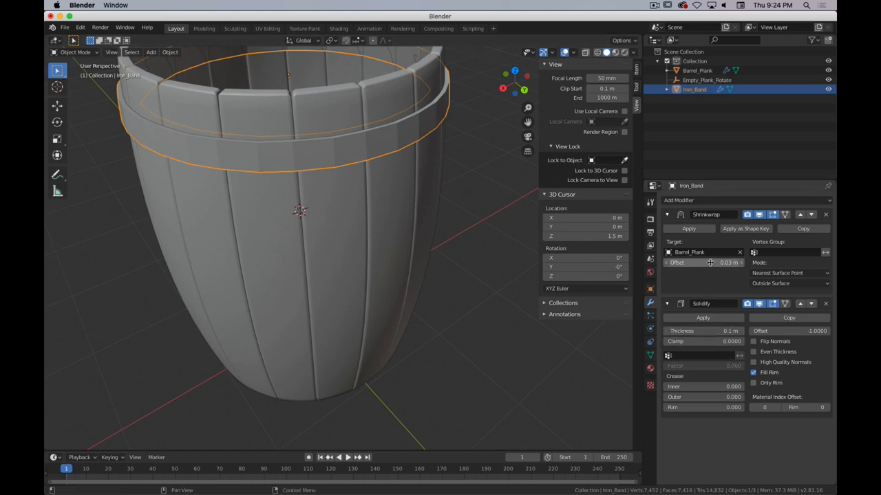
pyautogui.click(709, 263)
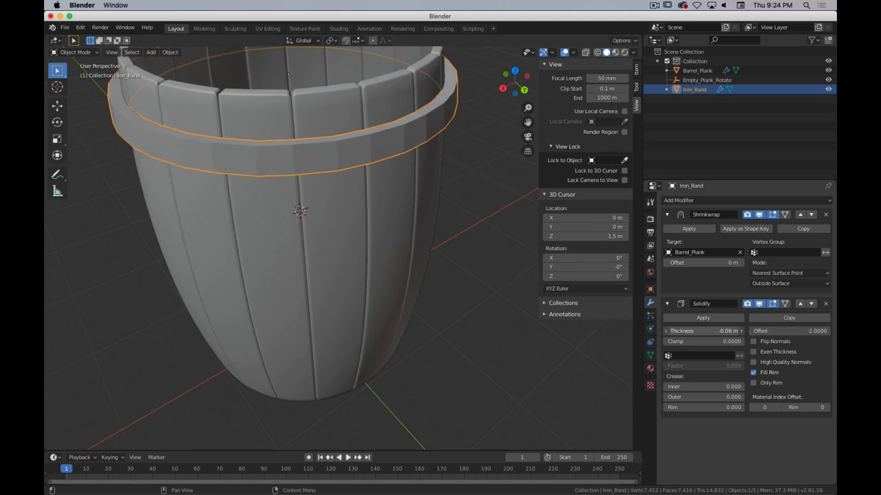
pyautogui.moveTo(722, 330); pyautogui.dragTo(732, 330)
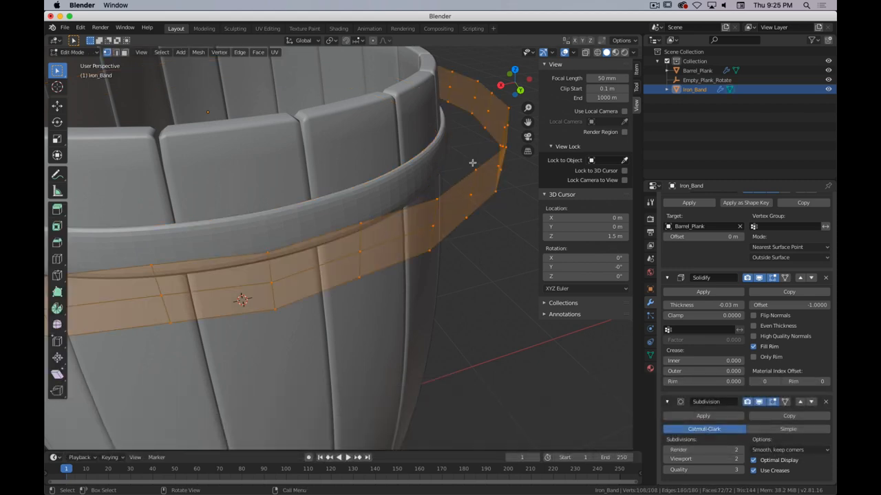
pyautogui.moveTo(436, 209)
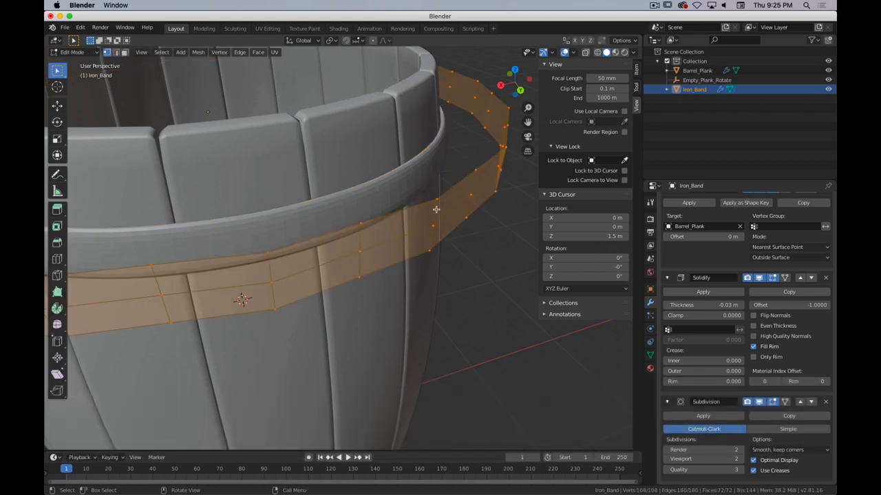
# Add loop cuts around the iron band ring and leave mesh editing.
pyautogui.press('ctrl+r')
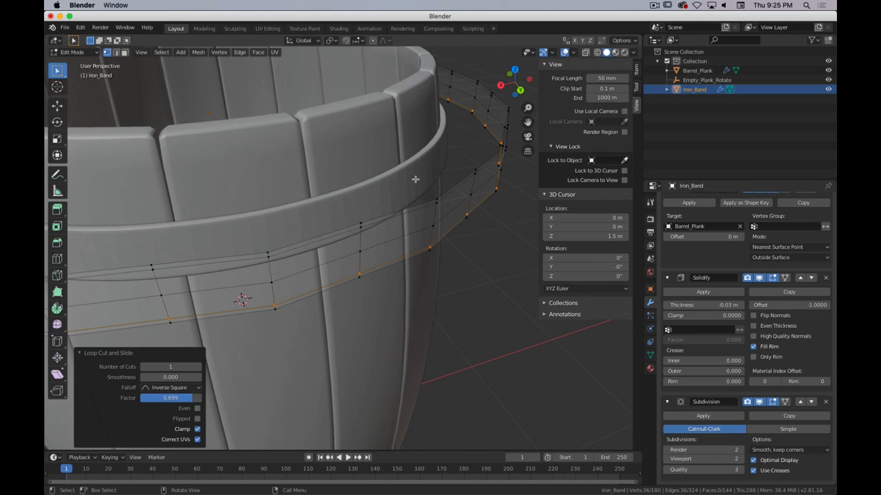
pyautogui.press('Tab')
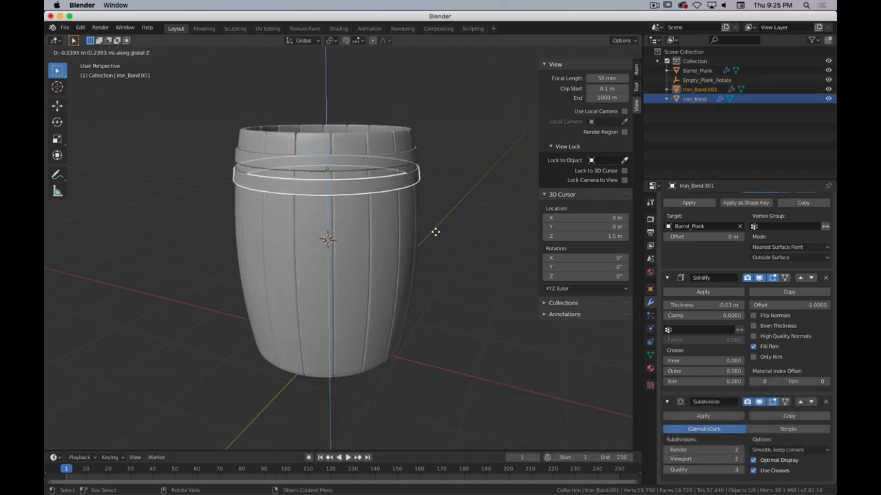
# Duplicate the iron band into hoops spaced down the barrel, checked from the side view, then add a cube.
pyautogui.press('shift+d')
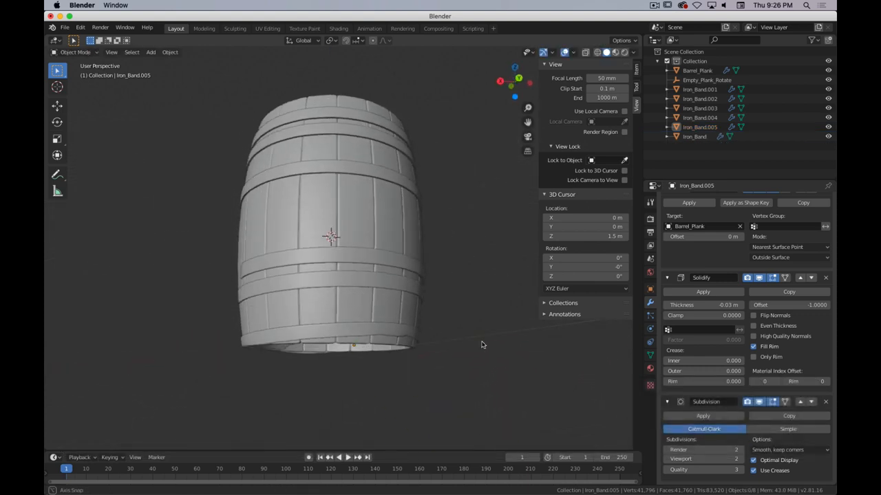
pyautogui.press('3')
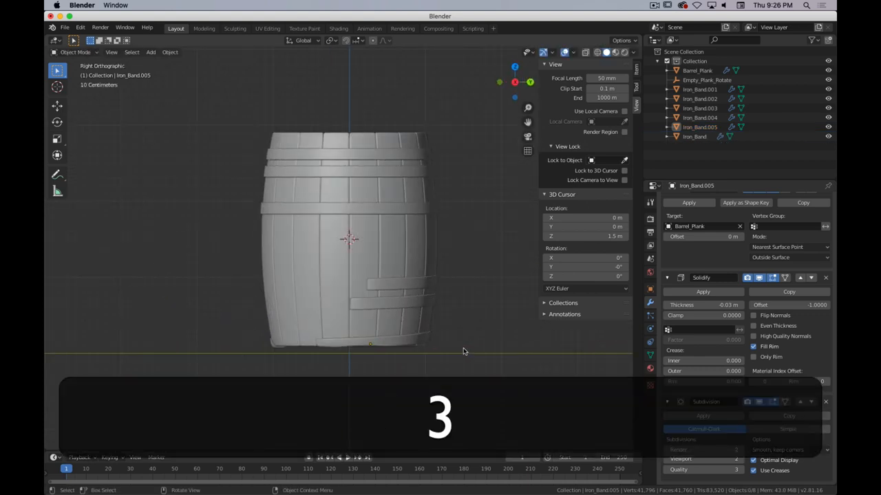
pyautogui.press('ctrl+z')
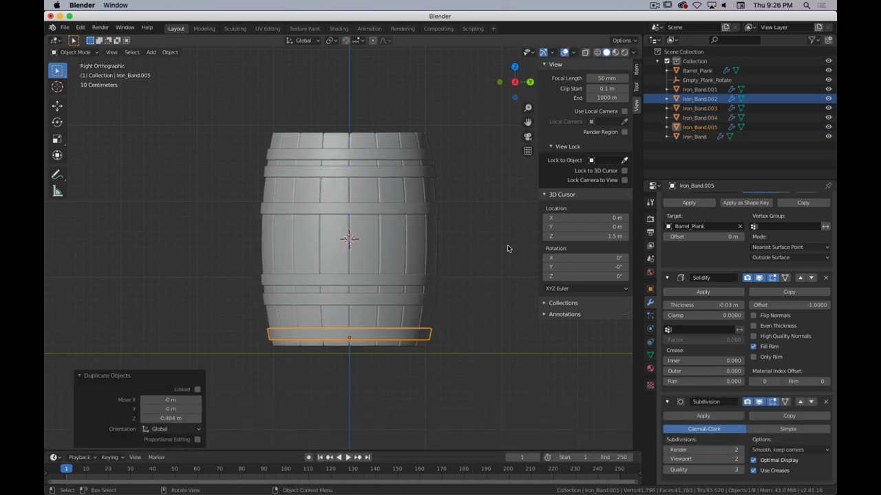
pyautogui.press('Tab')
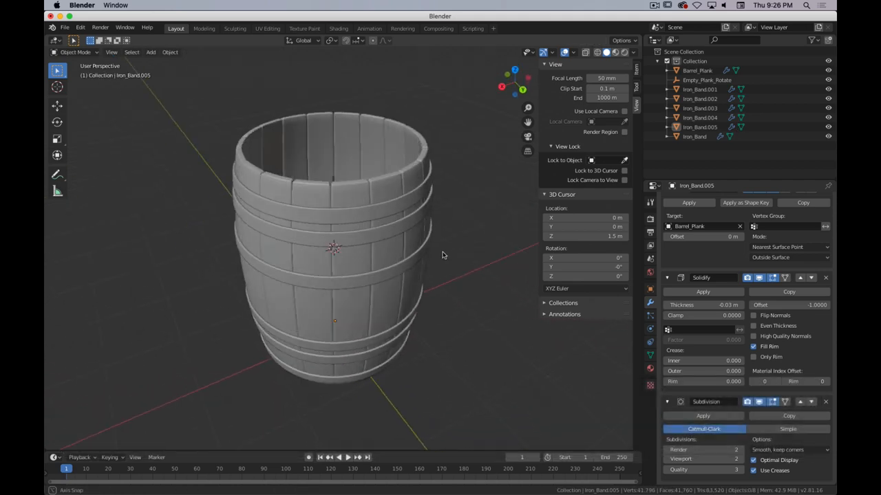
pyautogui.press('cmd+period')
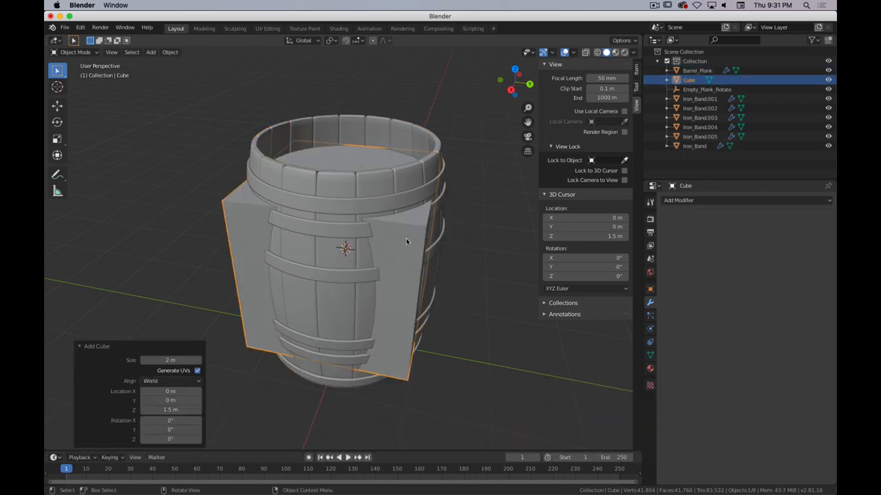
# Raise the cube above the barrel, flatten it into a thin board and view its mesh from above.
pyautogui.press('z')
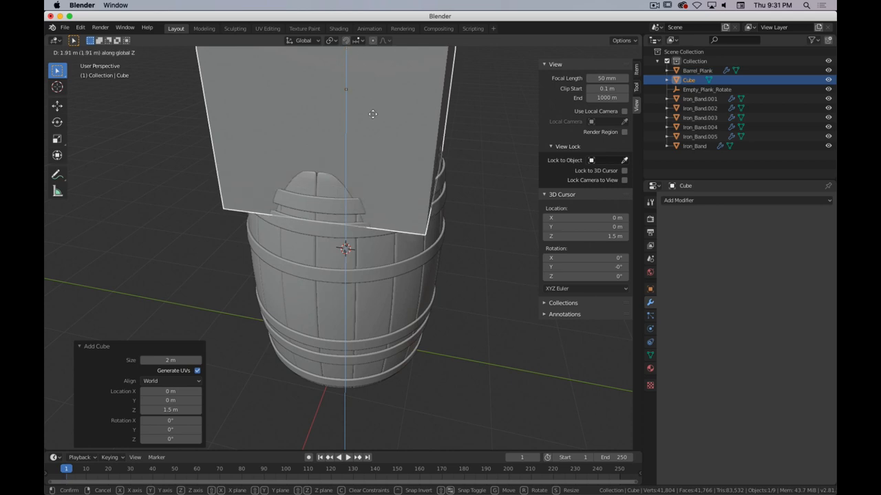
pyautogui.press('z')
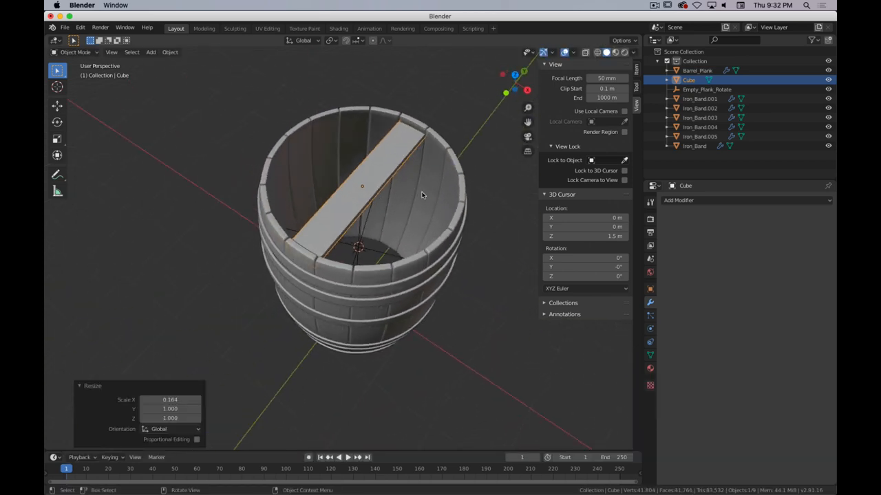
pyautogui.press('Tab')
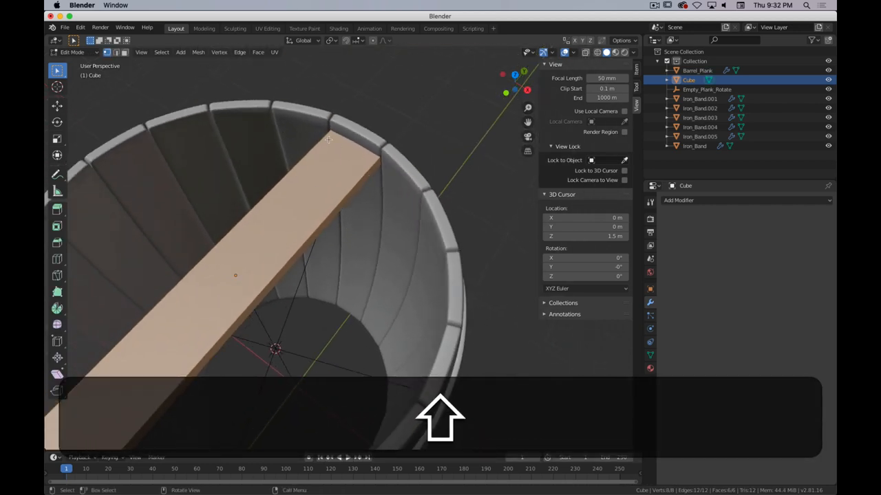
pyautogui.press('7')
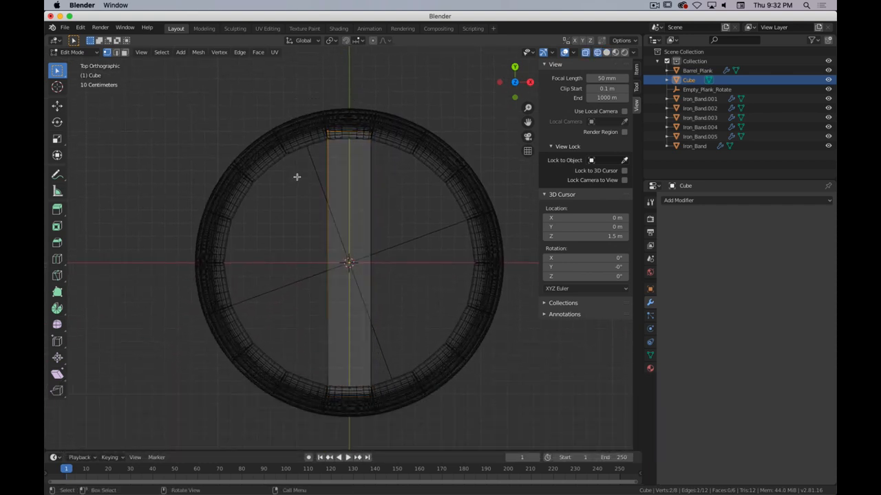
# Move the plank's vertices so it fits inside the barrel's rim as the first lid board.
pyautogui.press('z')
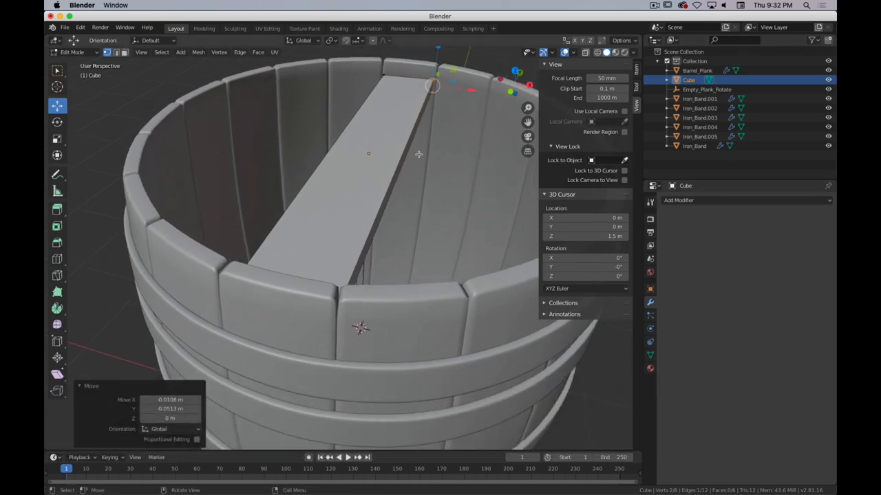
pyautogui.moveTo(405, 112)
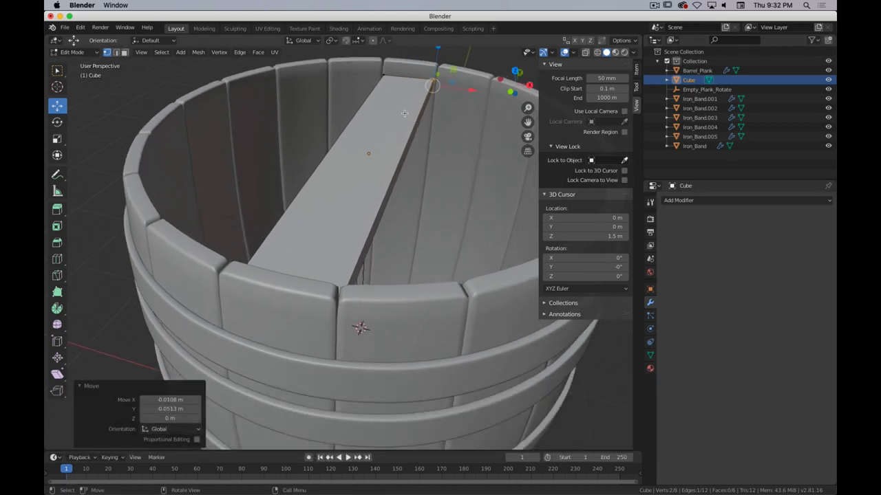
pyautogui.press('g')
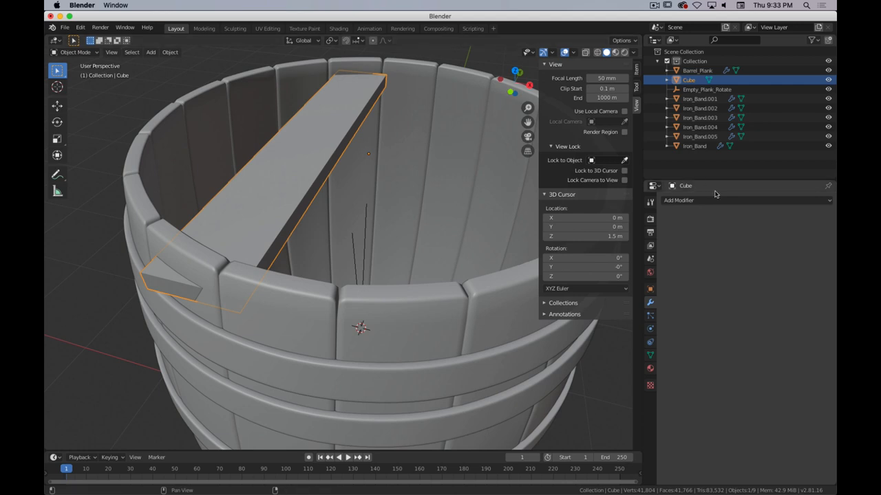
# Add a Mirror modifier doubling the plank, shift the half sideways and apply its rotation and scale.
pyautogui.click(746, 201)
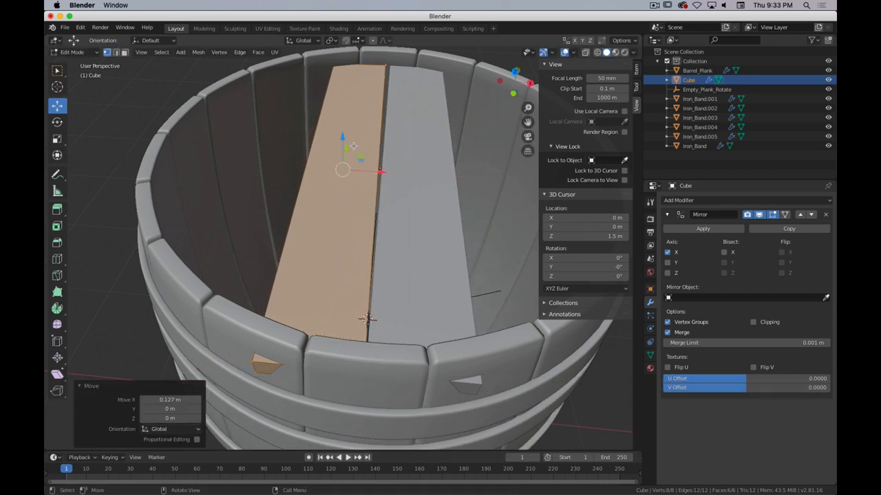
pyautogui.press('a')
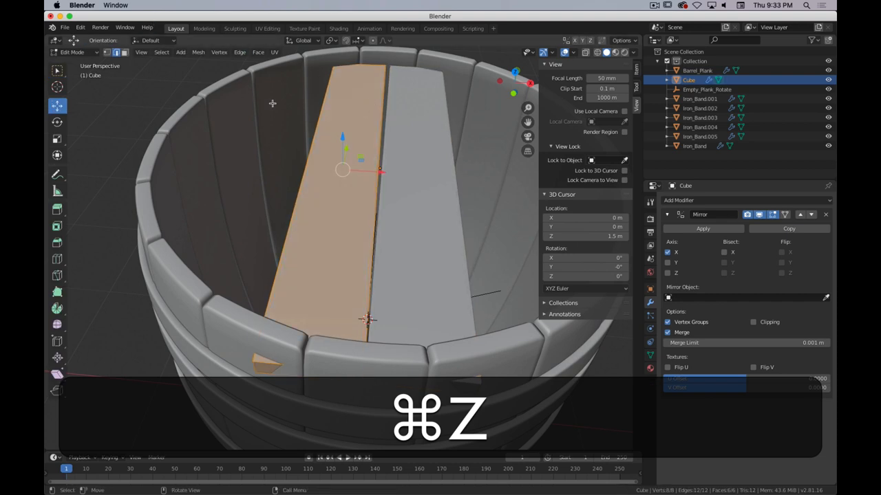
pyautogui.click(170, 52)
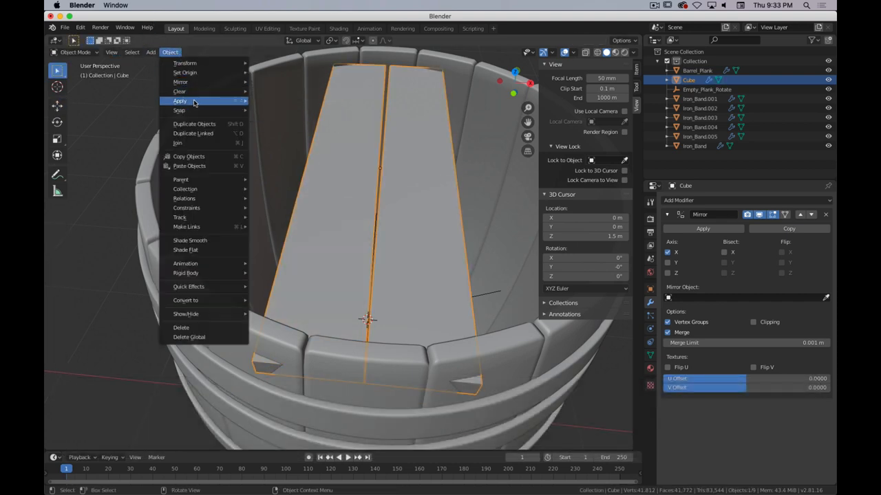
pyautogui.click(184, 100)
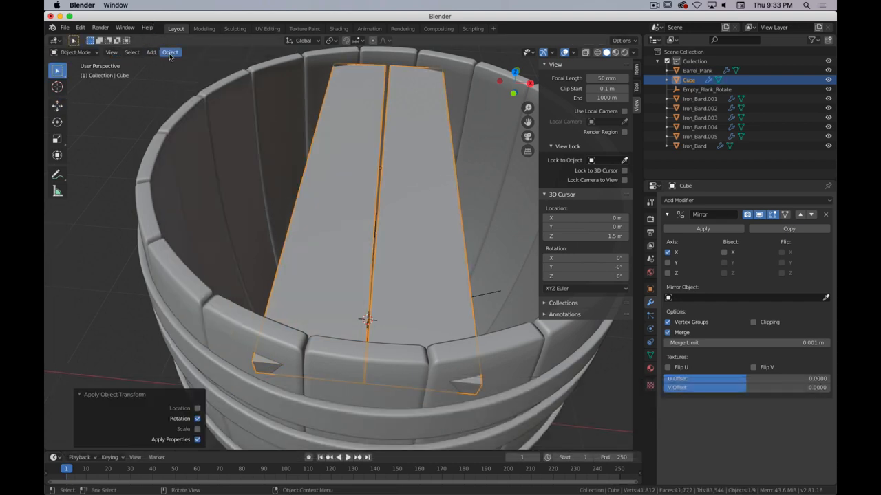
pyautogui.click(171, 52)
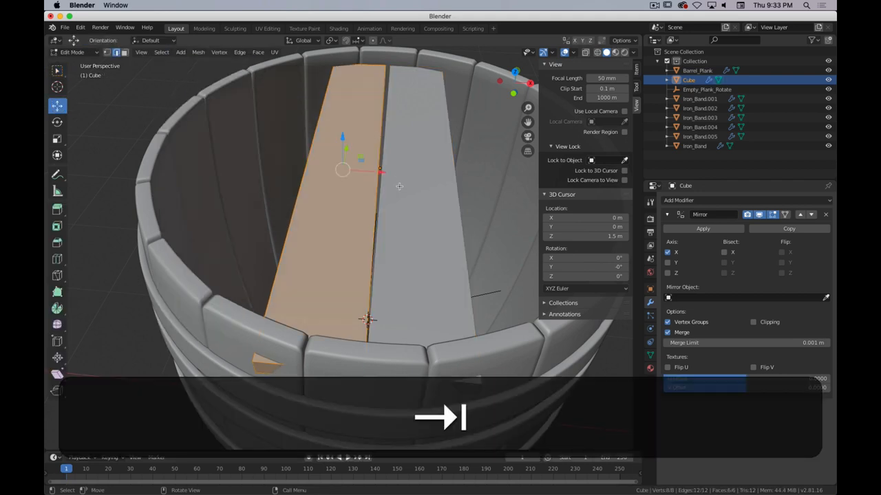
pyautogui.press('cmd+b')
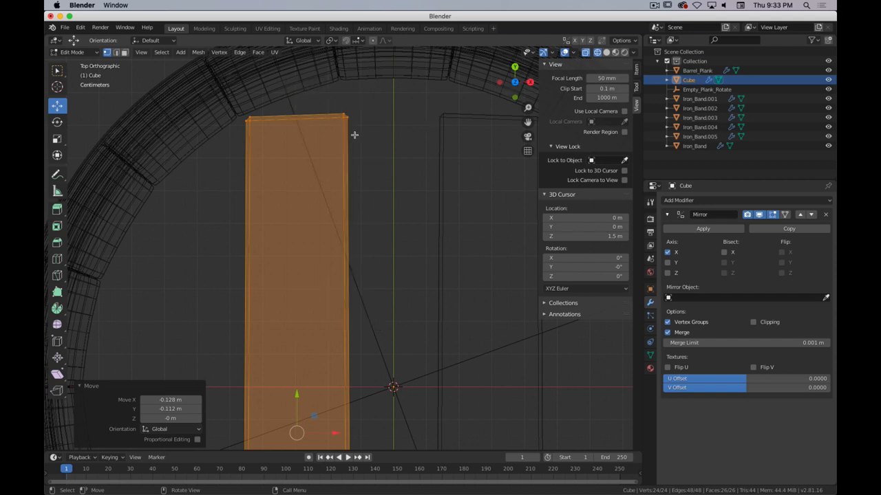
# Move the plank vertices toward the centre line and widen the boards to cover the opening.
pyautogui.press('g')
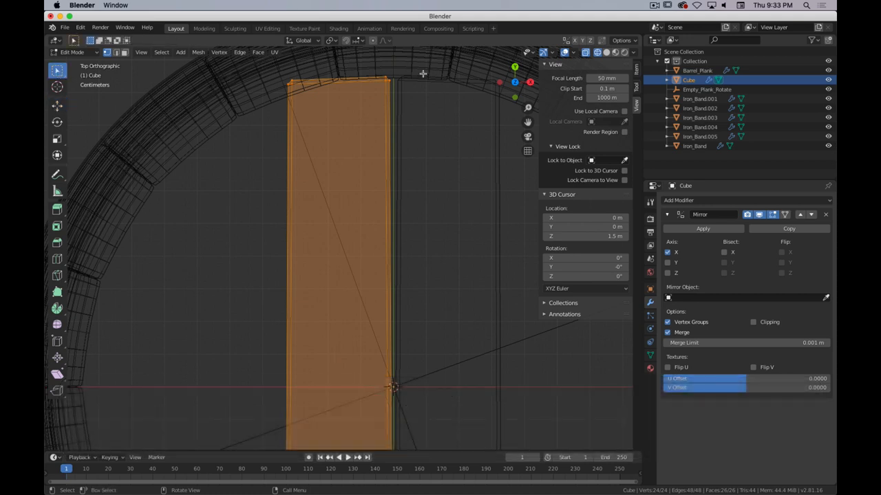
pyautogui.press('g')
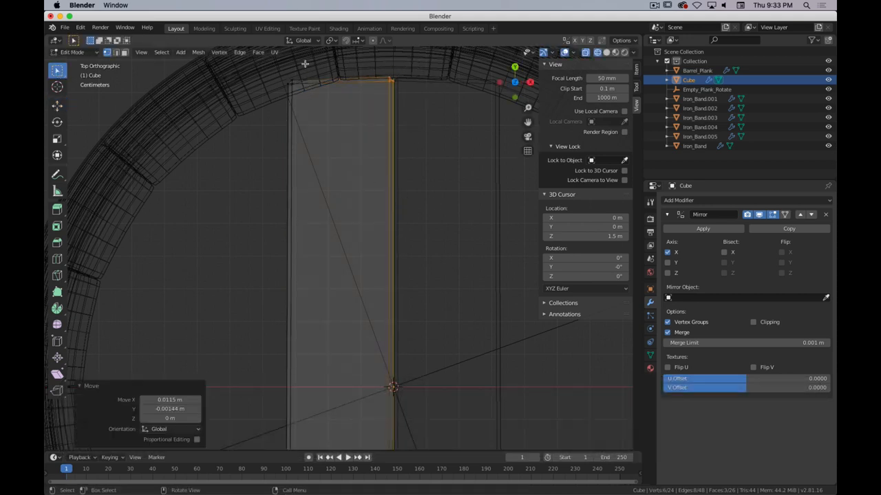
pyautogui.press('z')
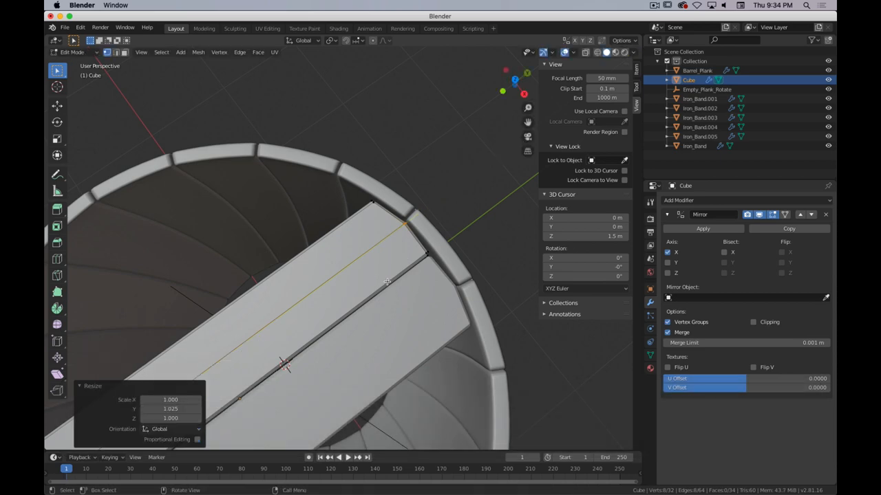
pyautogui.press('Tab')
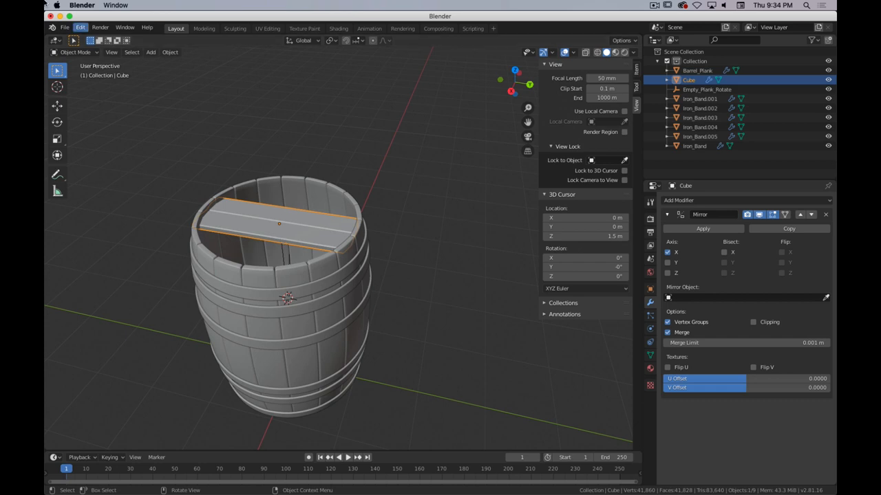
# Open the recent Barrel.blend without saving, switch to Rendered shading and select the lid.
pyautogui.click(65, 27)
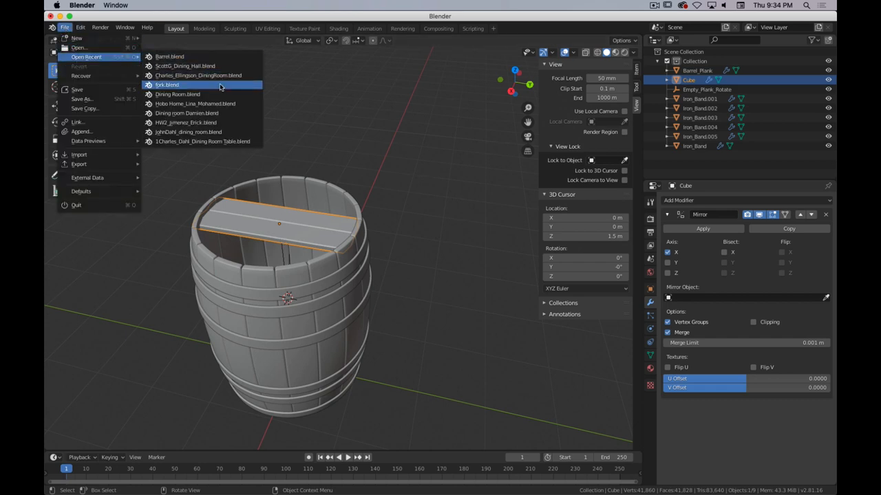
pyautogui.click(168, 85)
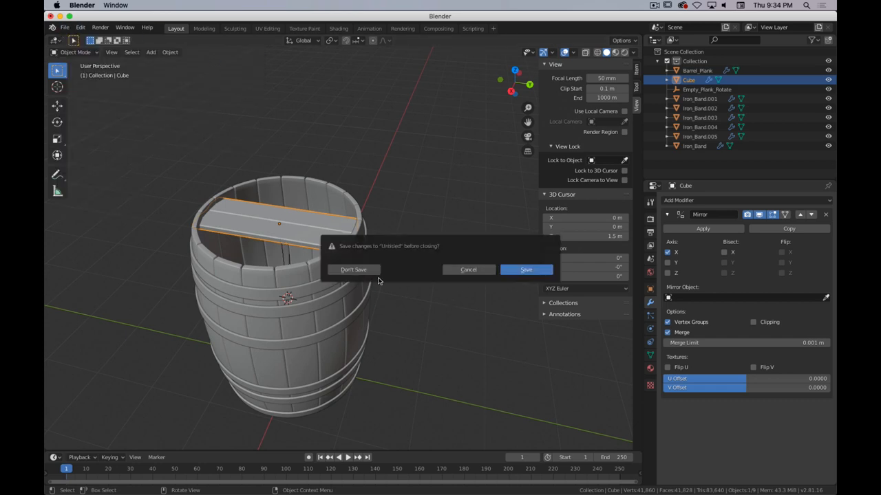
pyautogui.click(352, 268)
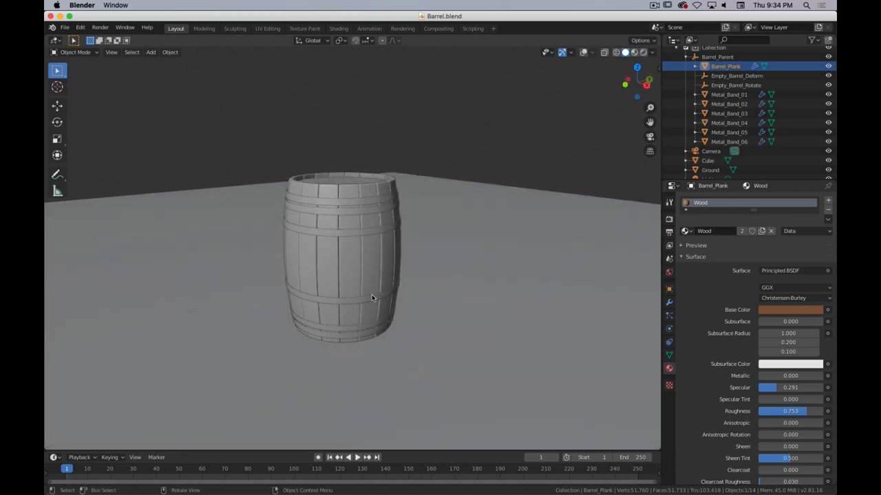
pyautogui.press('z')
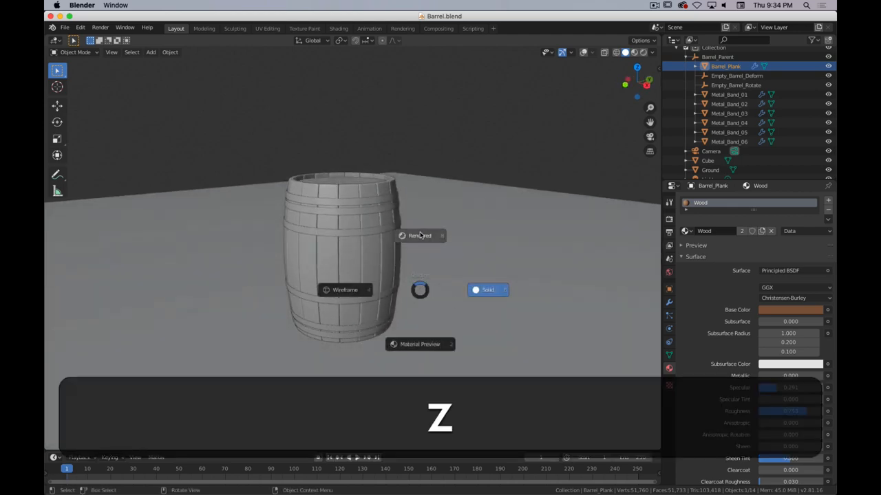
pyautogui.click(420, 235)
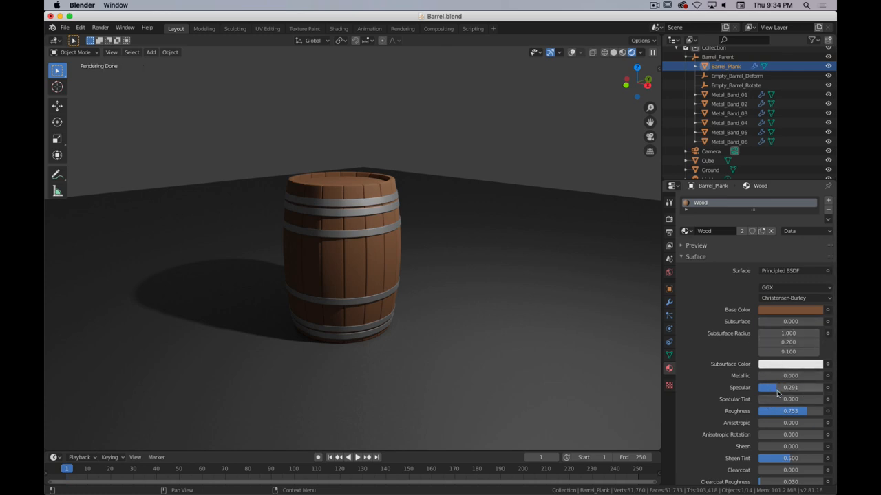
pyautogui.click(729, 94)
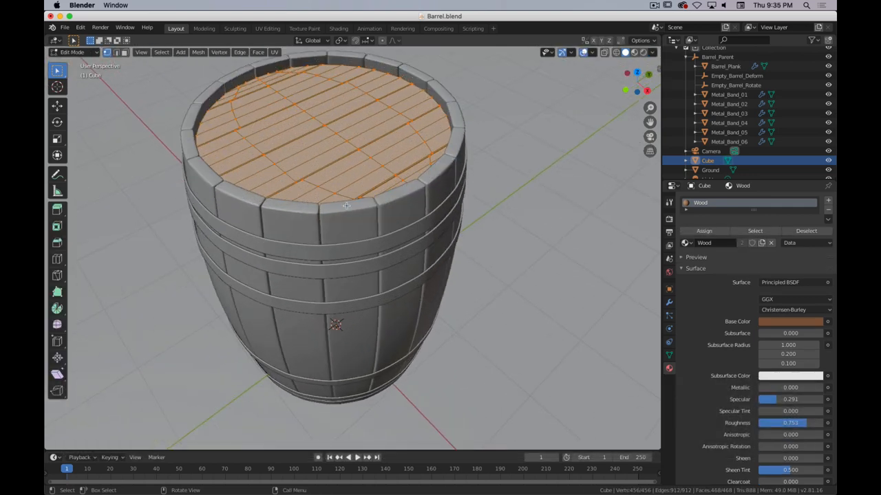
# Select the connected lid plank, leave editing and return to solid shading of the whole scene.
pyautogui.moveTo(344, 207); pyautogui.dragTo(333, 296)
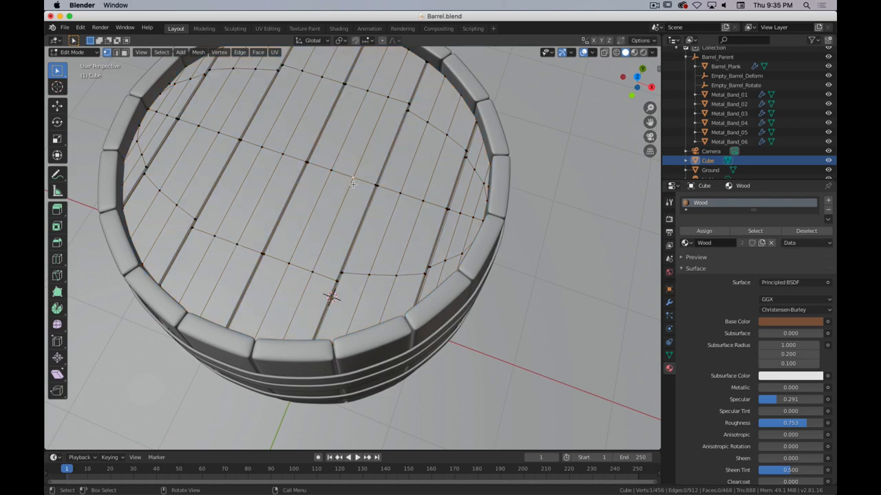
pyautogui.press('l')
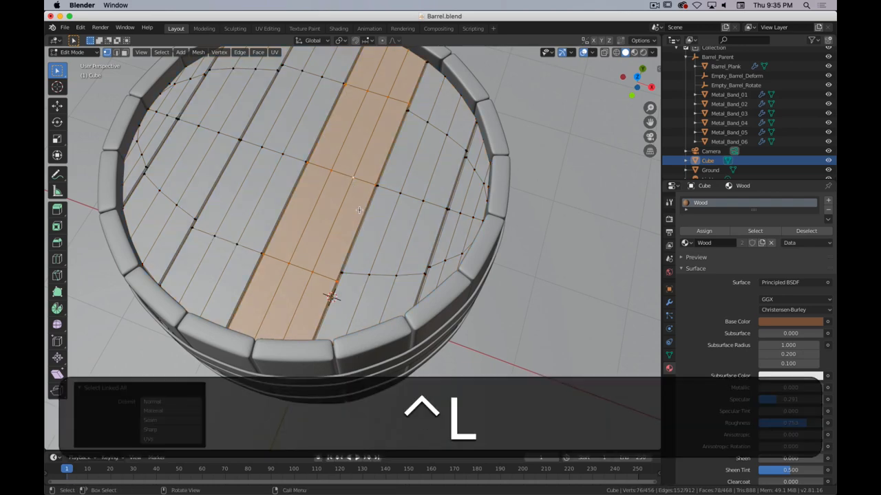
pyautogui.moveTo(358, 209); pyautogui.dragTo(326, 173)
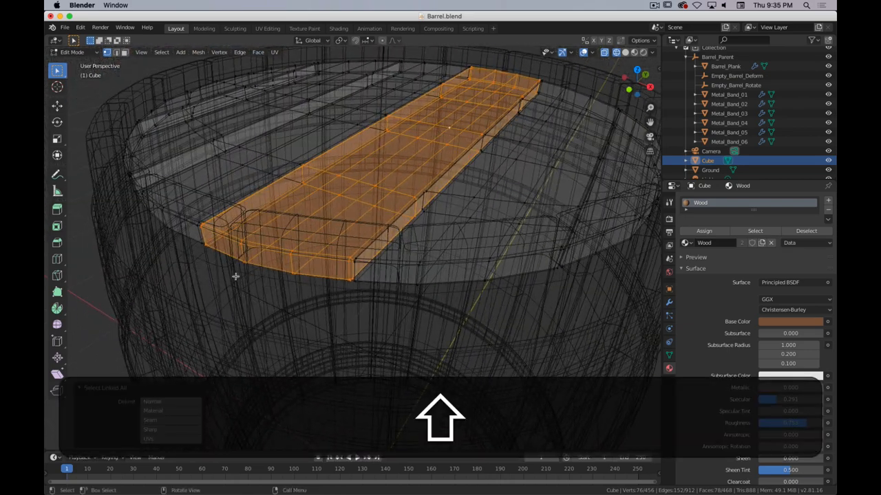
pyautogui.press('Tab')
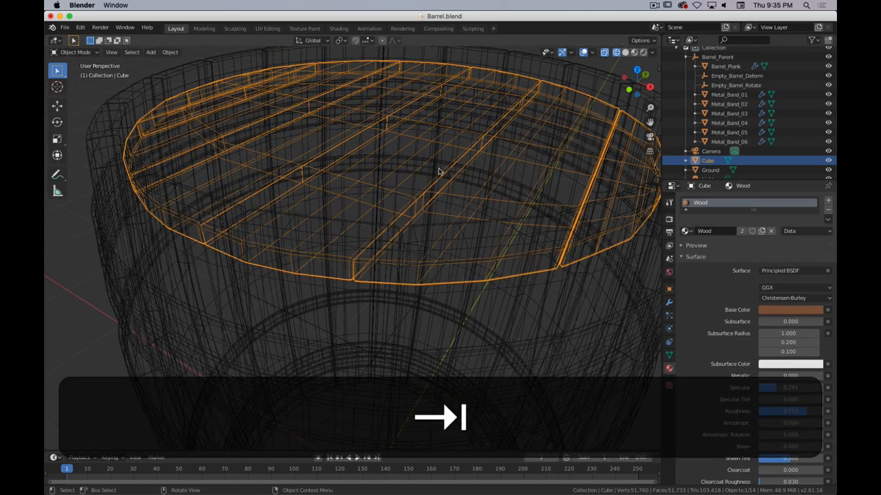
pyautogui.press('z')
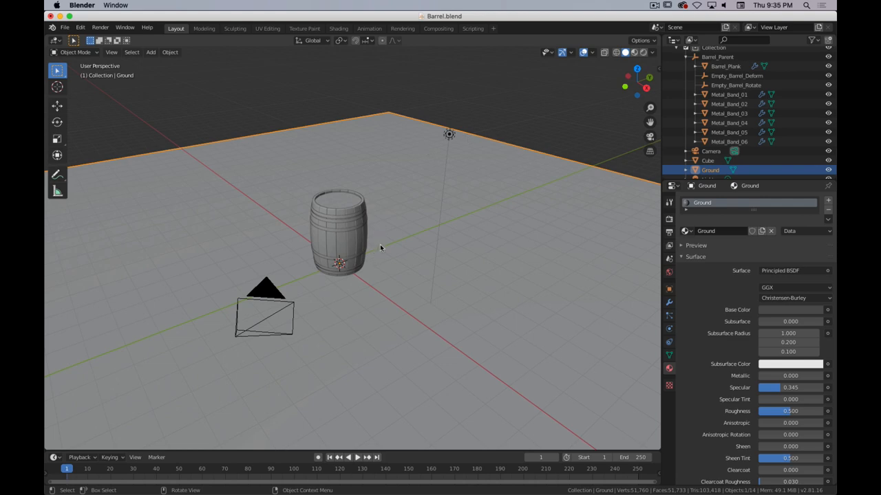
# Preview the barrel in Rendered shading up close, then edit Barrel_Plank back in Solid shading.
pyautogui.press('z')
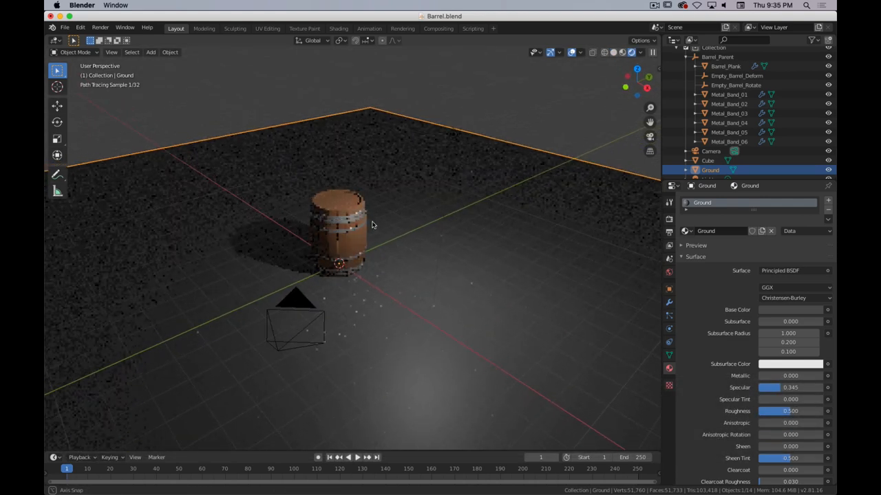
pyautogui.moveTo(371, 227); pyautogui.dragTo(386, 219)
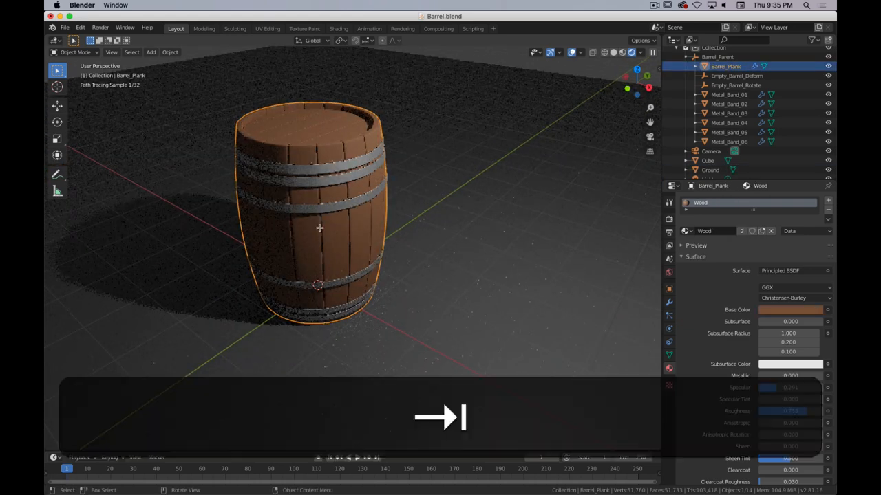
pyautogui.press('Tab')
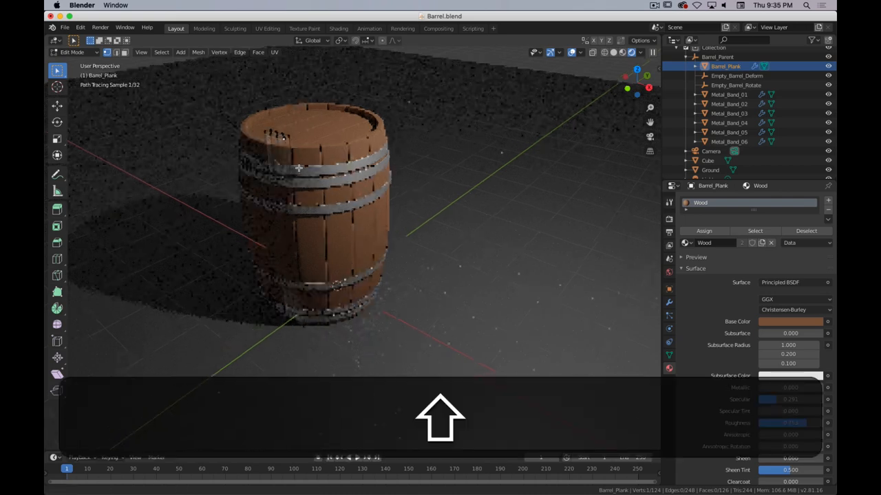
pyautogui.press('a')
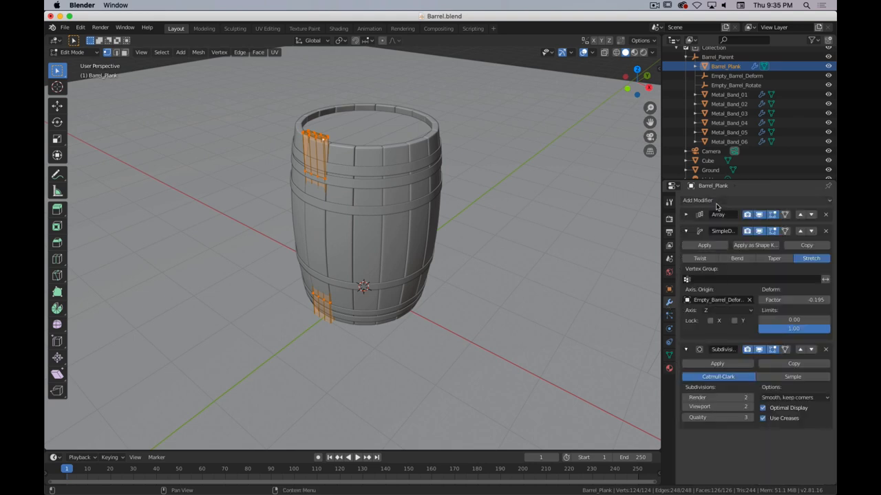
pyautogui.moveTo(724, 198)
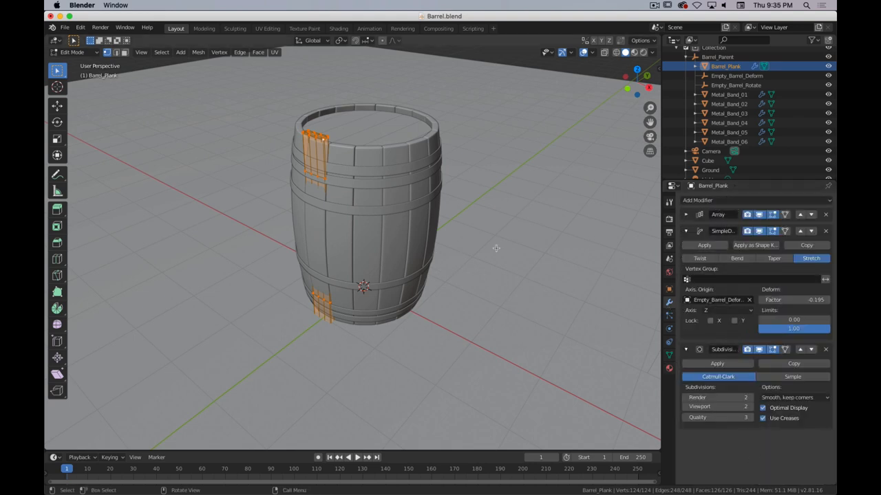
pyautogui.moveTo(430, 225)
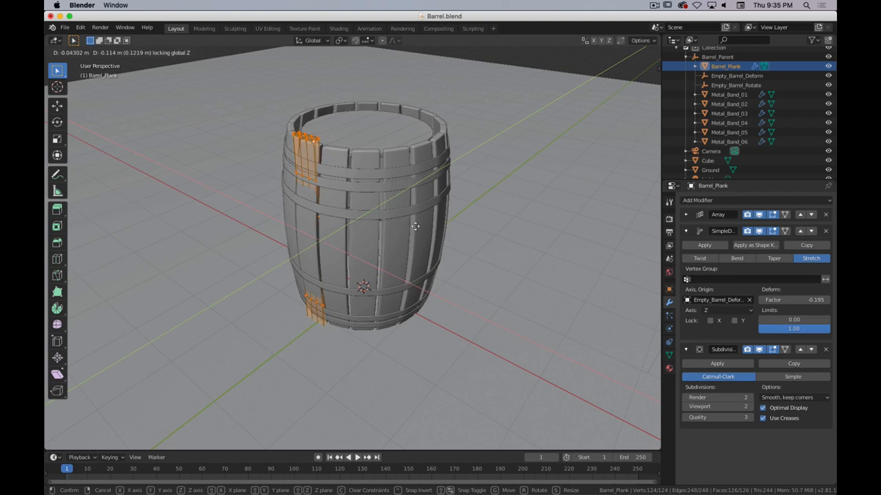
pyautogui.moveTo(407, 223)
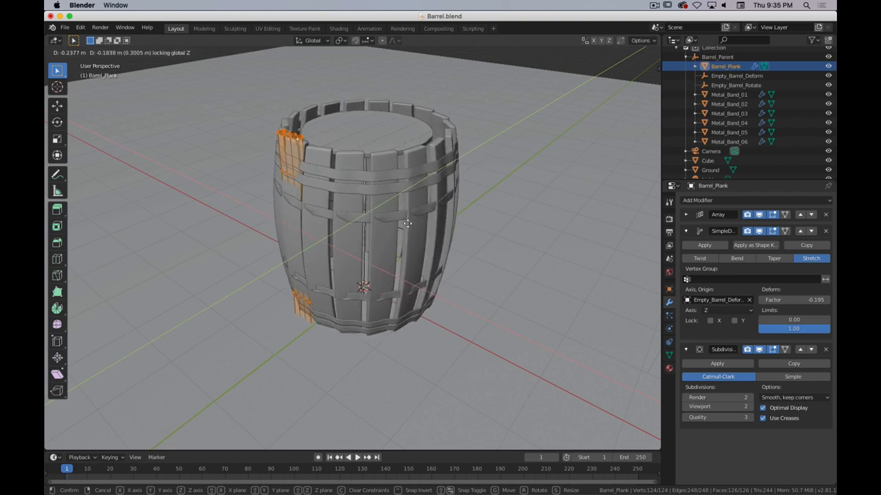
pyautogui.moveTo(413, 220)
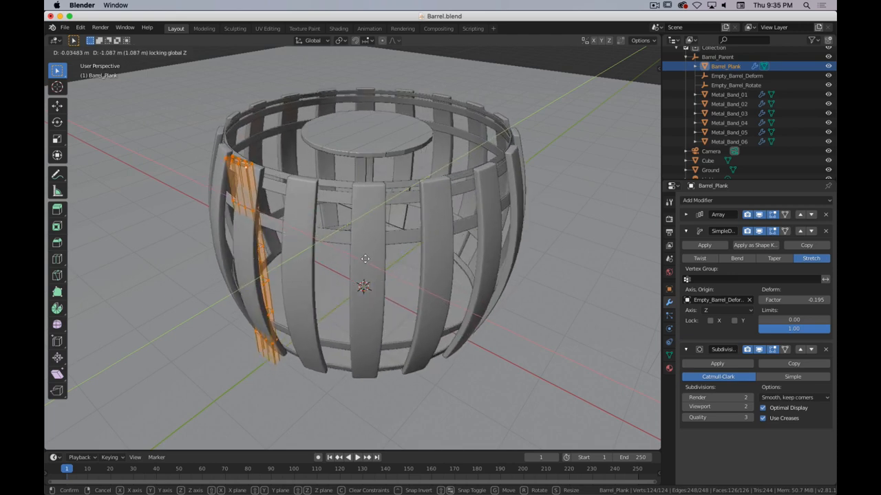
pyautogui.moveTo(377, 240)
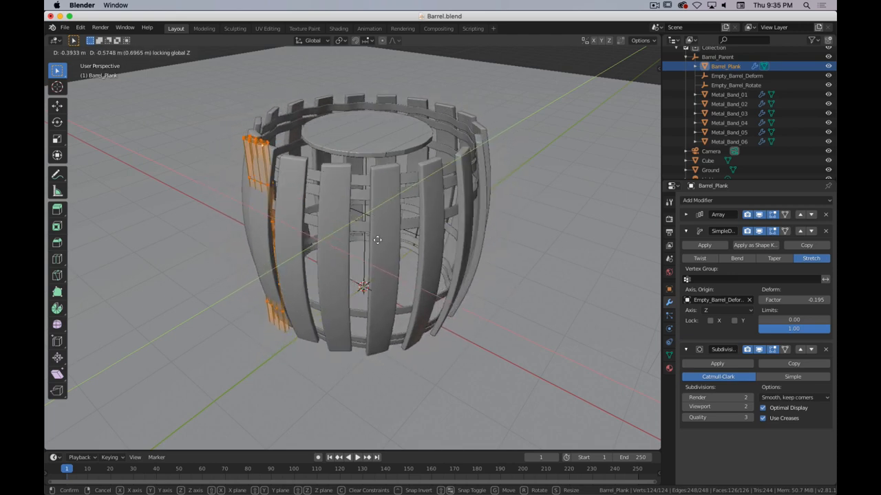
pyautogui.moveTo(390, 229)
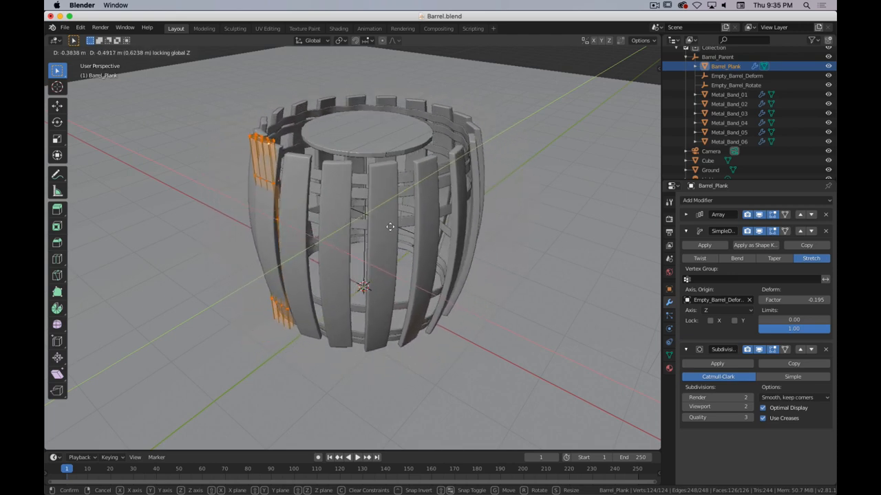
pyautogui.moveTo(385, 239)
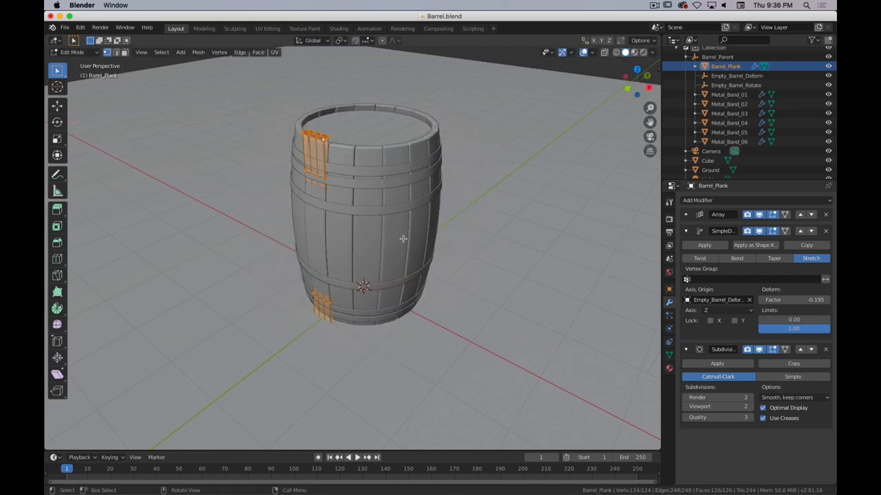
# Finish editing the barrel planks and return to Object Mode with the mesh unchanged.
pyautogui.press('Tab')
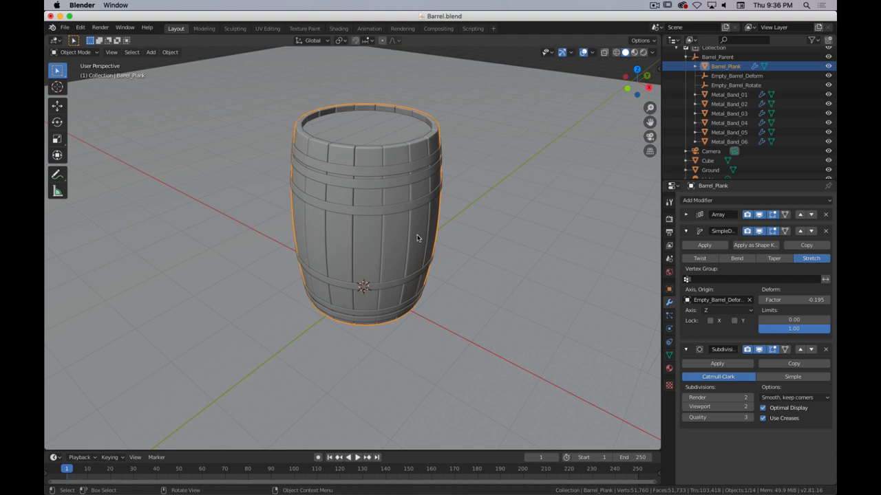
pyautogui.moveTo(283, 105)
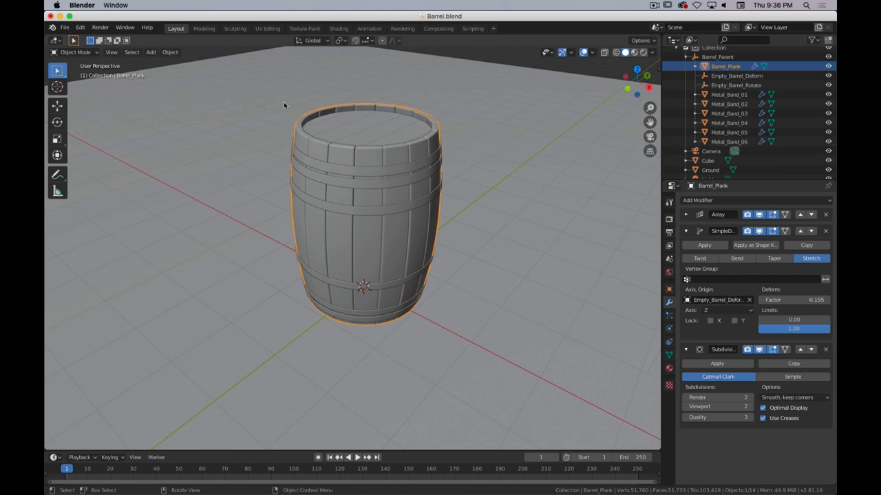
pyautogui.moveTo(459, 171)
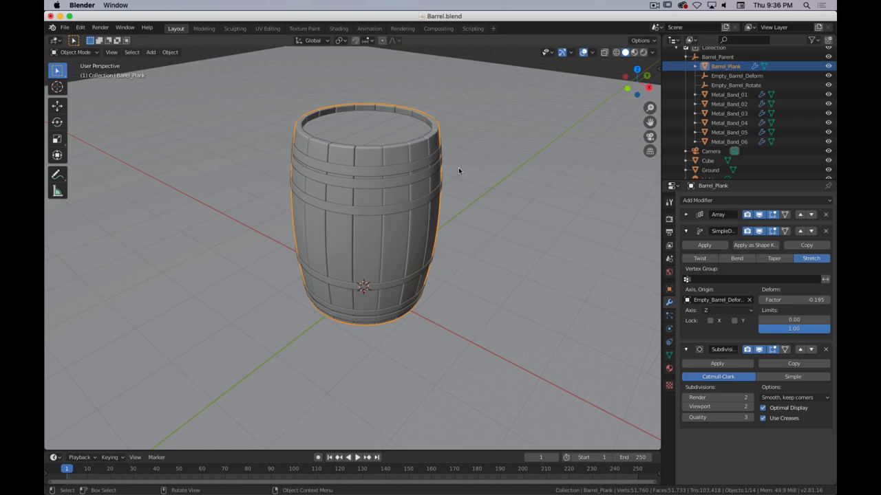
pyautogui.moveTo(505, 138)
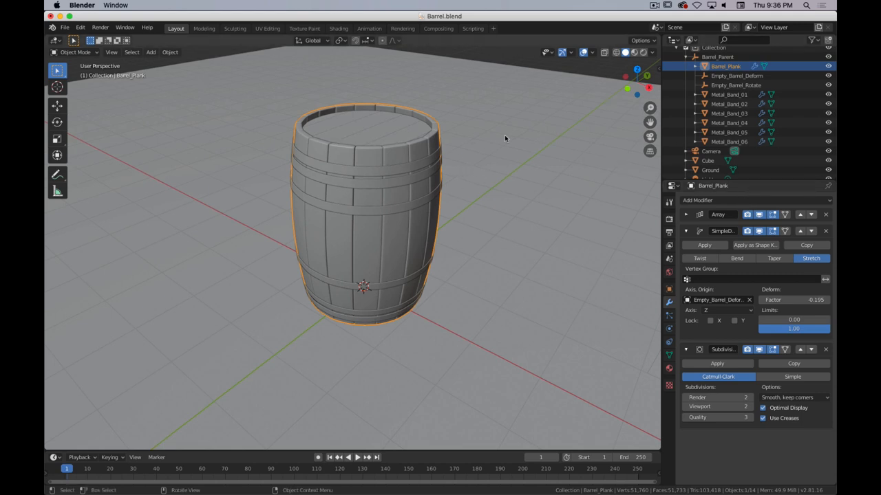
# Apply Barrel_Plank's scale and raise its Simple Deform factor from 0.195 to about 0.295.
pyautogui.press('n')
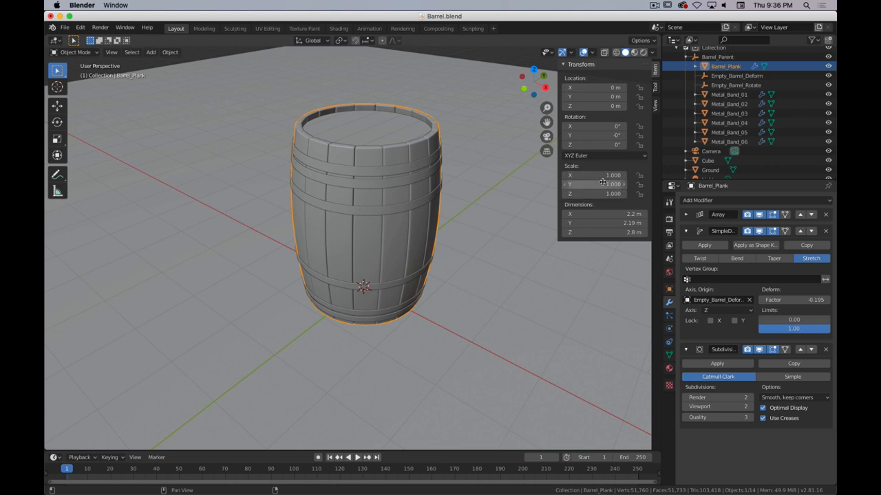
pyautogui.click(132, 52)
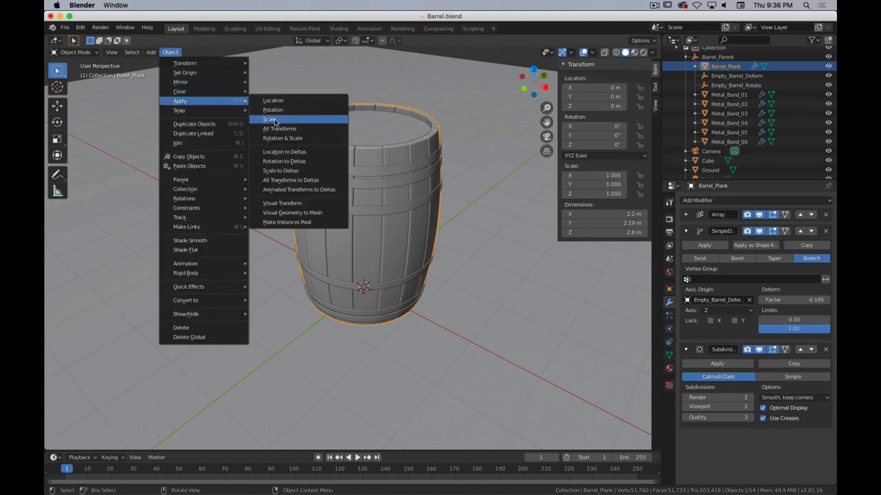
pyautogui.click(270, 118)
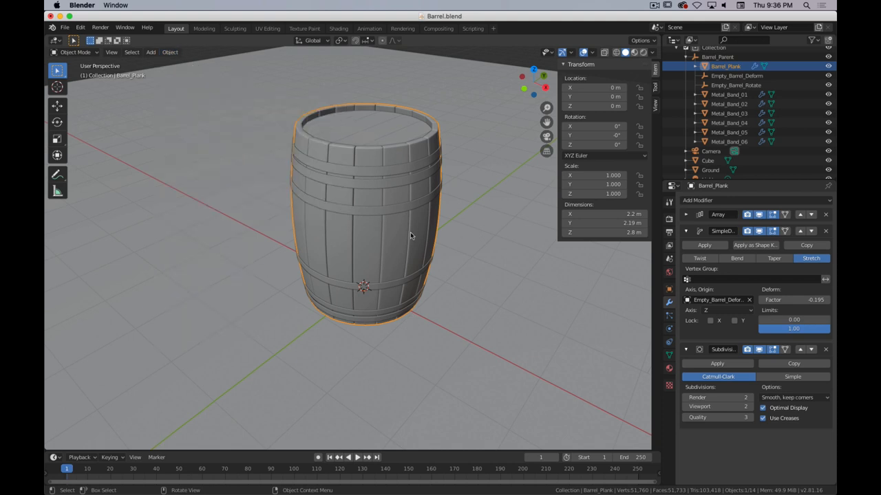
pyautogui.moveTo(377, 227)
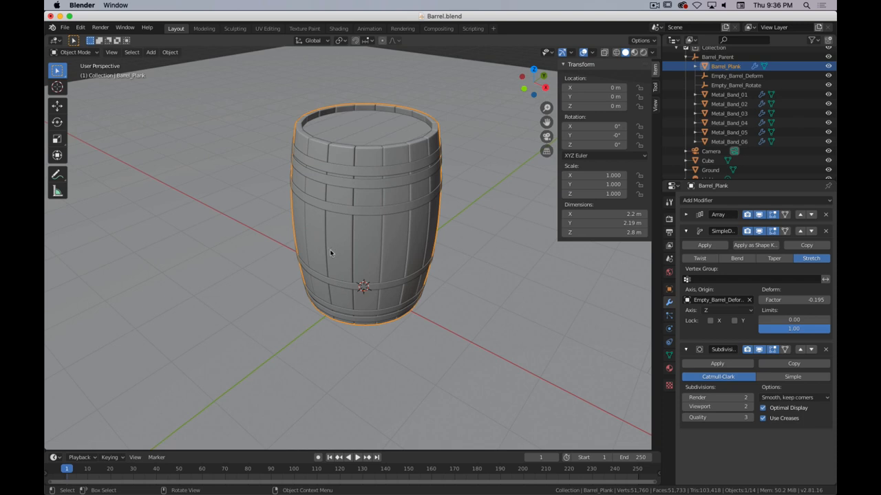
pyautogui.moveTo(207, 135)
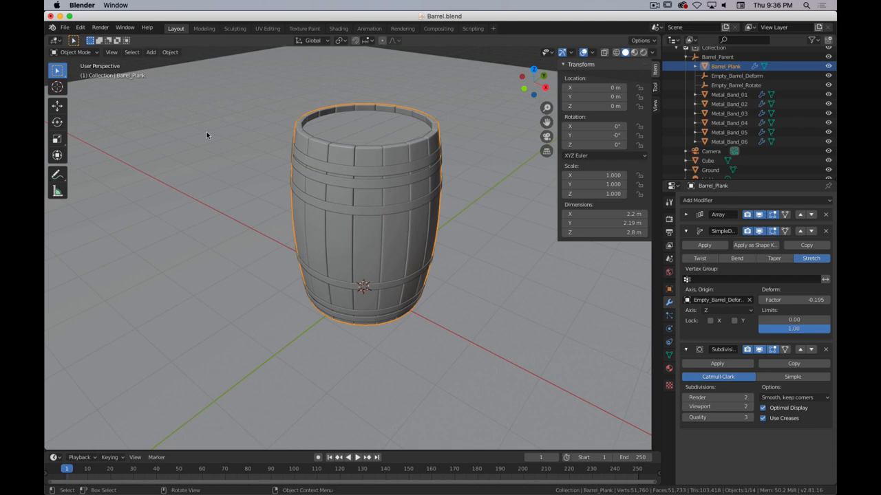
pyautogui.moveTo(347, 212)
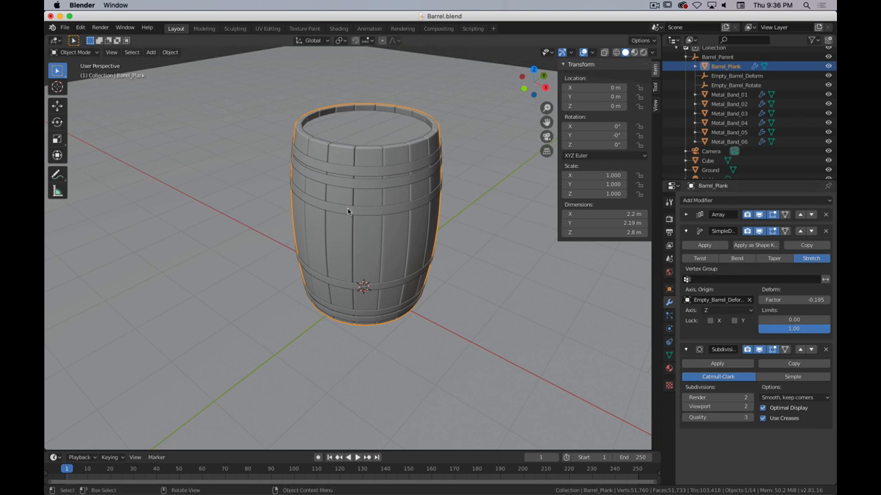
pyautogui.moveTo(380, 284)
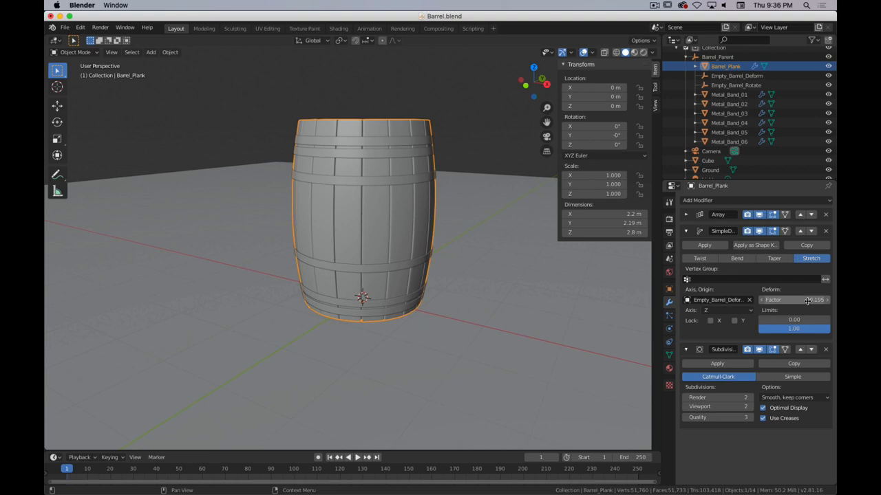
pyautogui.moveTo(791, 300); pyautogui.dragTo(798, 300)
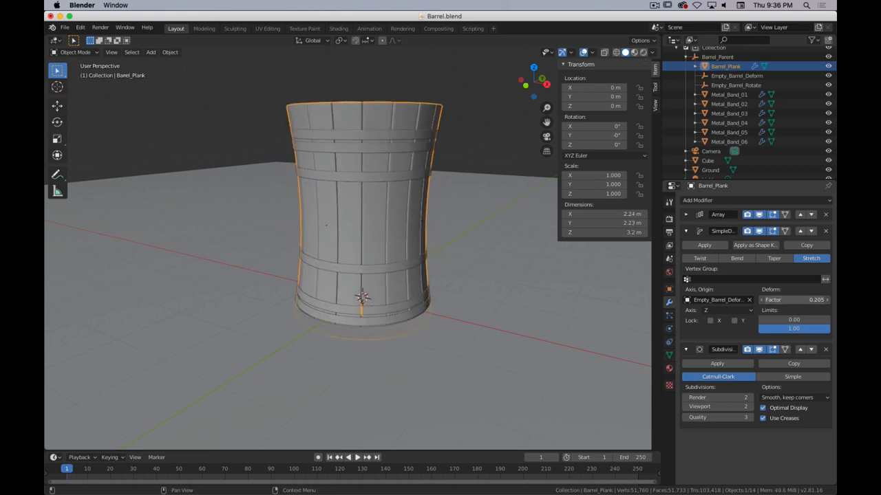